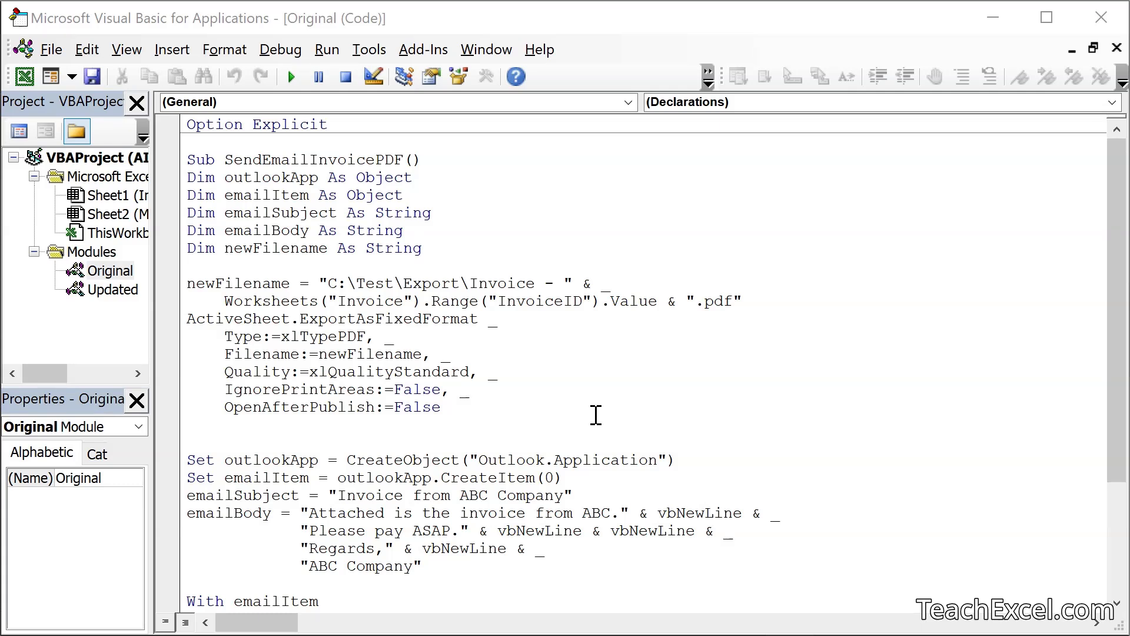
mouse_move(439, 220)
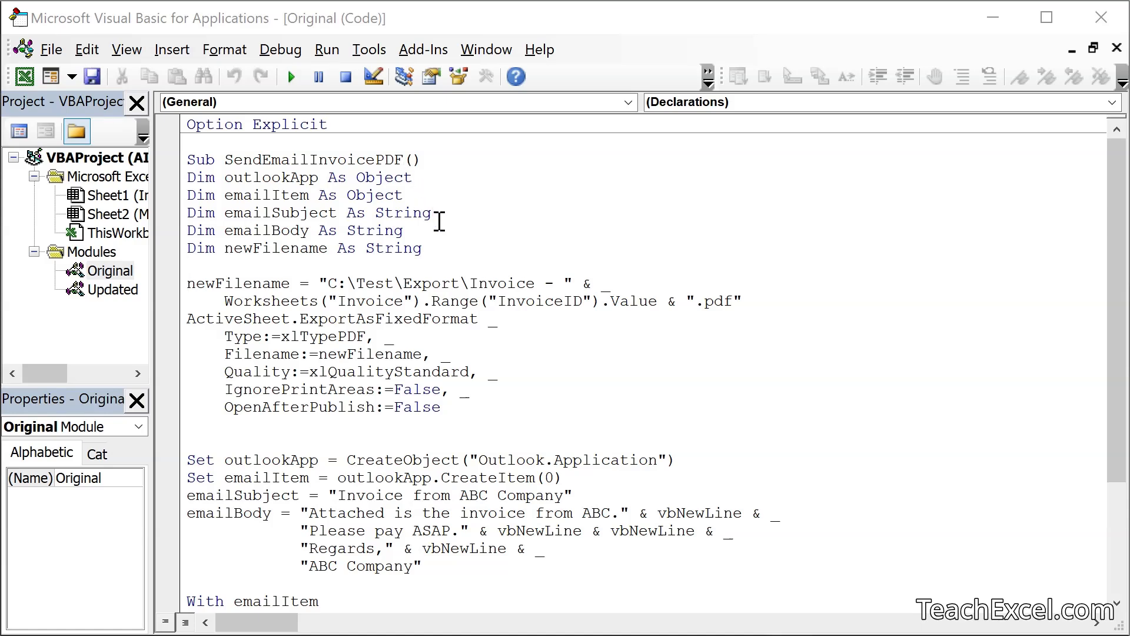
mouse_move(549, 445)
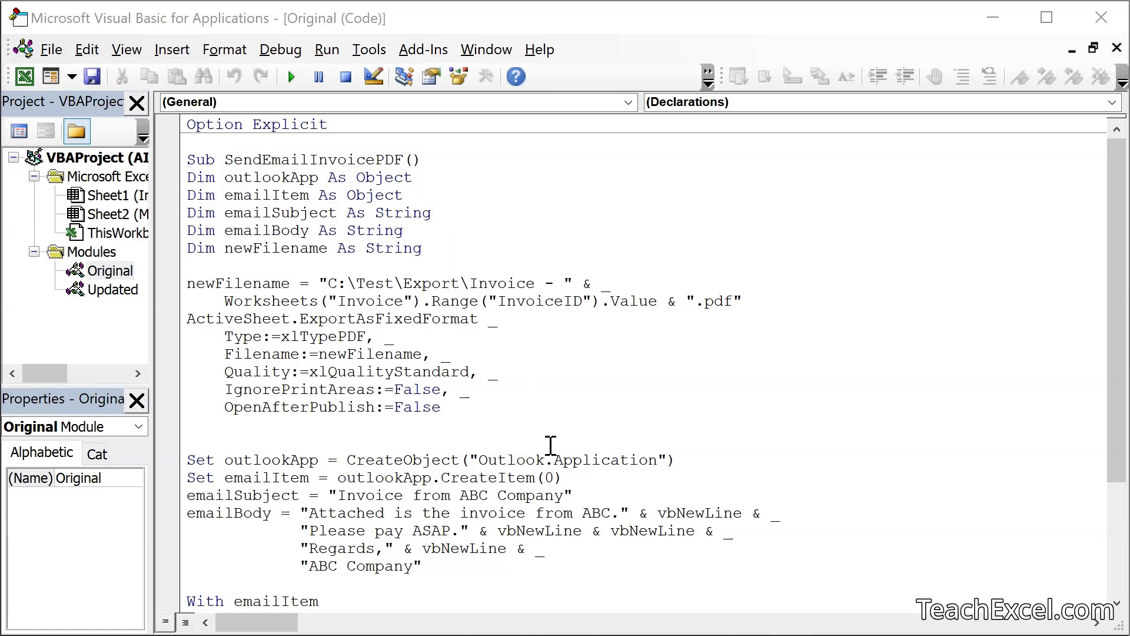
Check the SendEmailInvoicePDF macro code, then run it with the Send Invoice button
scroll(down, 3)
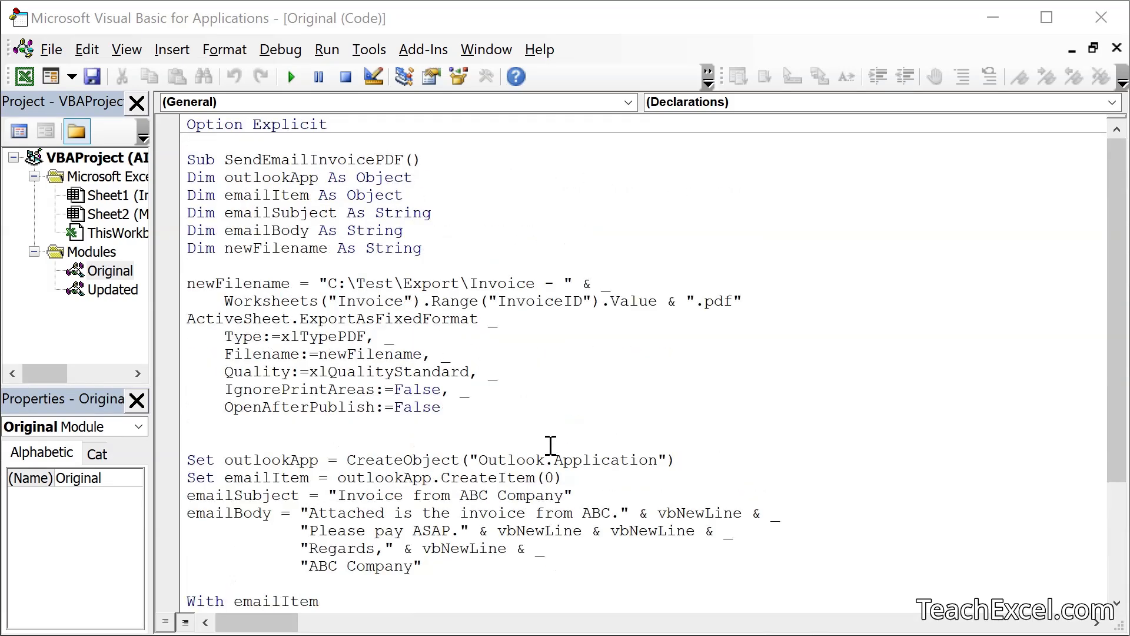
mouse_move(171, 399)
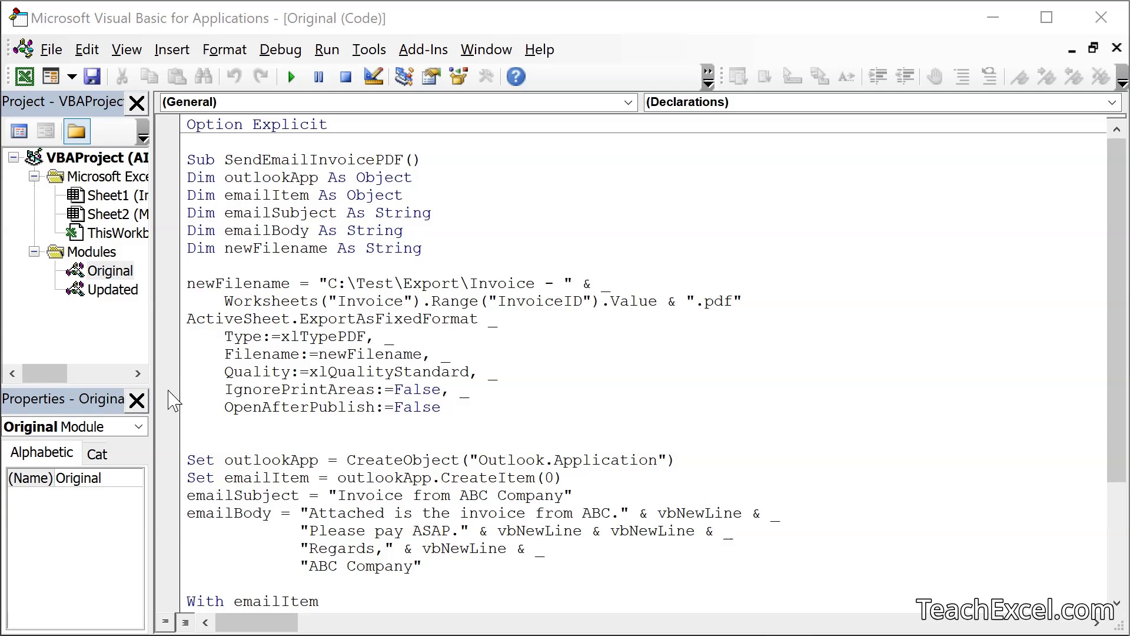
mouse_move(502, 444)
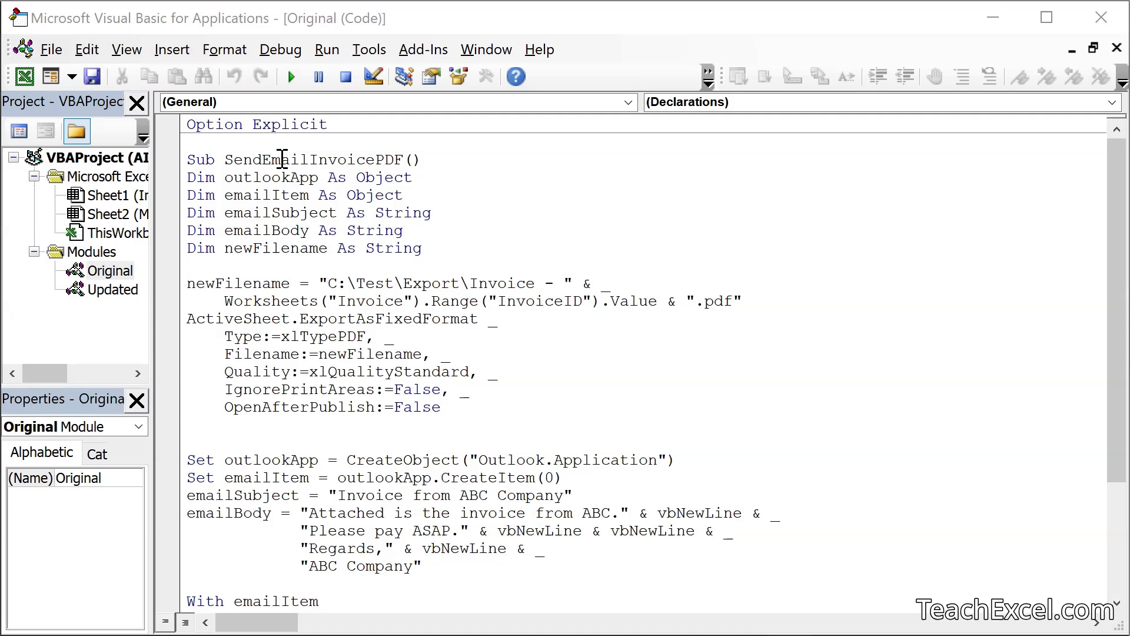
double_click(313, 159)
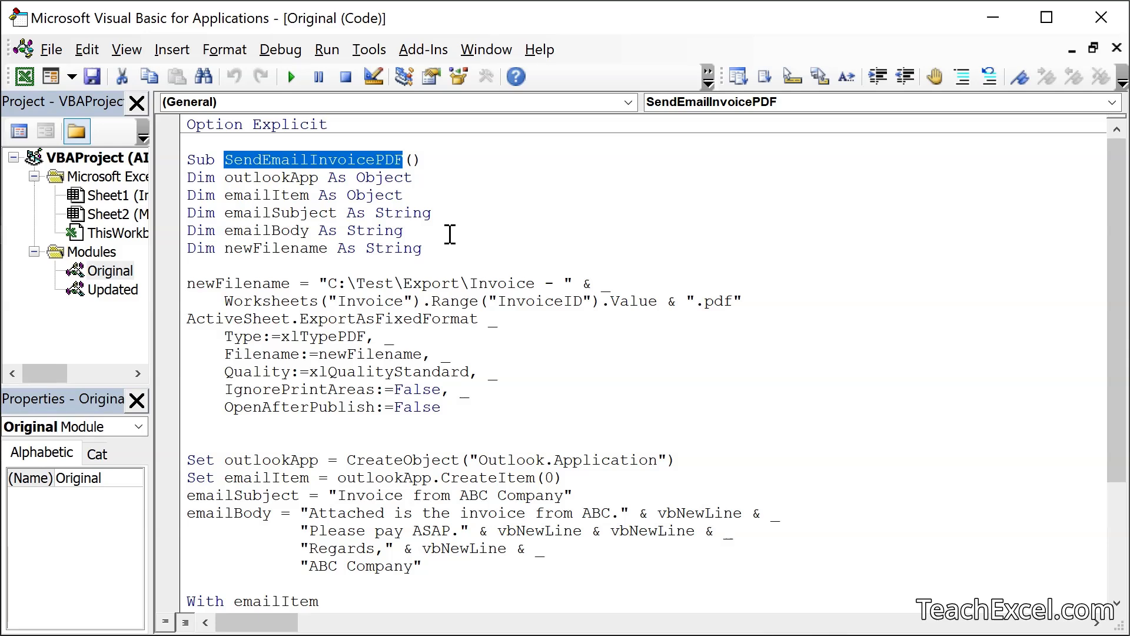
scroll(down, 3)
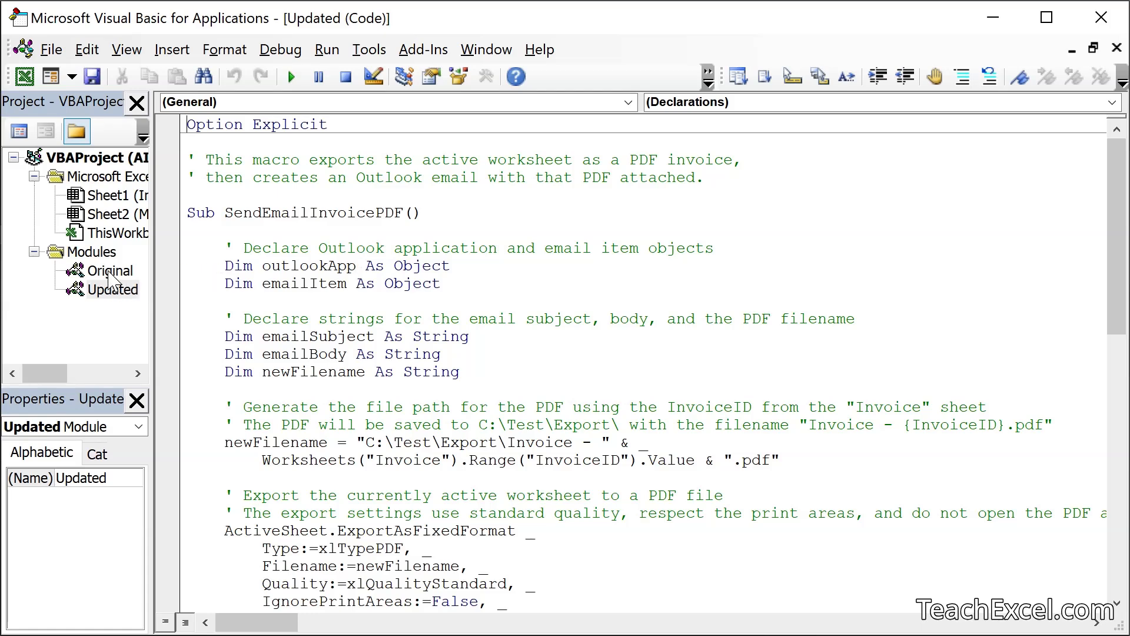
double_click(109, 271)
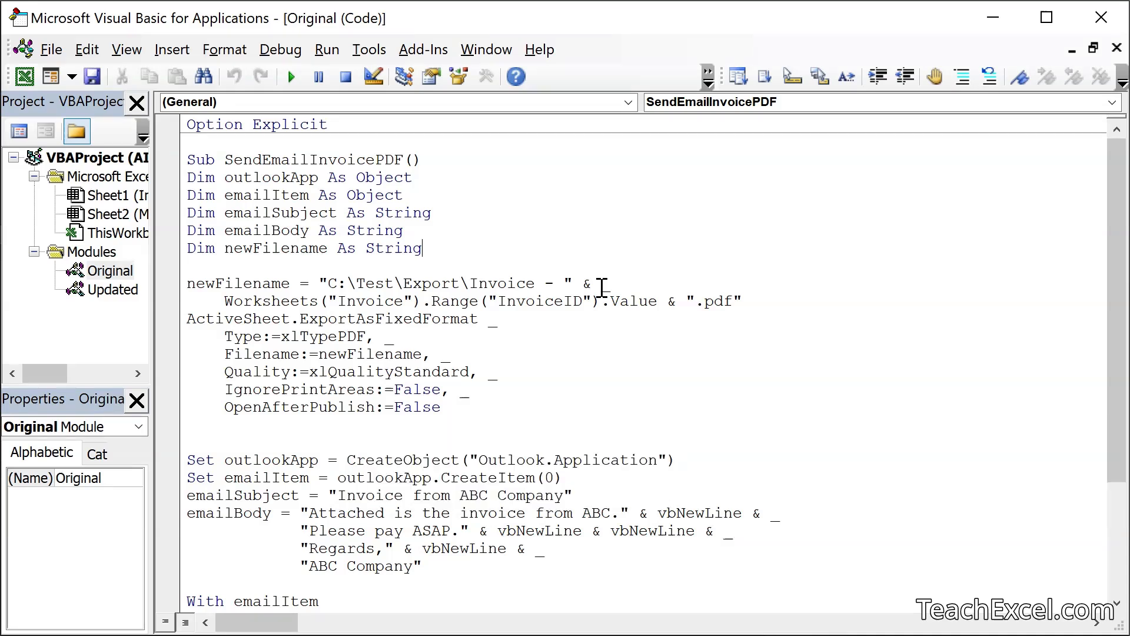
mouse_move(344, 262)
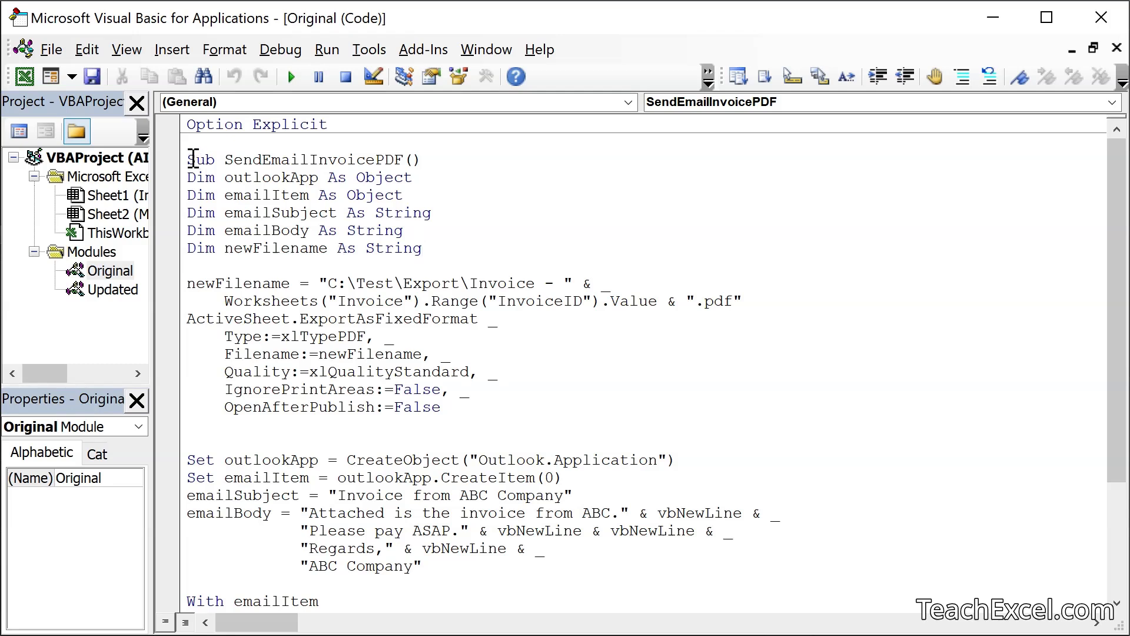
mouse_move(27, 103)
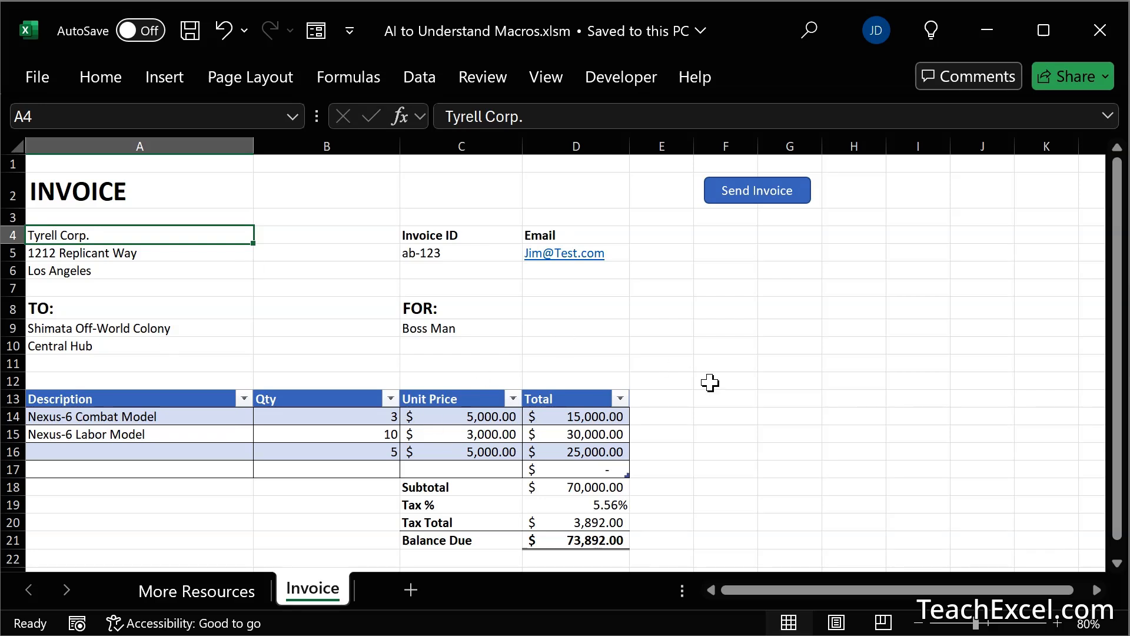
mouse_move(542, 440)
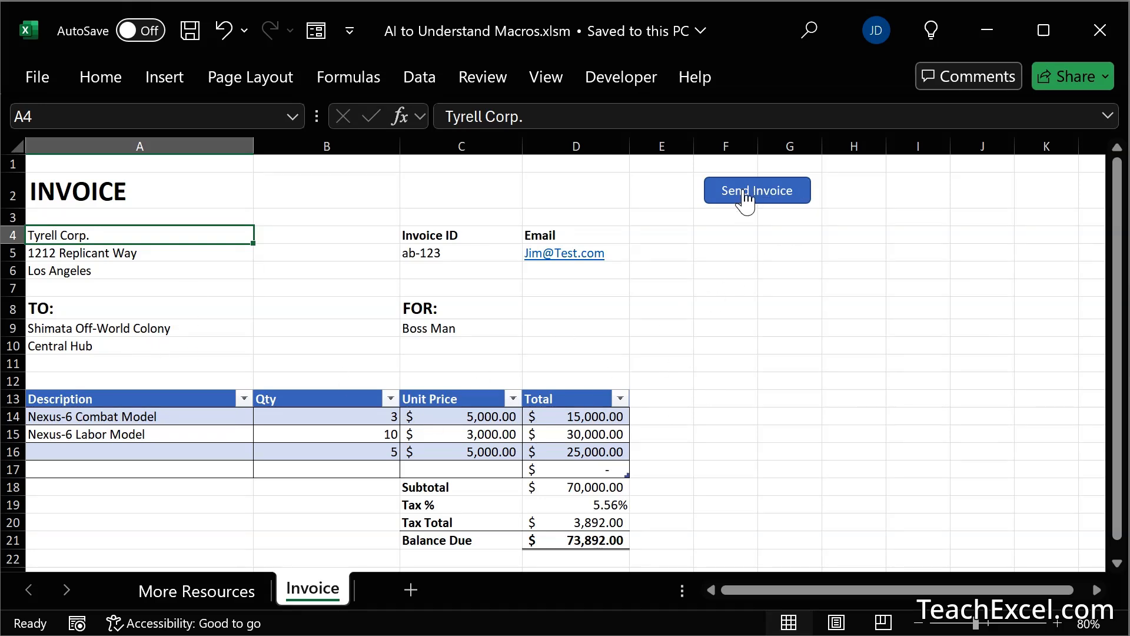
click(757, 190)
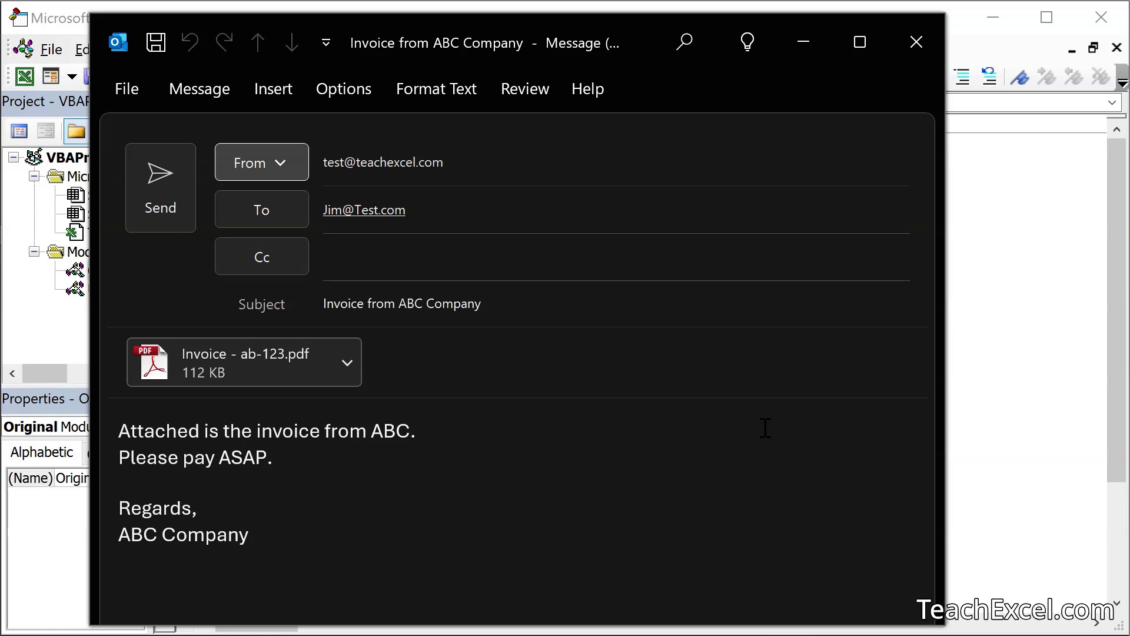
mouse_move(712, 434)
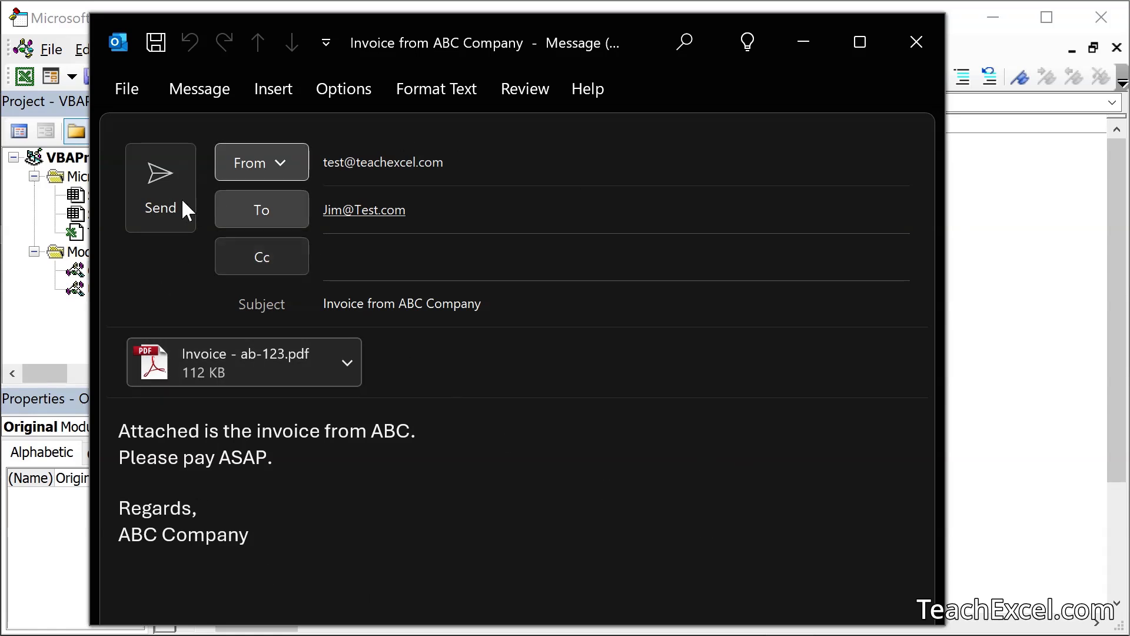
Send the Outlook invoice email with the Invoice - ab-123.pdf attachment
click(160, 186)
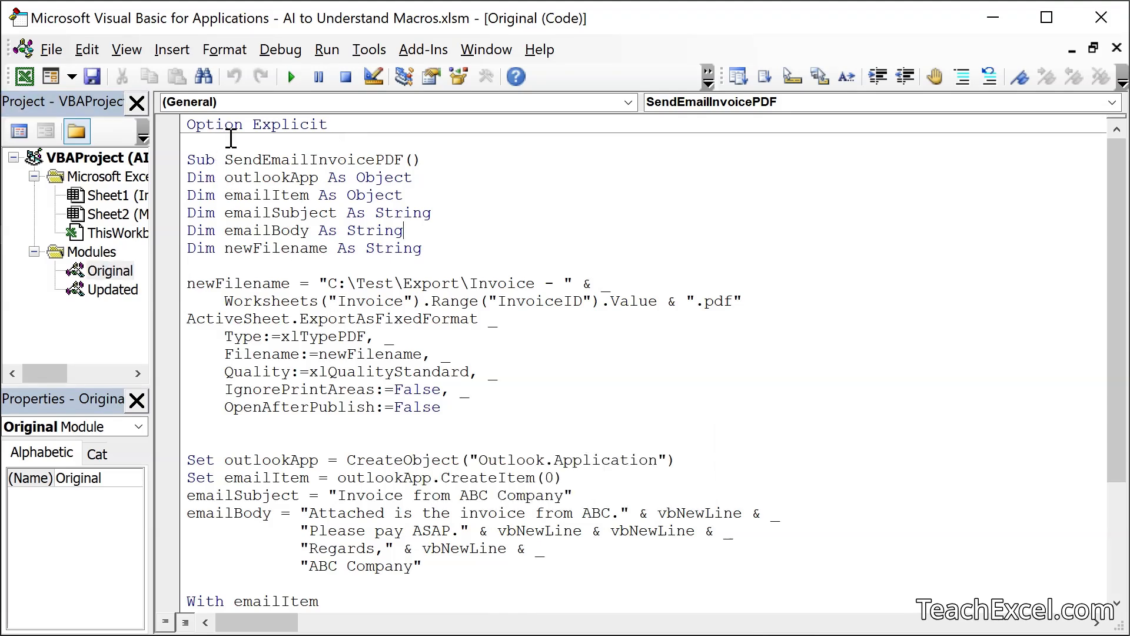
scroll(down, 3)
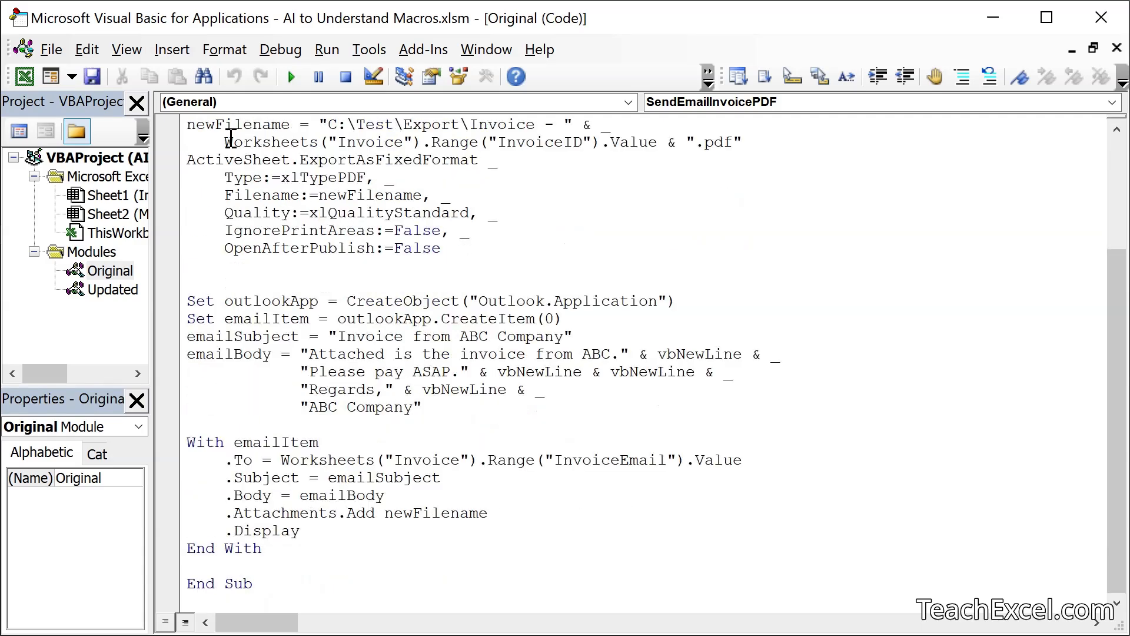
key(ctrl+a)
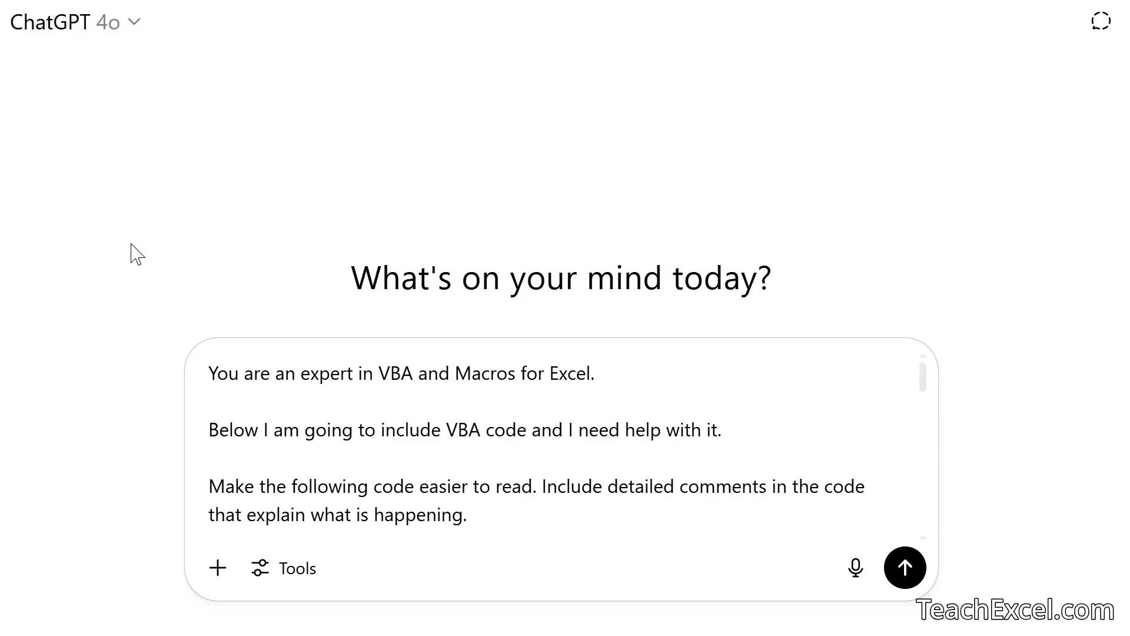
mouse_move(155, 375)
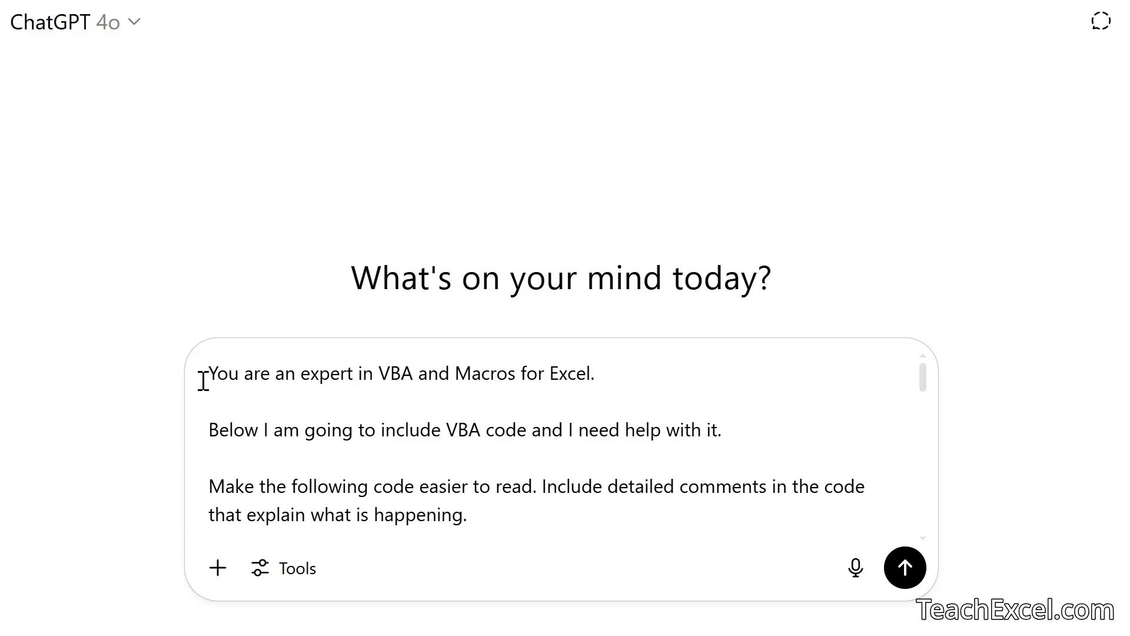
mouse_move(257, 379)
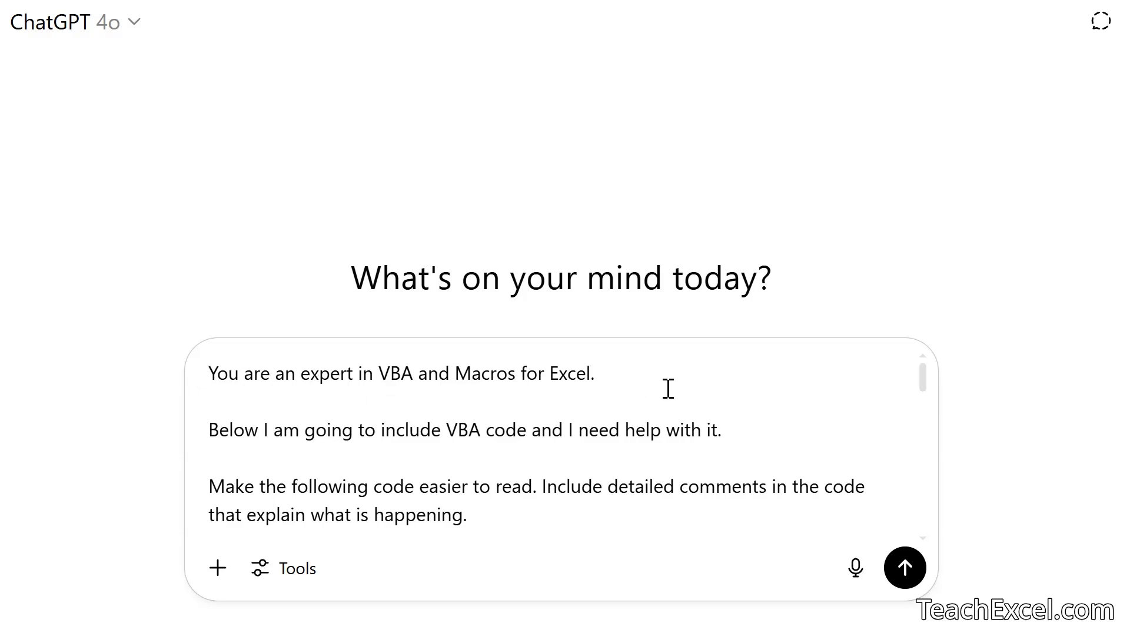
mouse_move(714, 429)
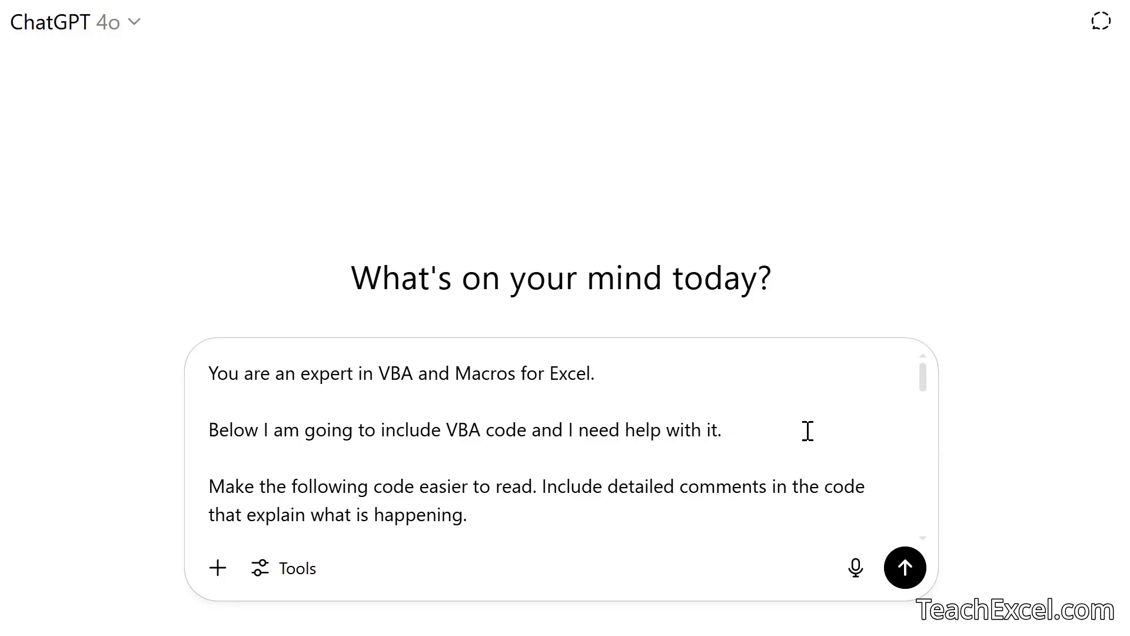
mouse_move(409, 406)
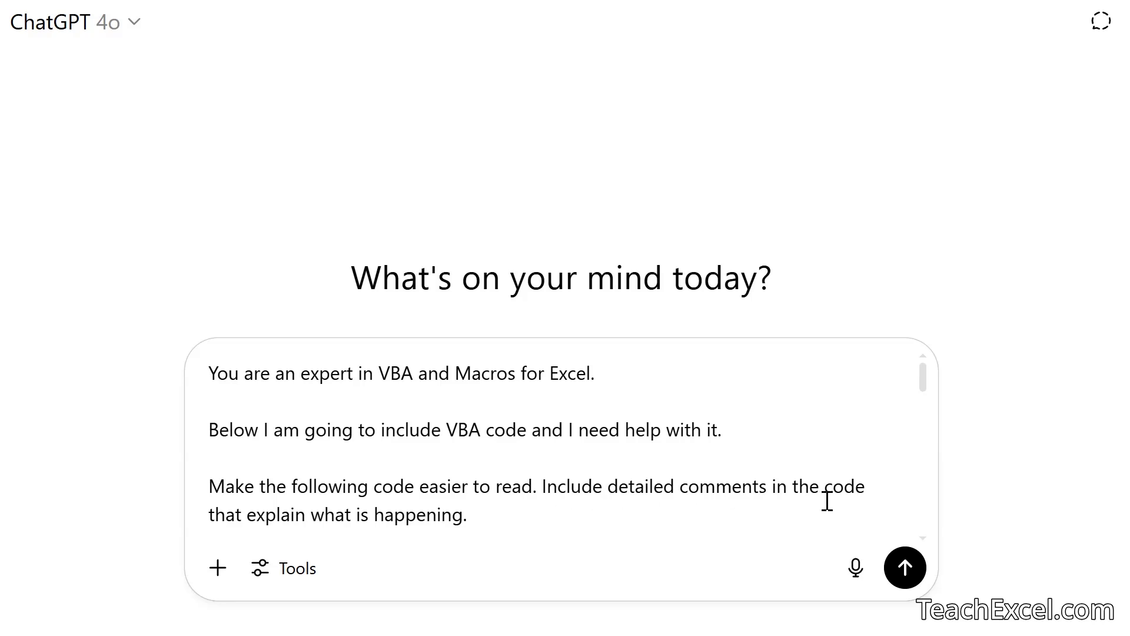
mouse_move(505, 522)
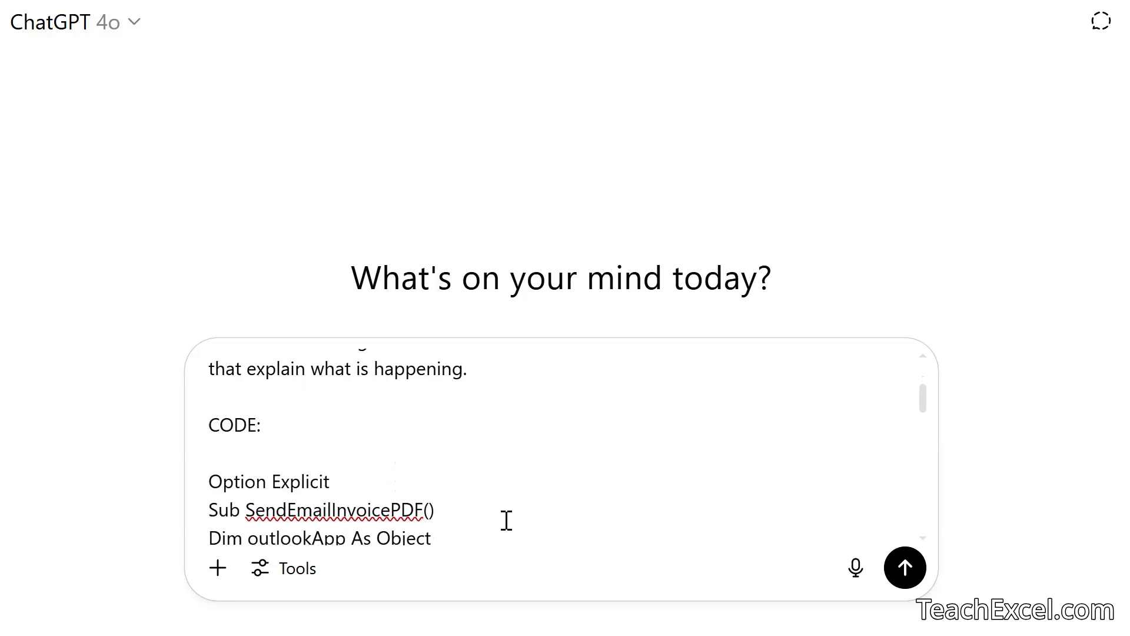
mouse_move(283, 424)
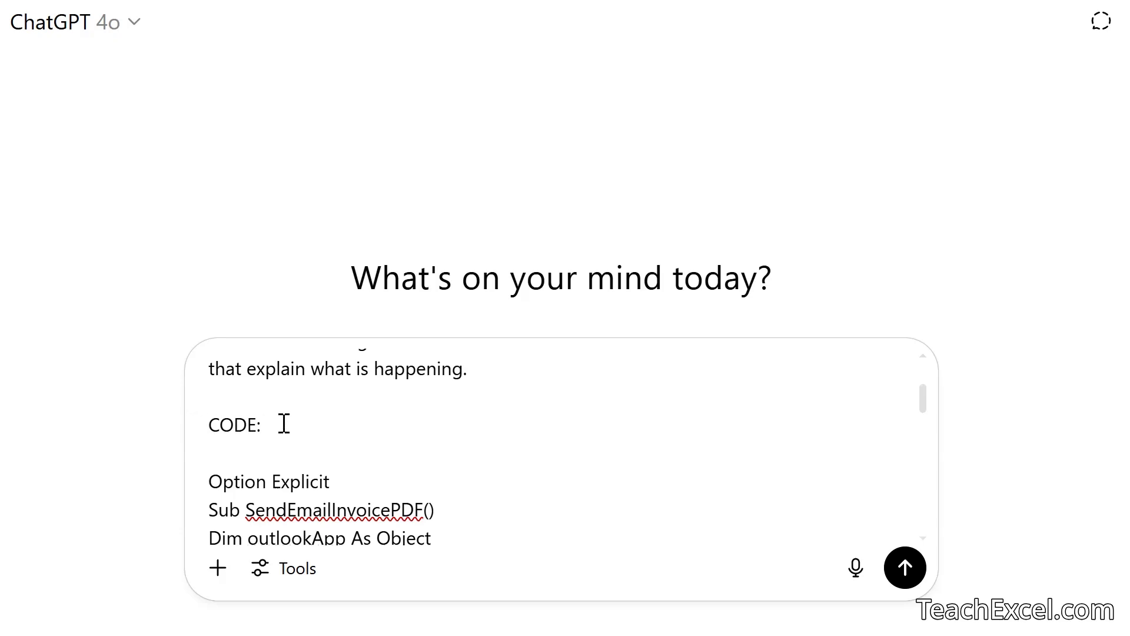
Label the pasted SendEmailInvoicePDF macro in the ChatGPT prompt with 'CODE:'
scroll(down, 3)
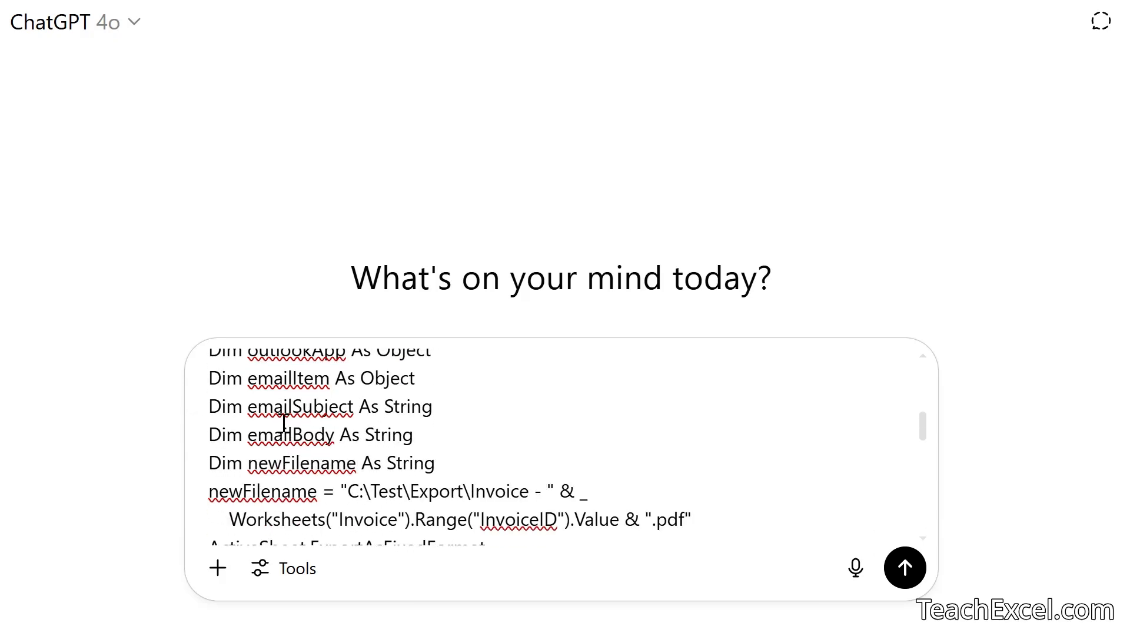
scroll(down, 3)
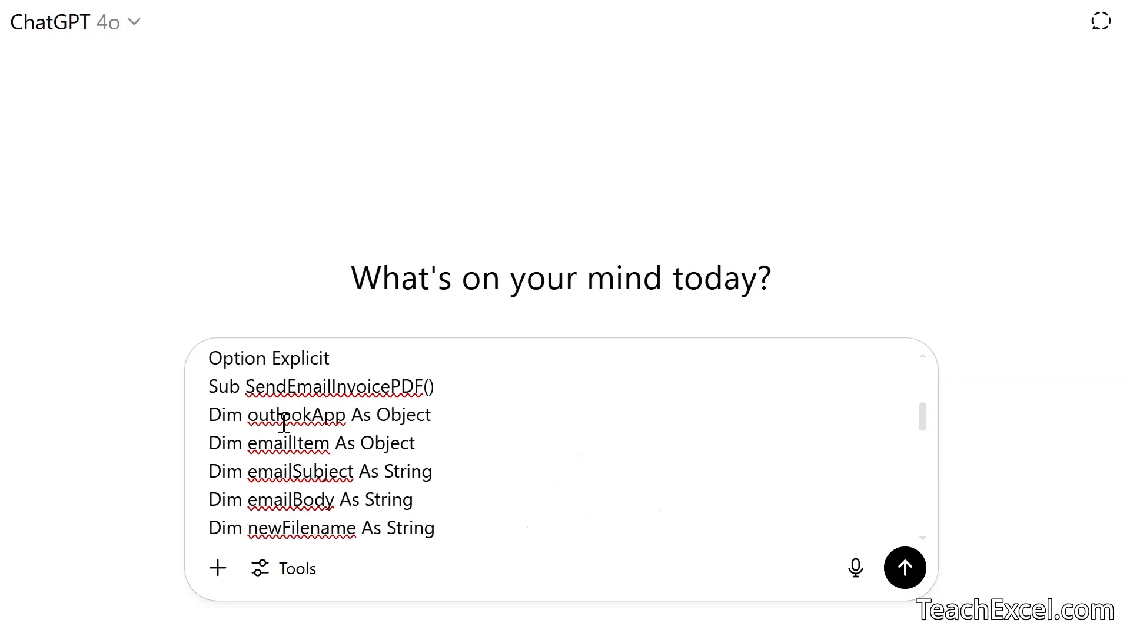
text(CODE:)
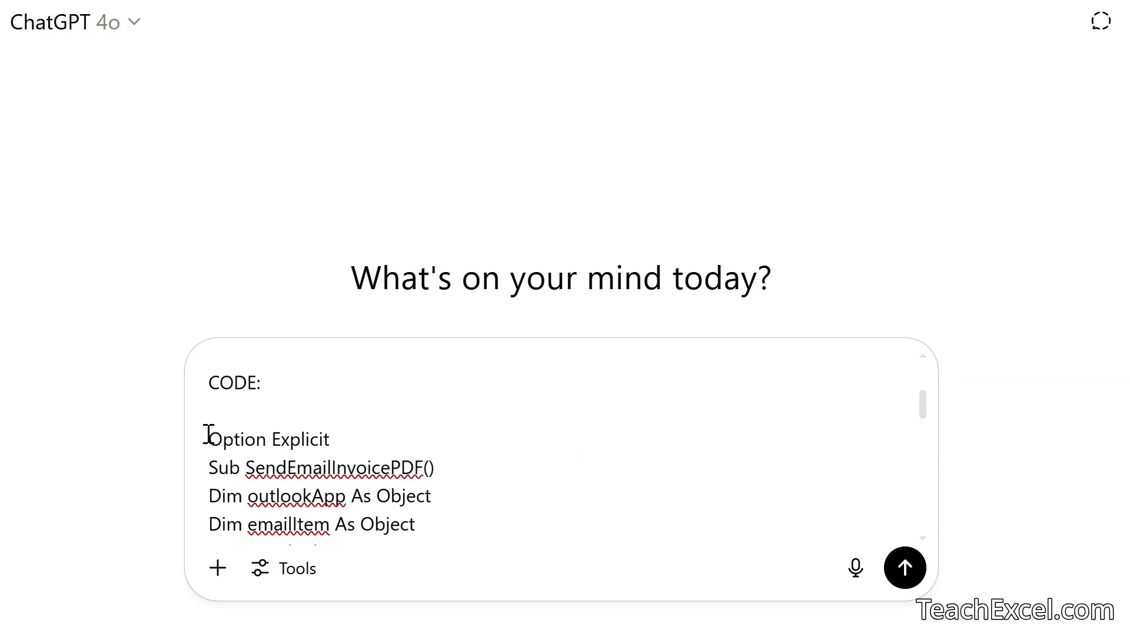
mouse_move(369, 426)
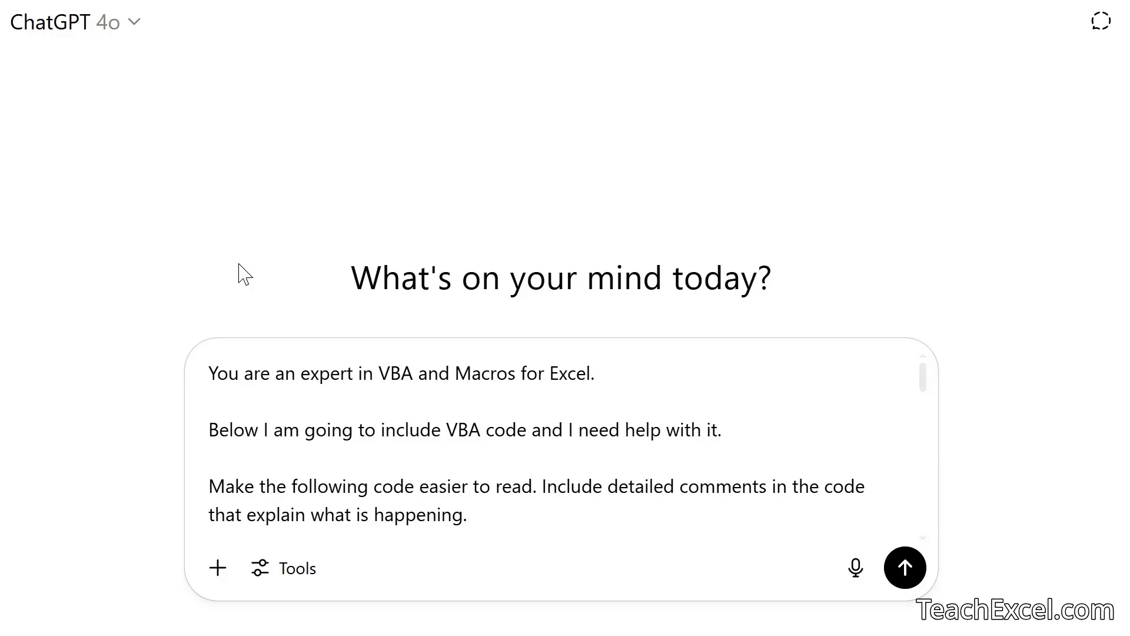
click(904, 567)
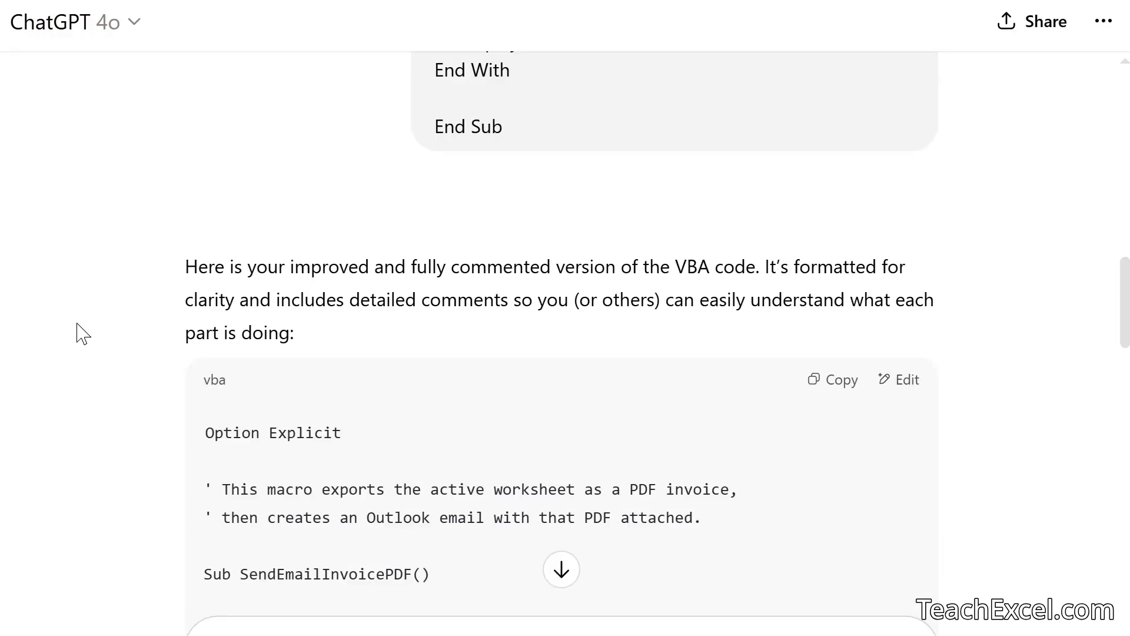
scroll(down, 3)
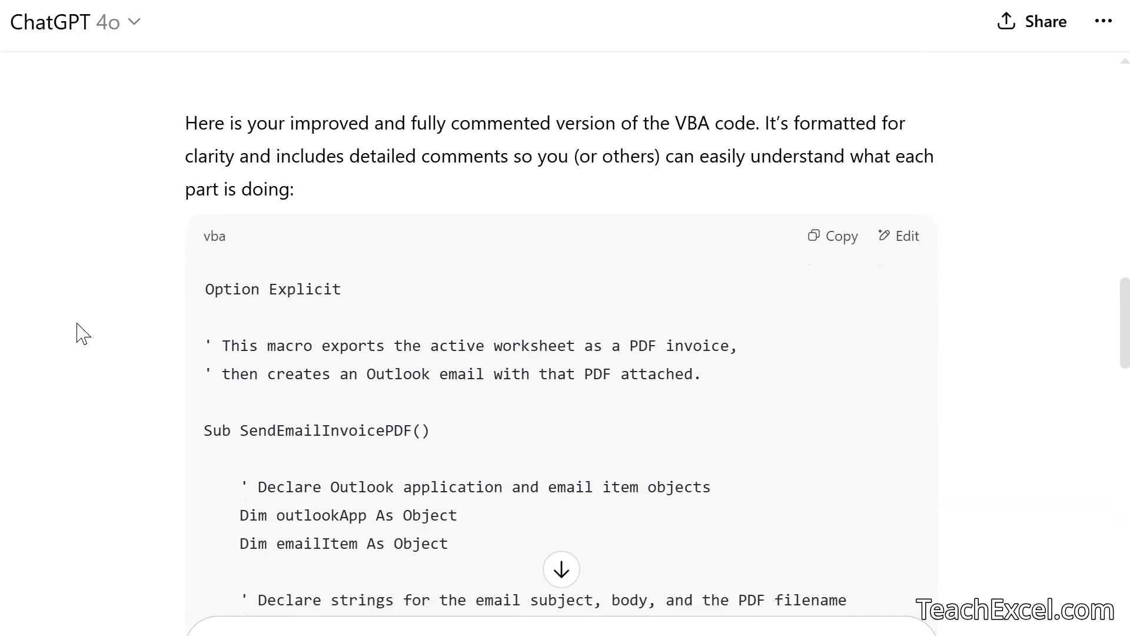
scroll(down, 3)
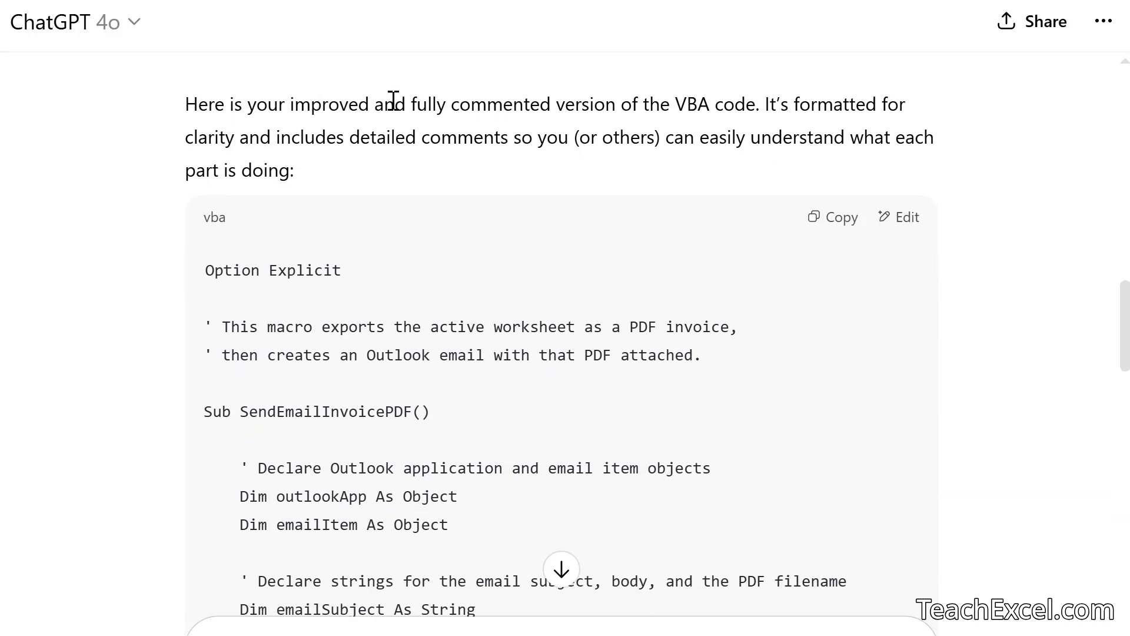
mouse_move(757, 115)
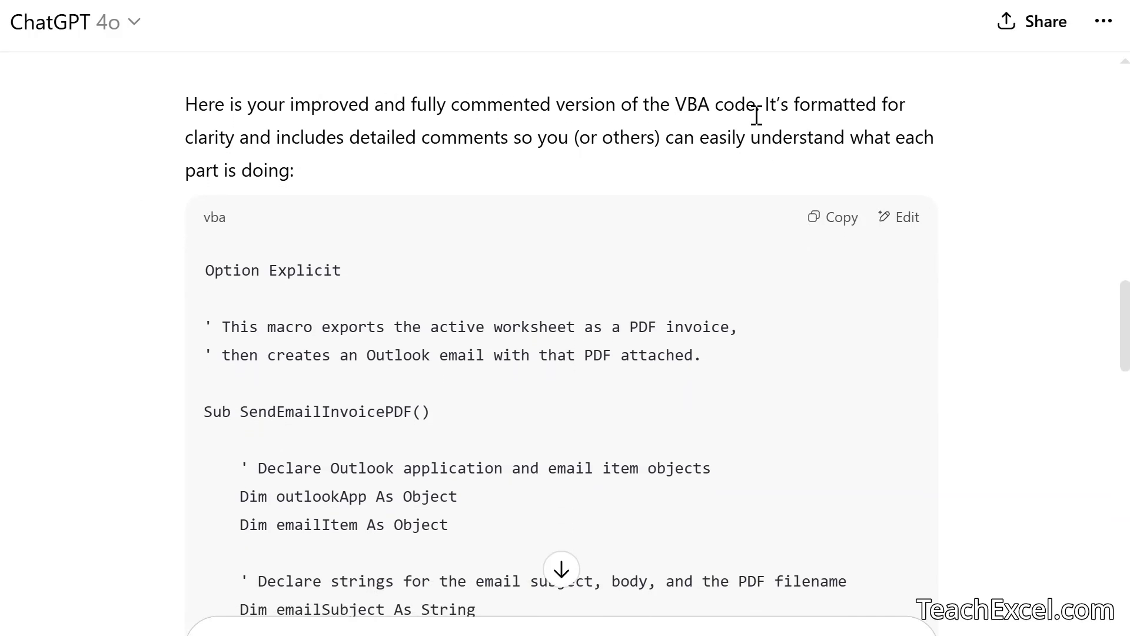
mouse_move(299, 161)
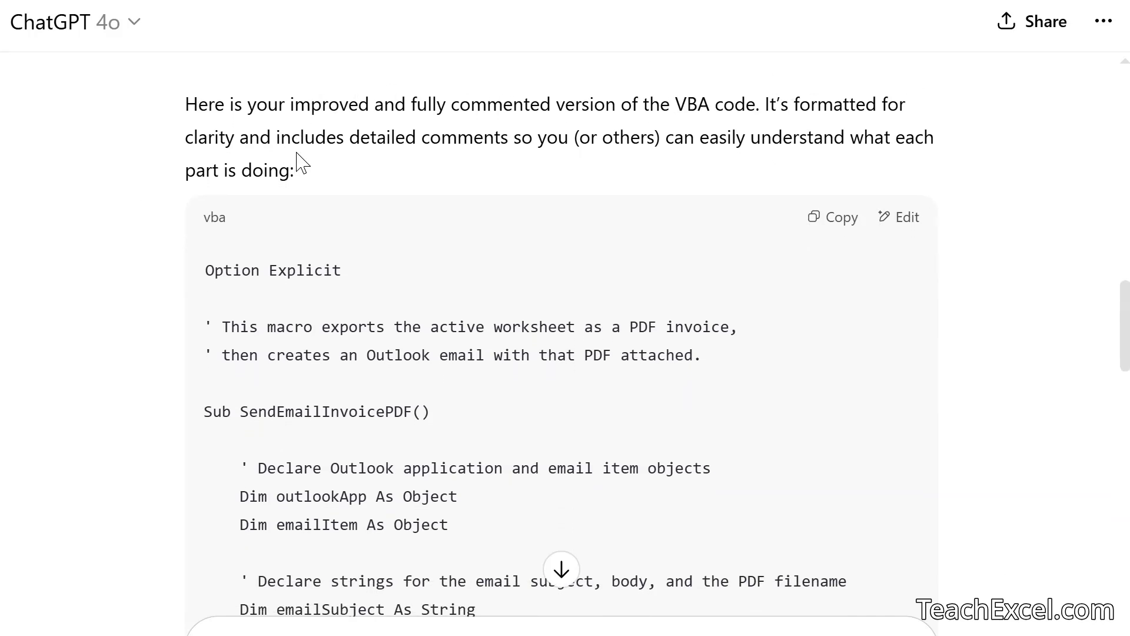
mouse_move(744, 163)
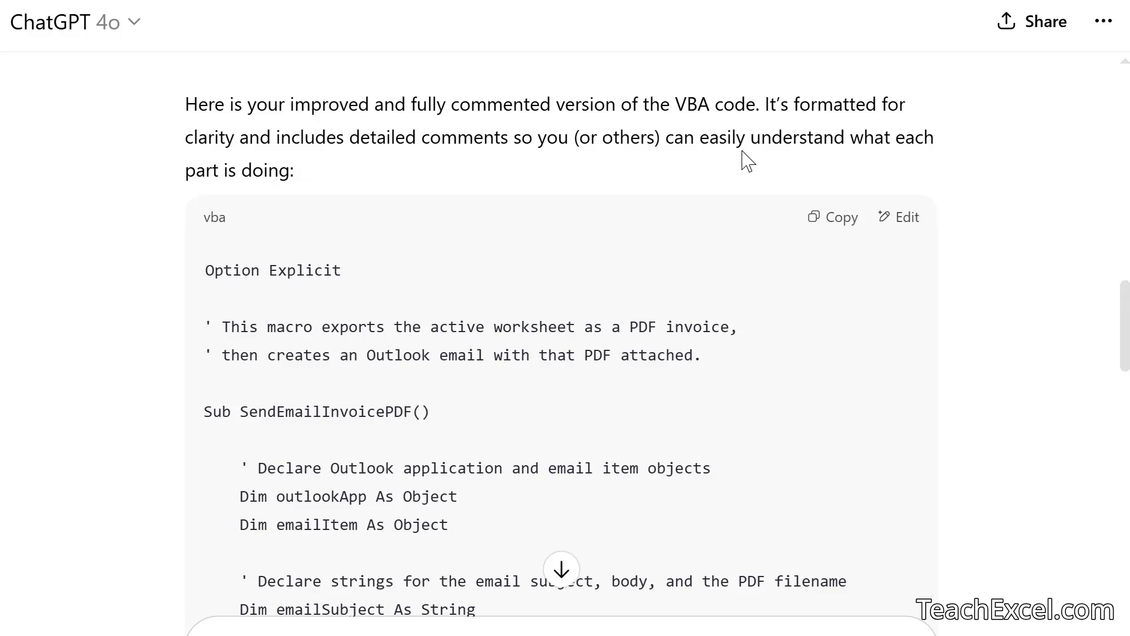
mouse_move(566, 217)
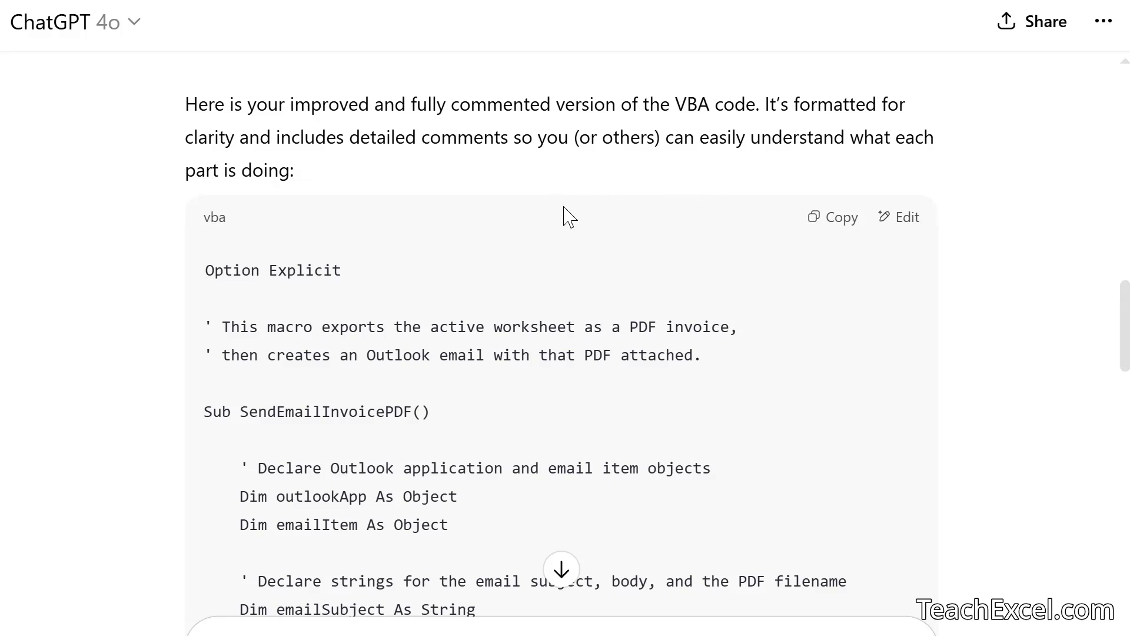
mouse_move(381, 175)
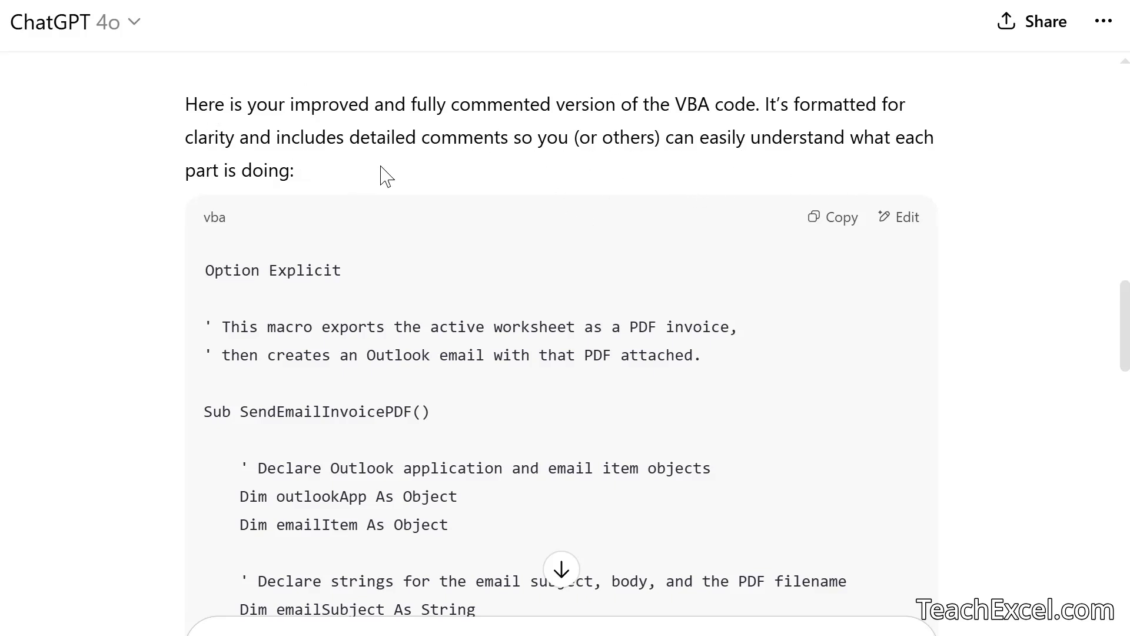
scroll(down, 3)
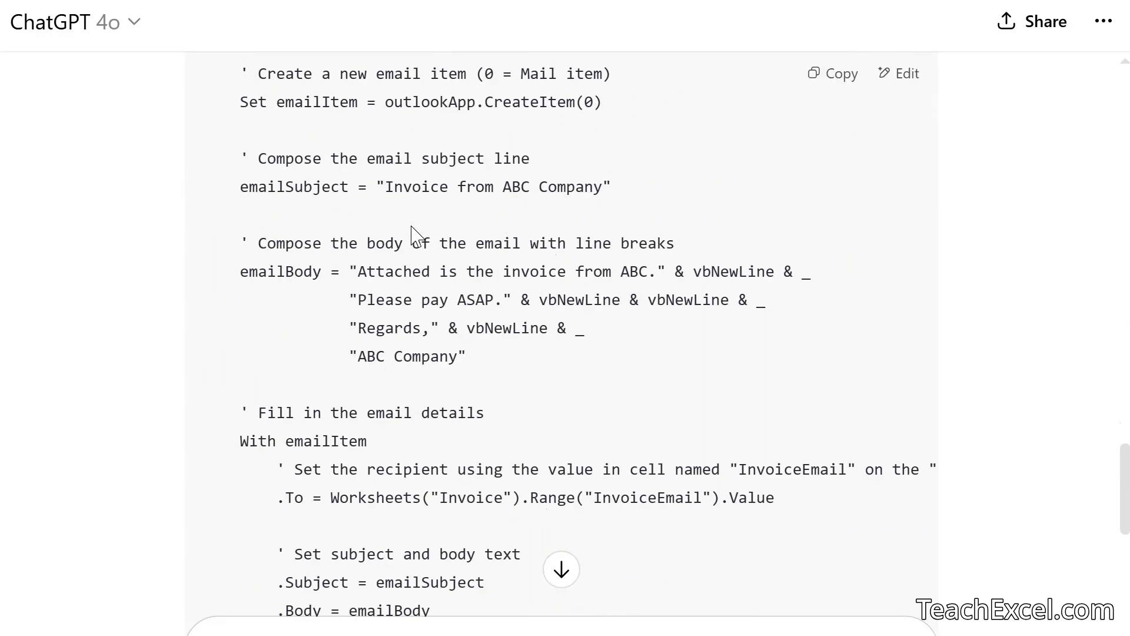
scroll(down, 3)
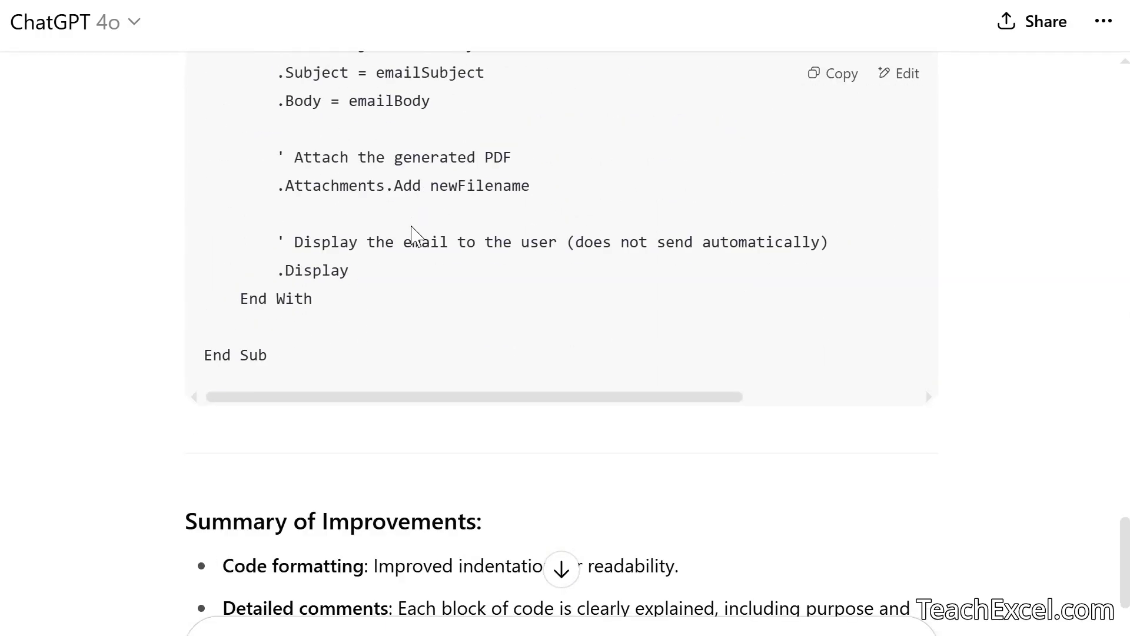
scroll(down, 3)
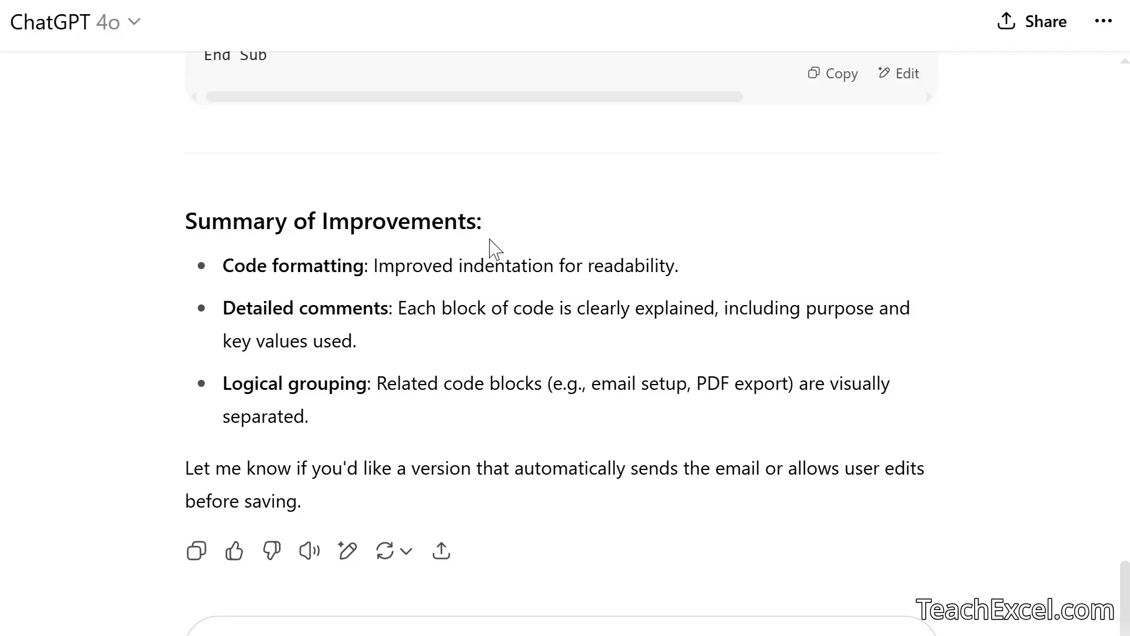
mouse_move(355, 319)
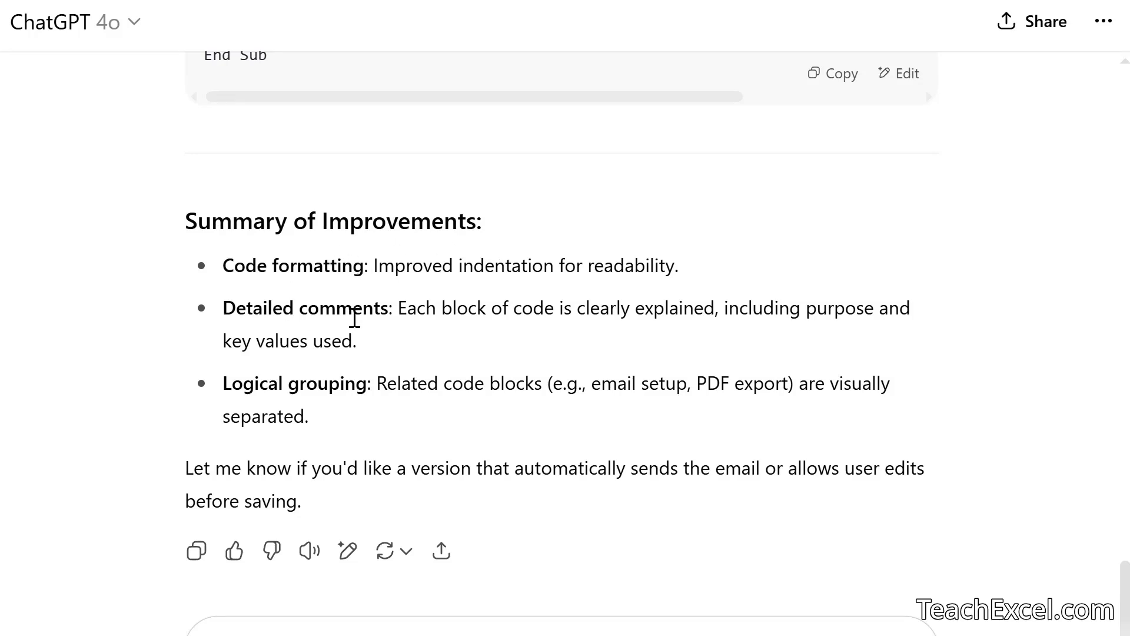
mouse_move(492, 419)
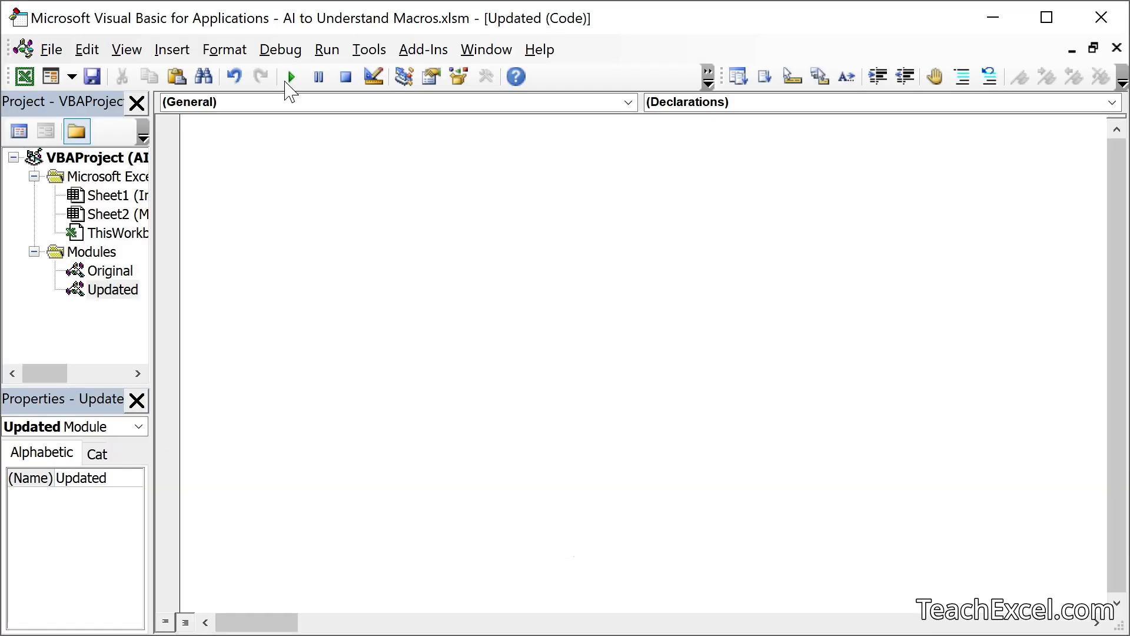
mouse_move(429, 252)
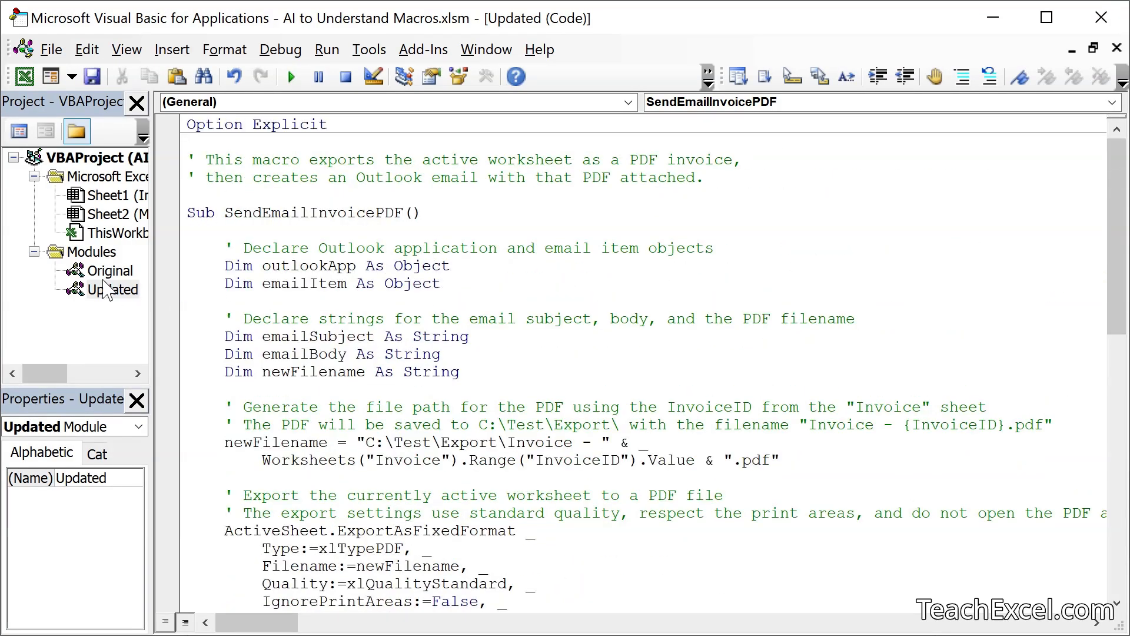
double_click(110, 271)
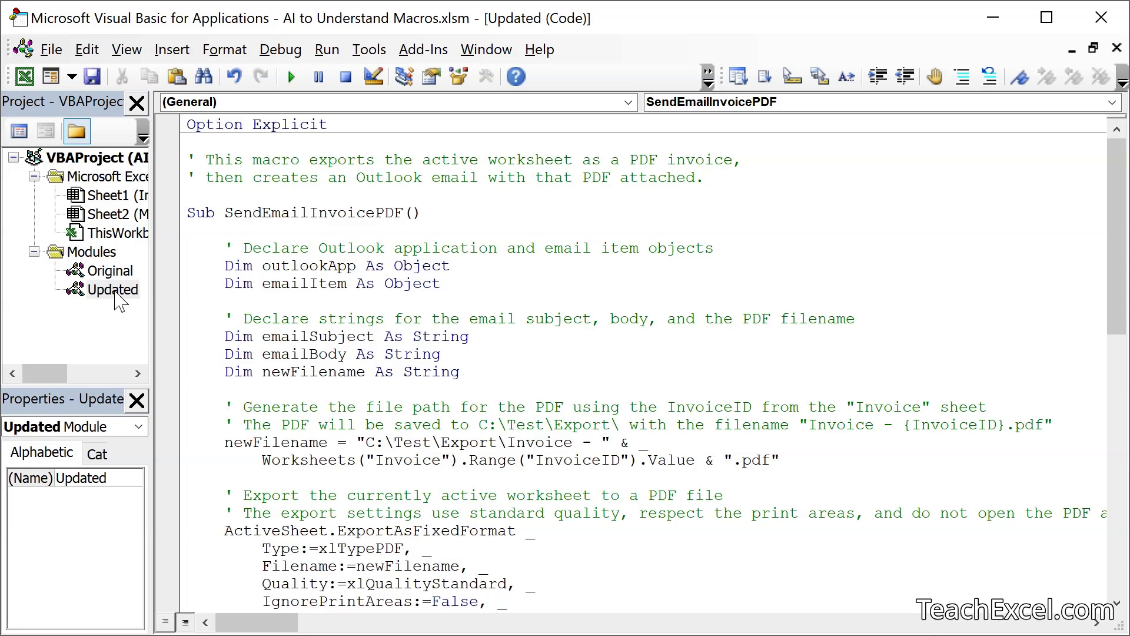
mouse_move(601, 182)
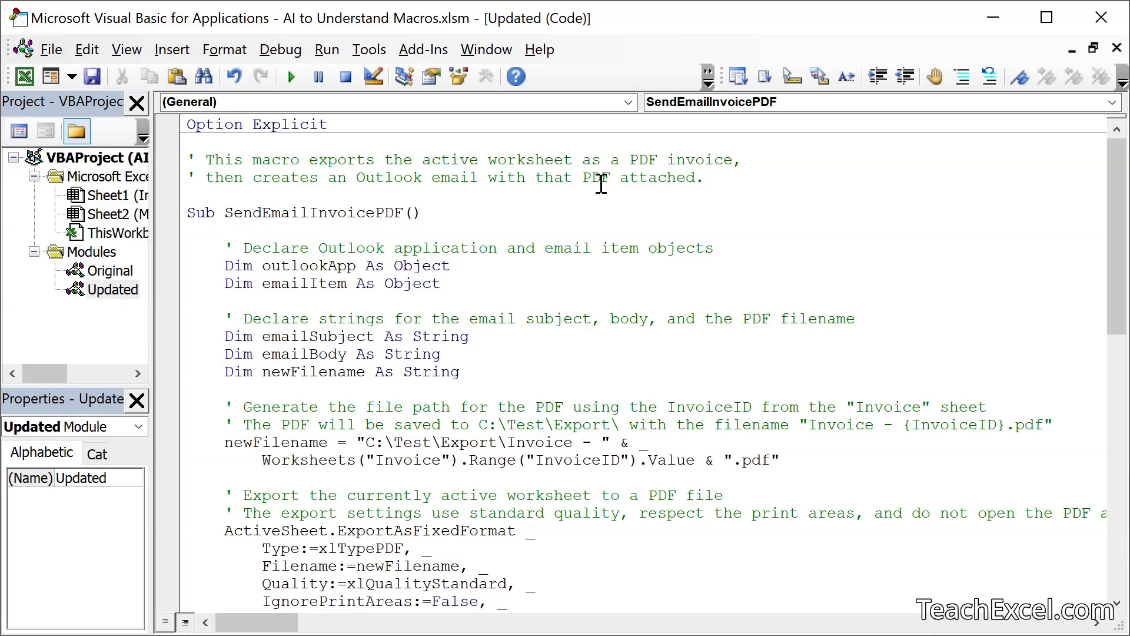
mouse_move(317, 177)
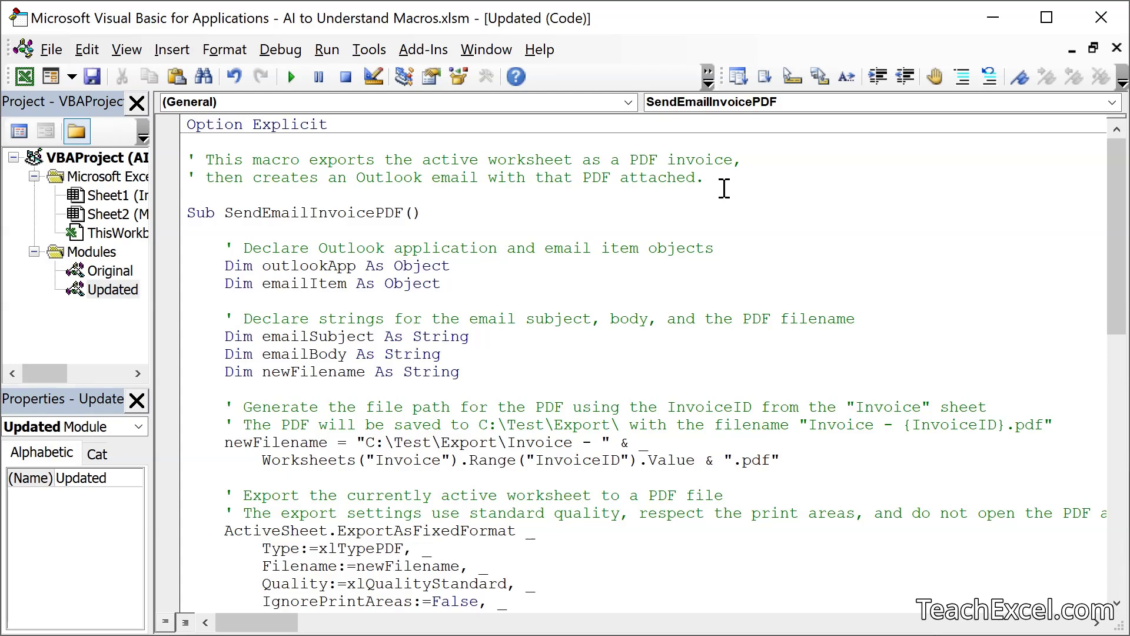
scroll(down, 3)
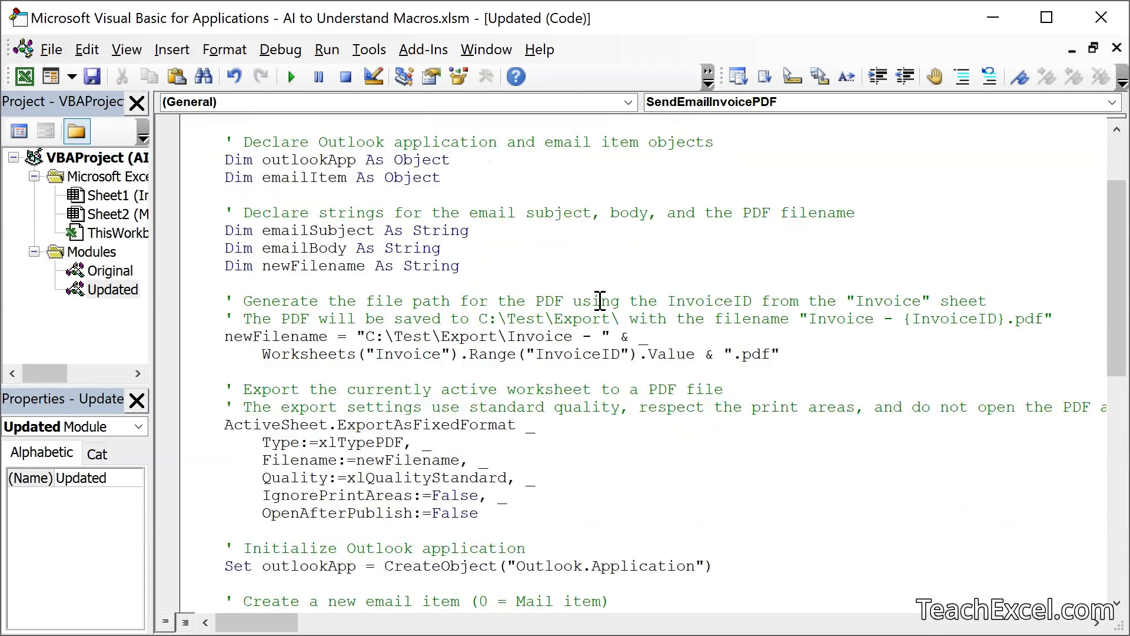
scroll(down, 3)
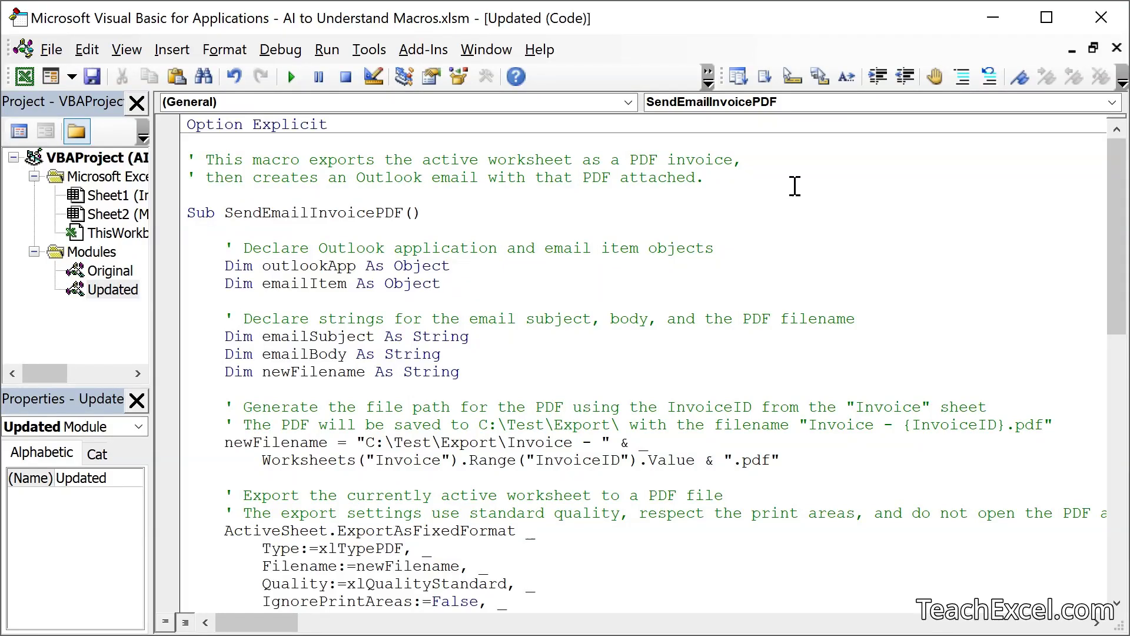
mouse_move(295, 184)
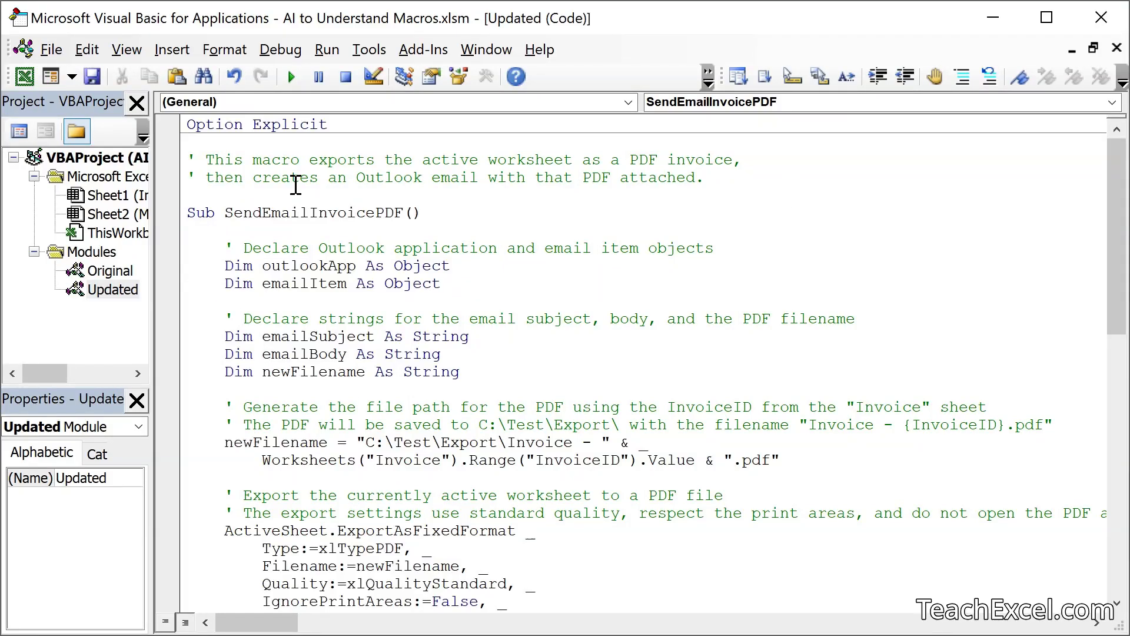
mouse_move(533, 289)
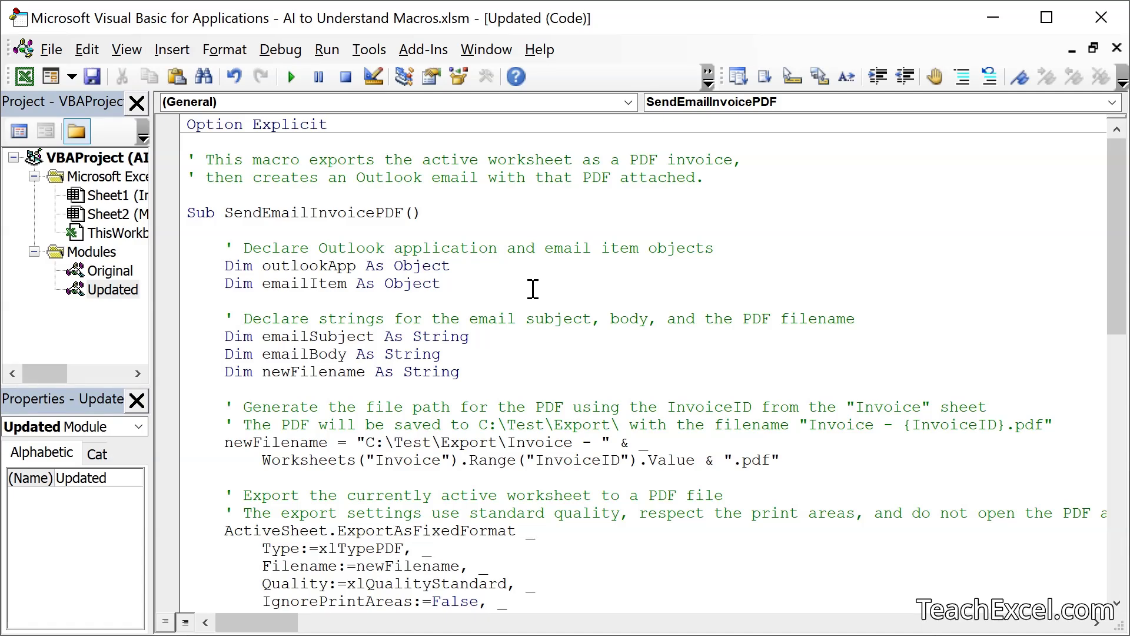
mouse_move(172, 229)
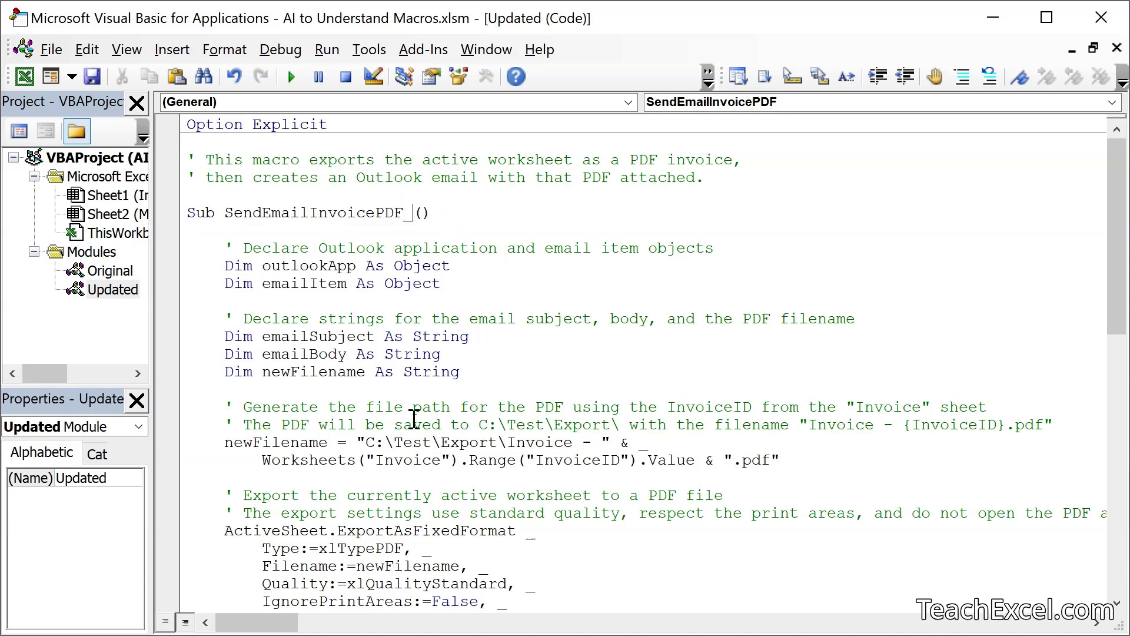
Append '_1' to the Sub name, making it SendEmailInvoicePDF_1
text(_1)
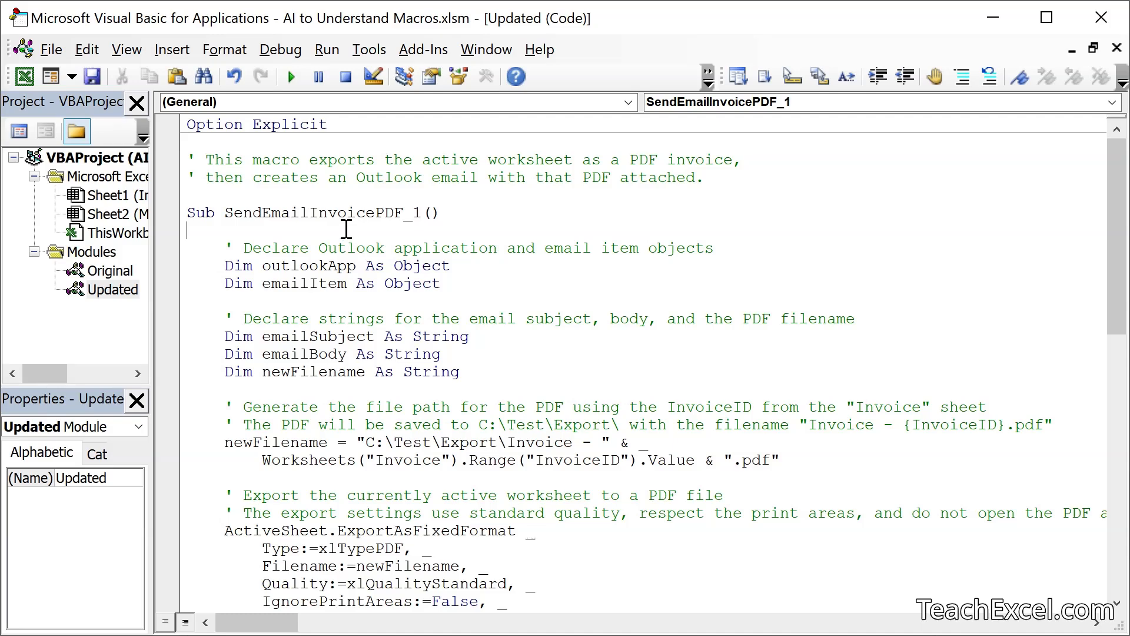
mouse_move(411, 232)
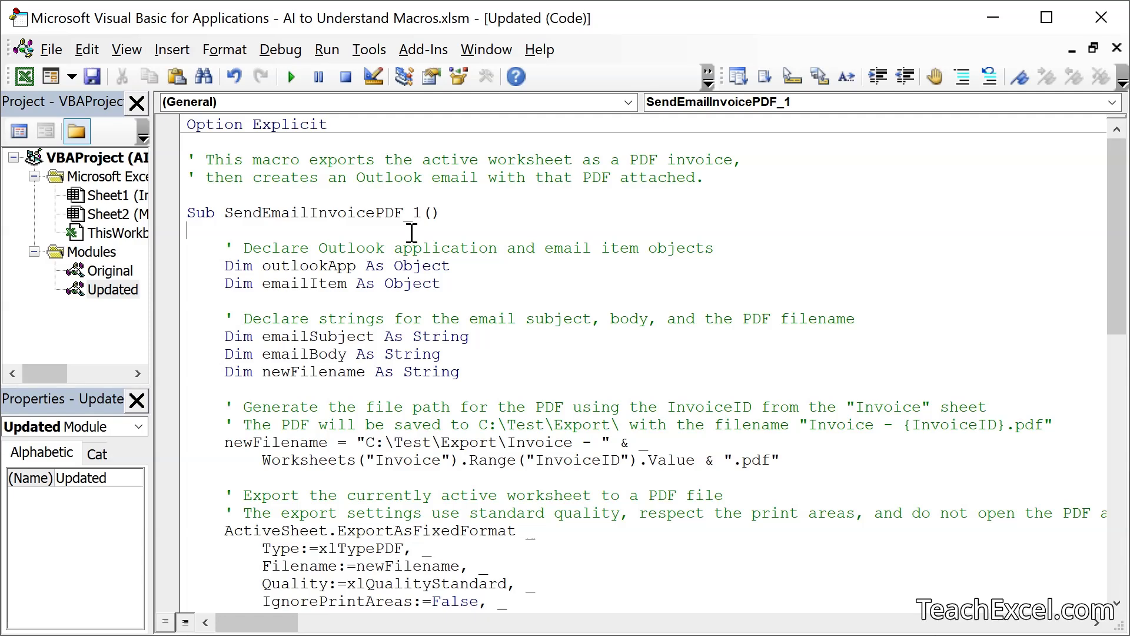
mouse_move(510, 383)
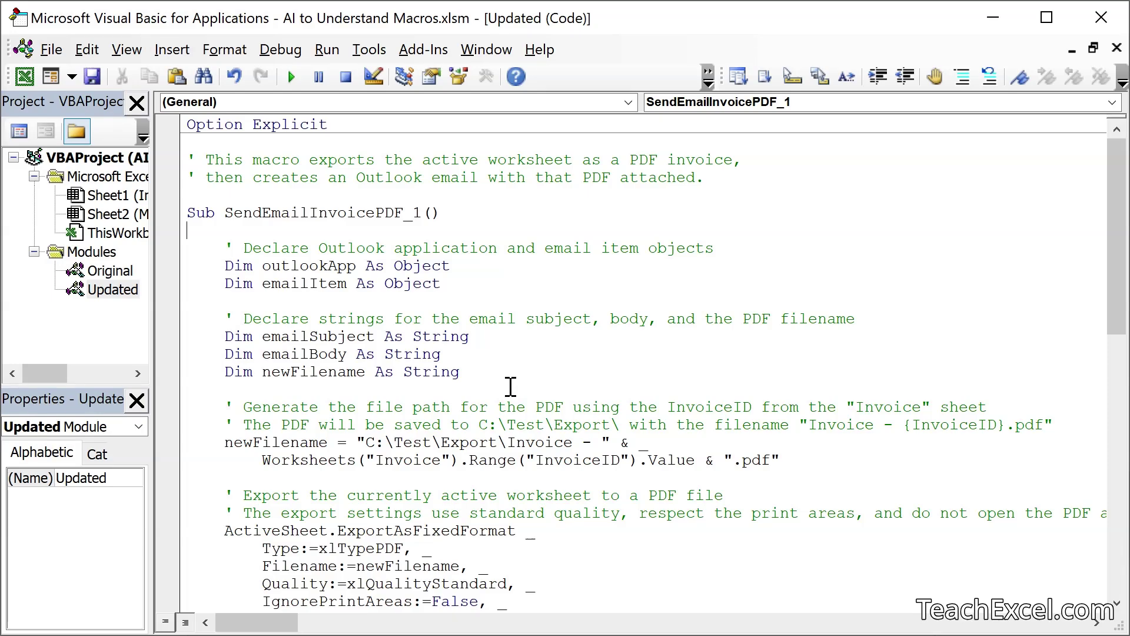
scroll(down, 3)
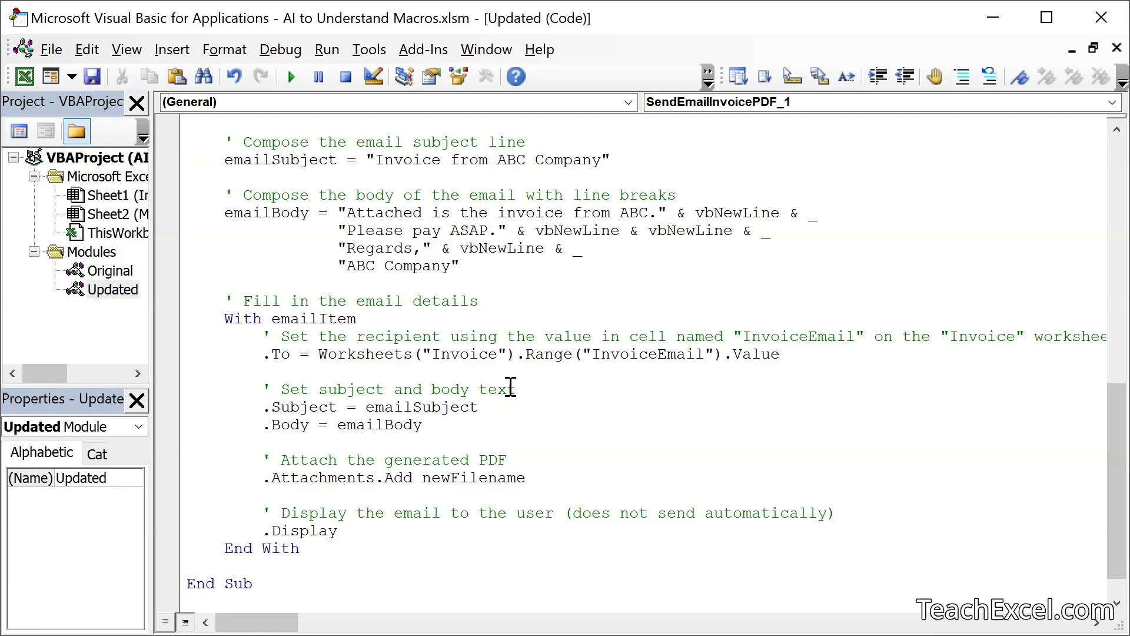
mouse_move(481, 336)
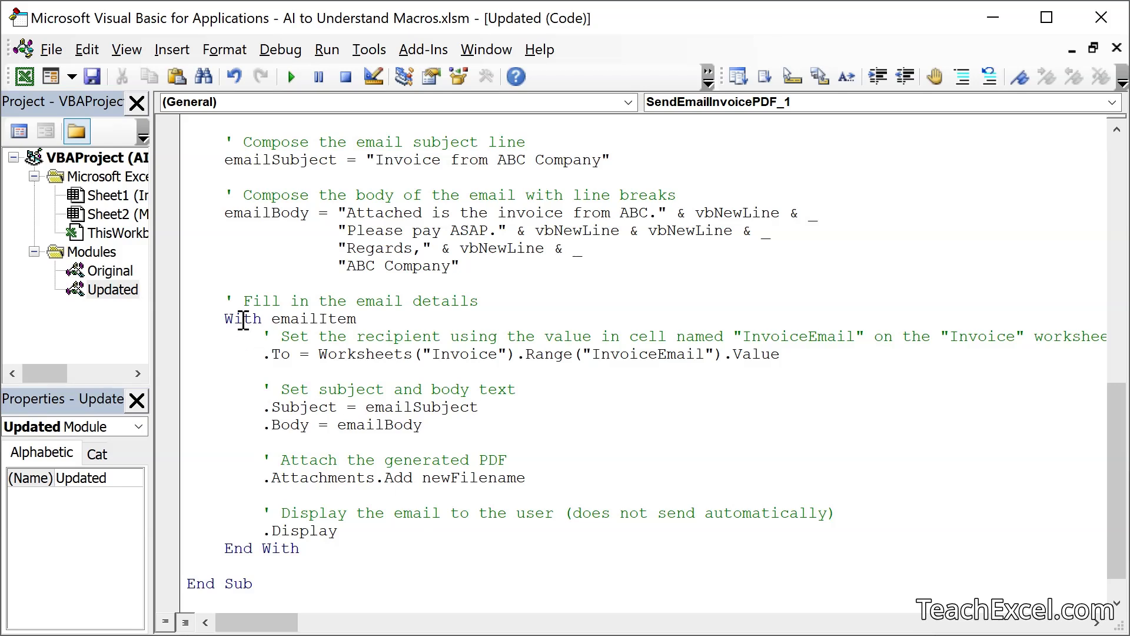
mouse_move(381, 336)
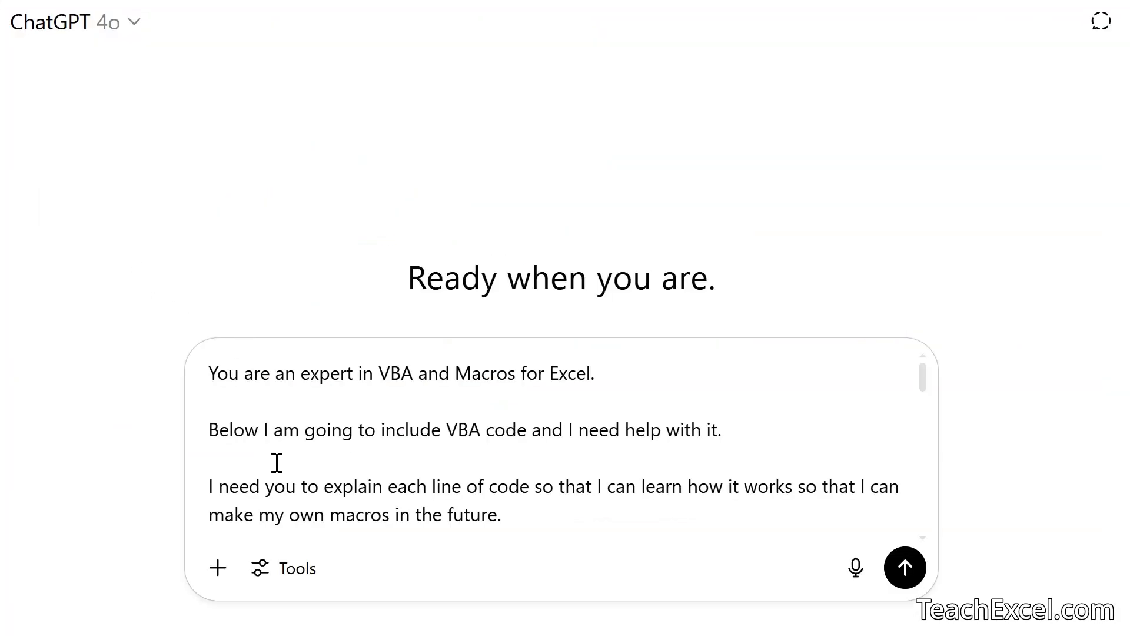
mouse_move(352, 487)
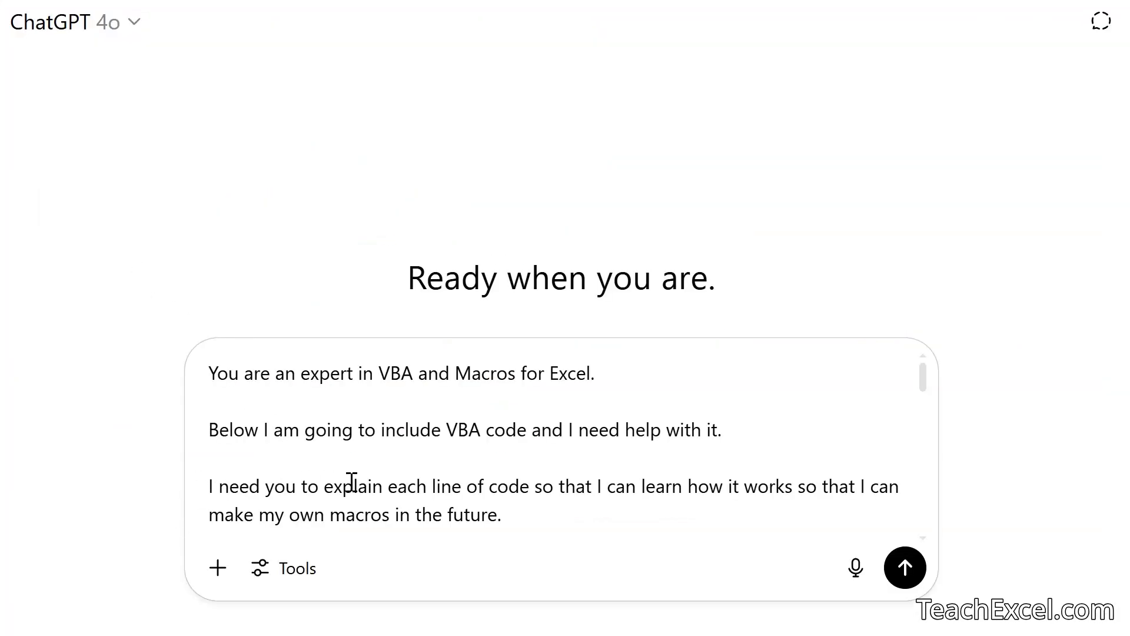
mouse_move(665, 483)
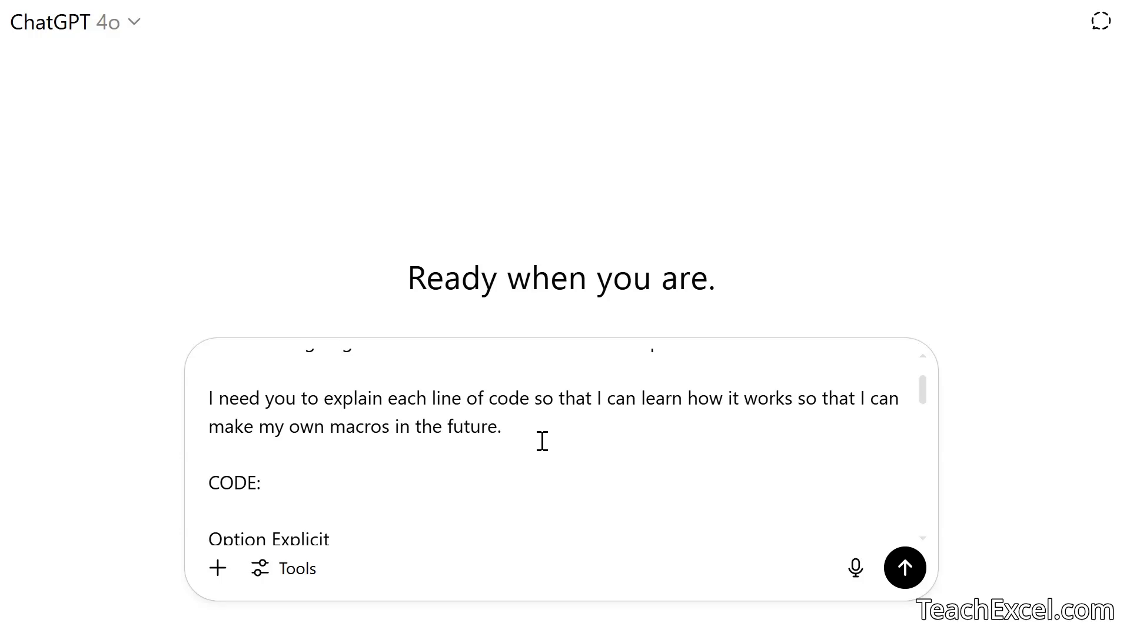
mouse_move(374, 500)
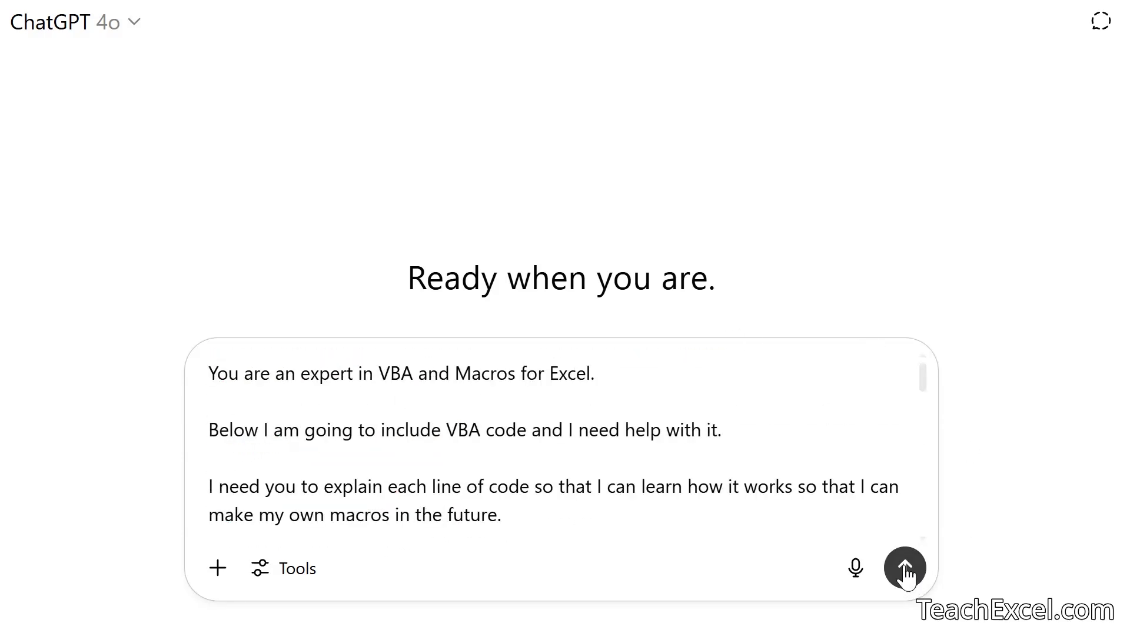
click(904, 567)
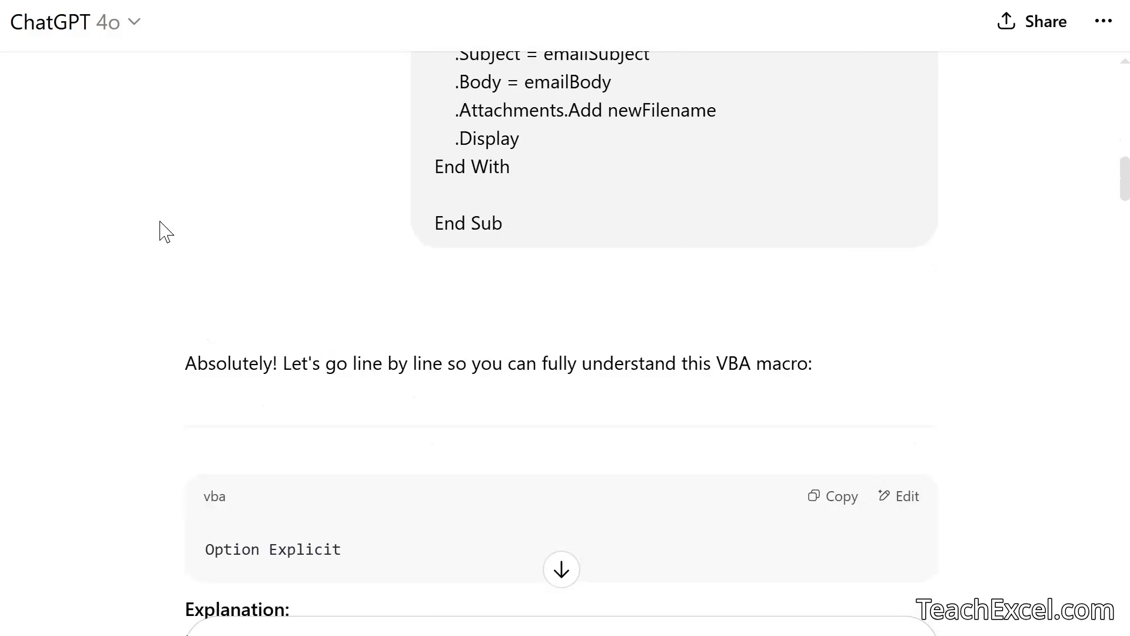
scroll(down, 3)
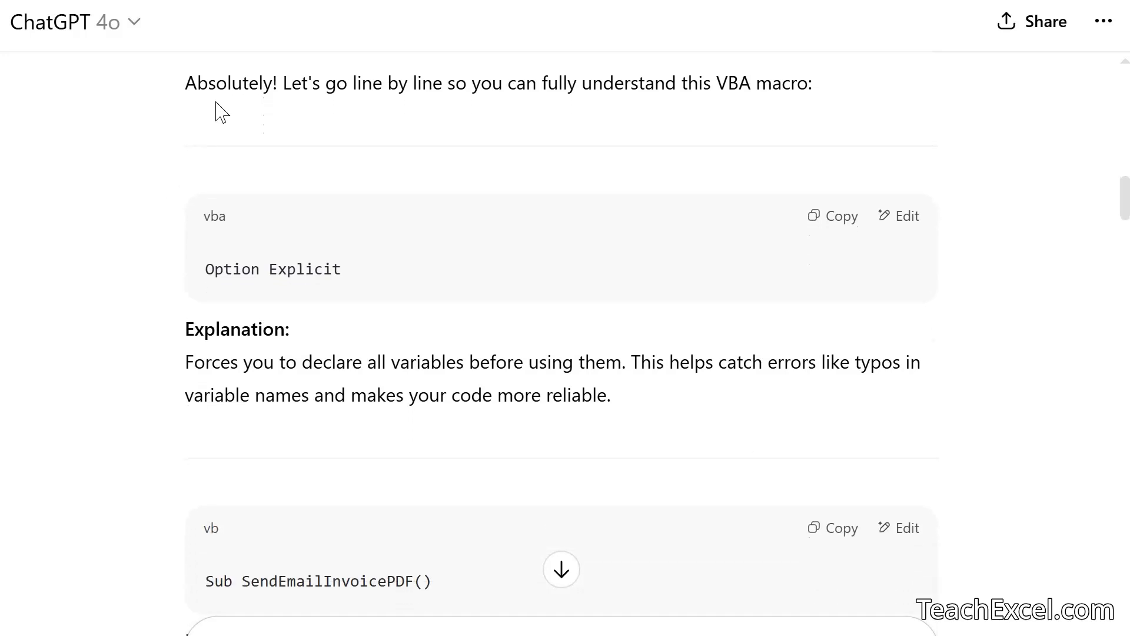
mouse_move(492, 121)
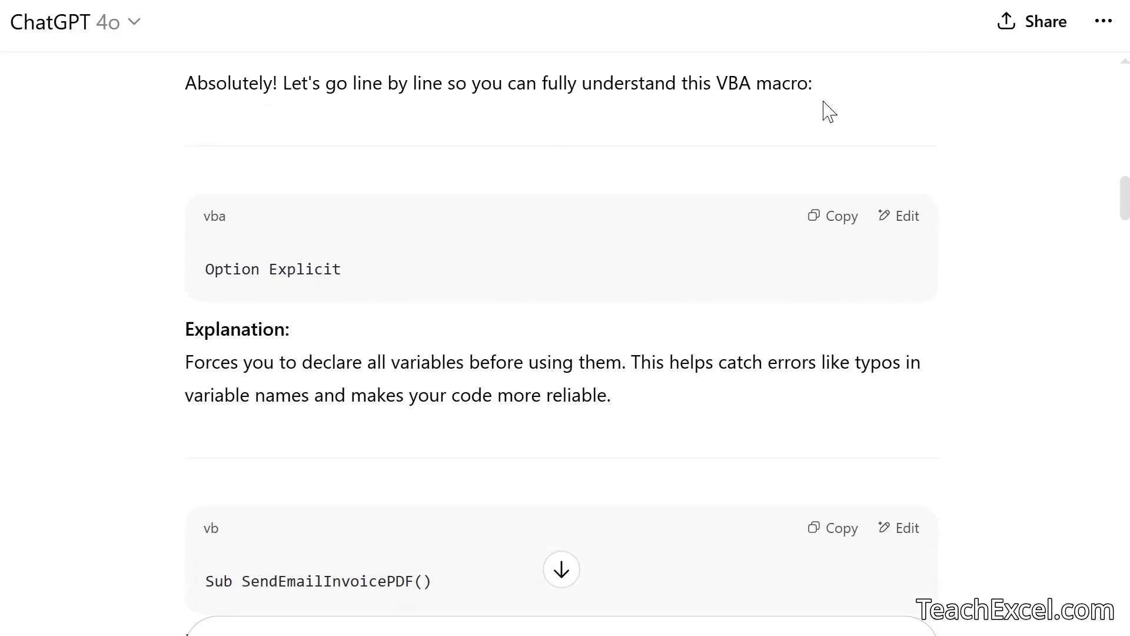
mouse_move(138, 186)
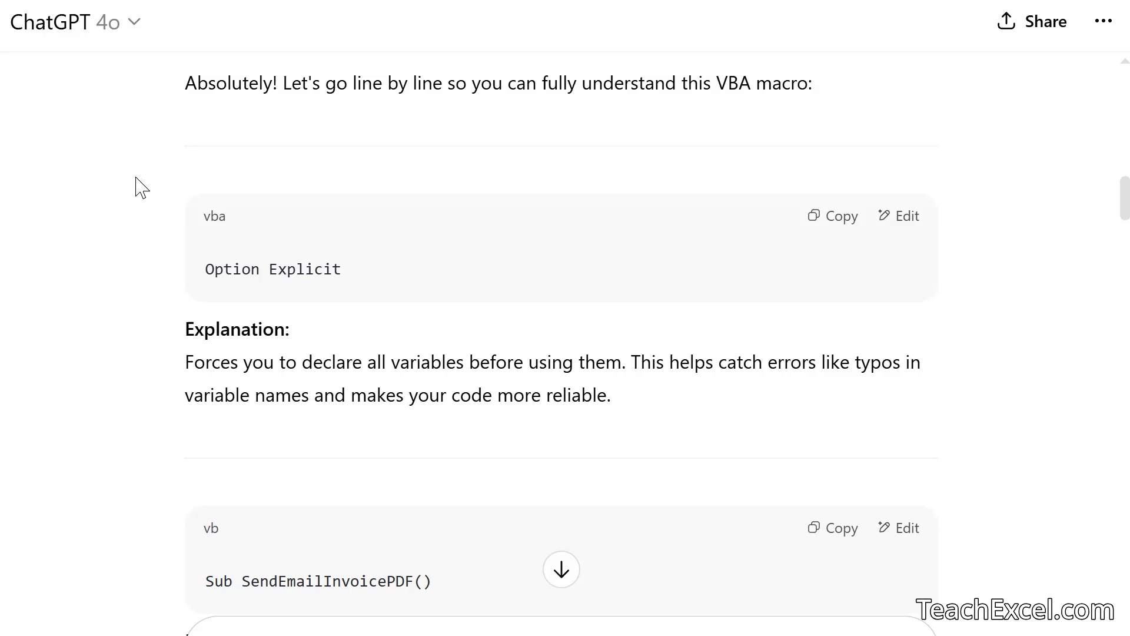
scroll(down, 3)
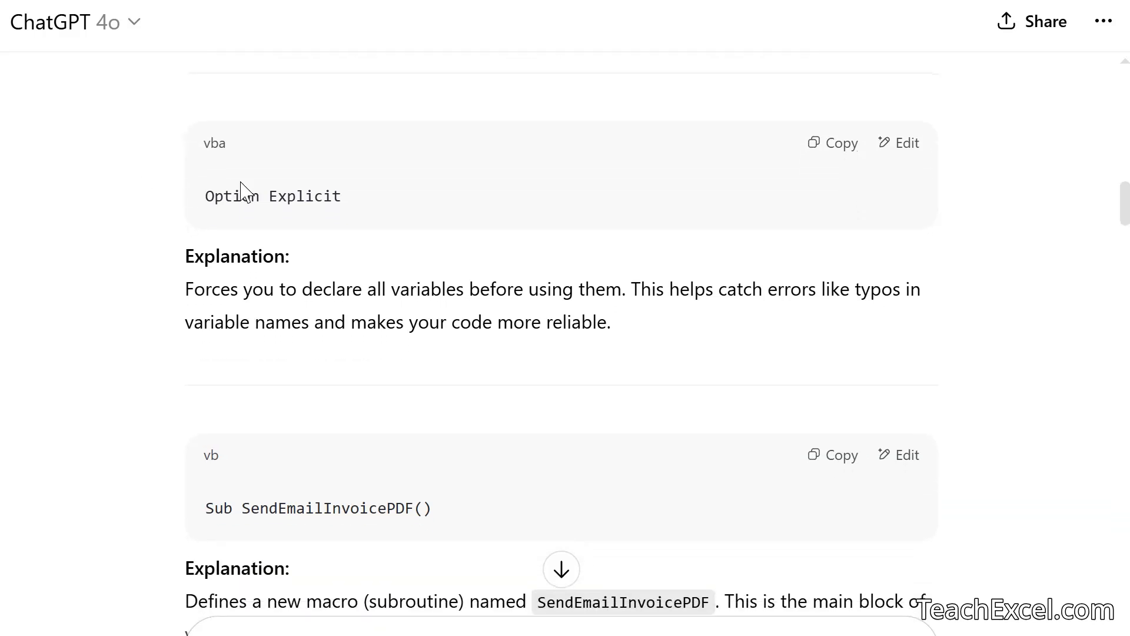
mouse_move(80, 255)
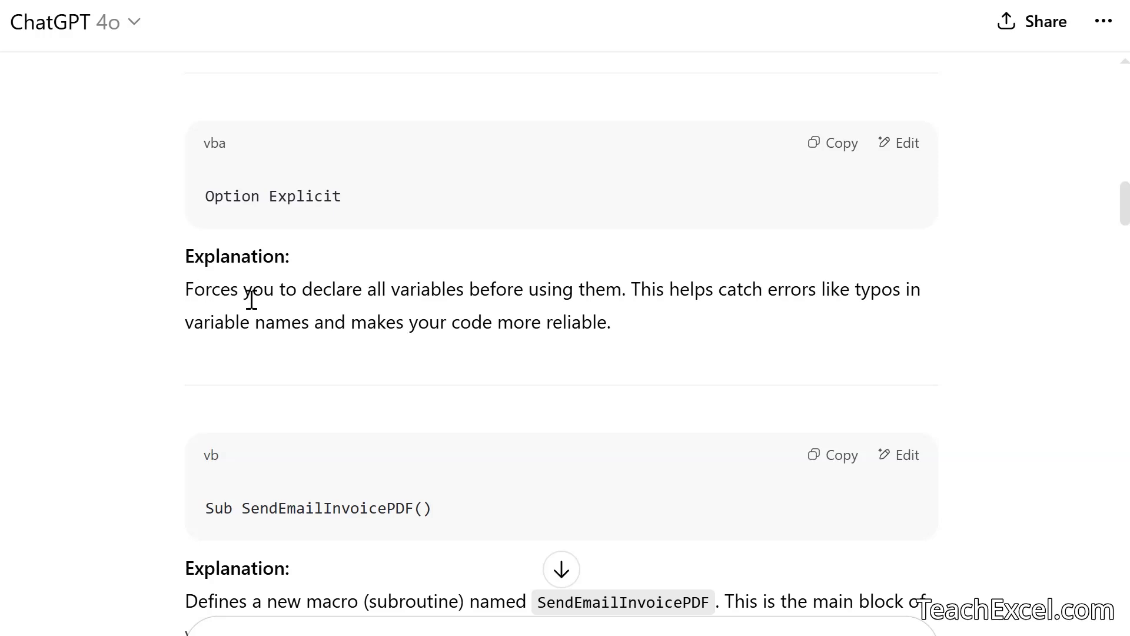
mouse_move(624, 302)
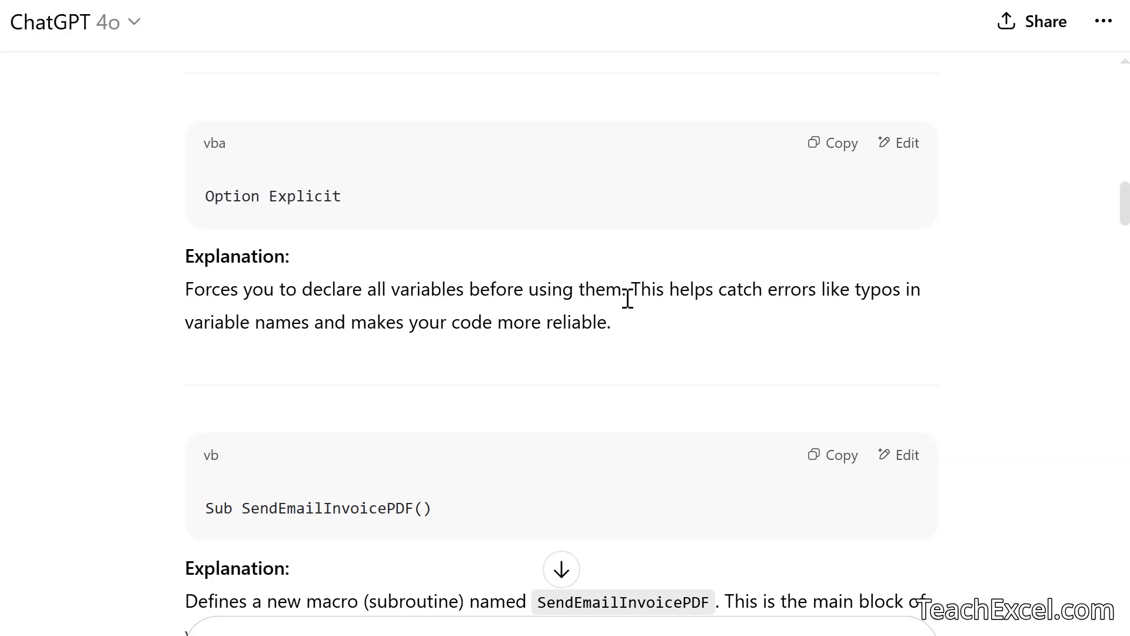
mouse_move(458, 243)
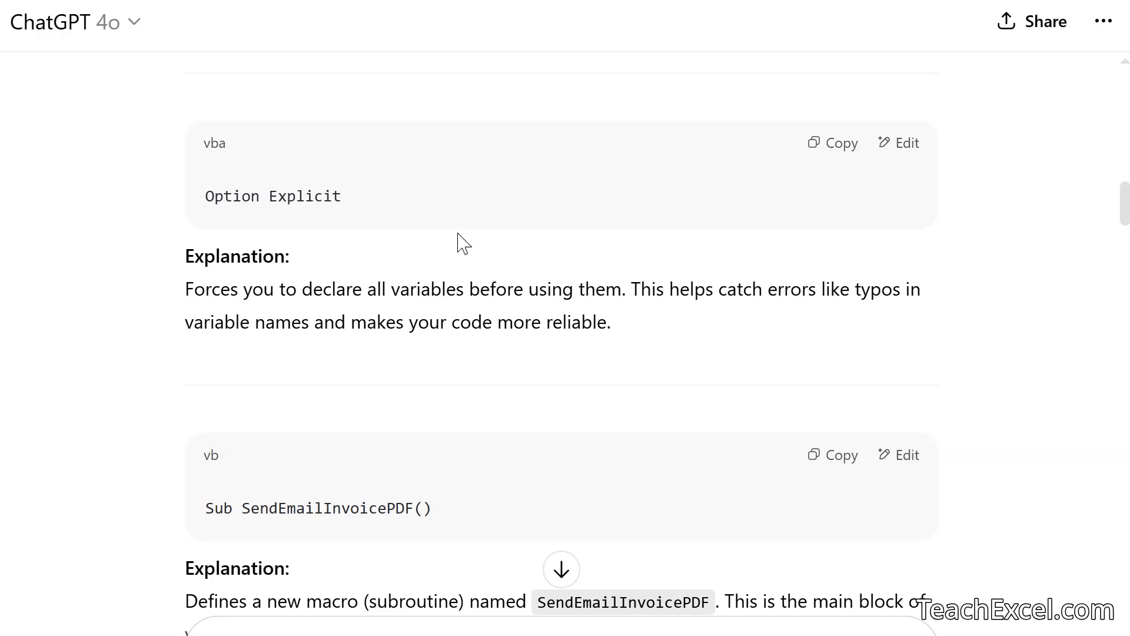
mouse_move(693, 327)
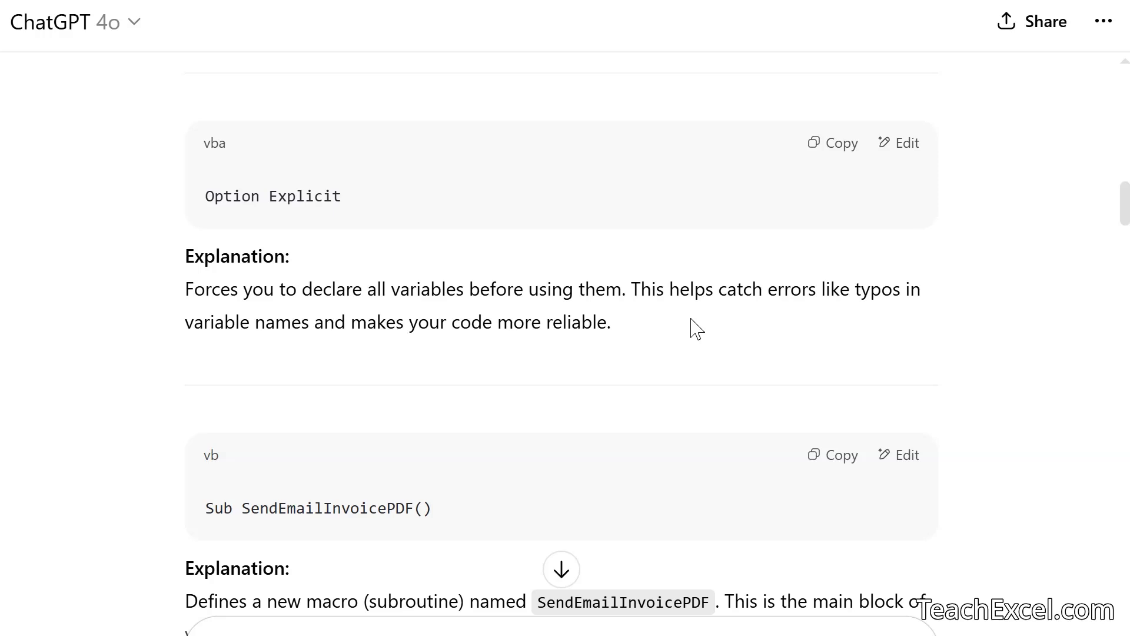
mouse_move(218, 236)
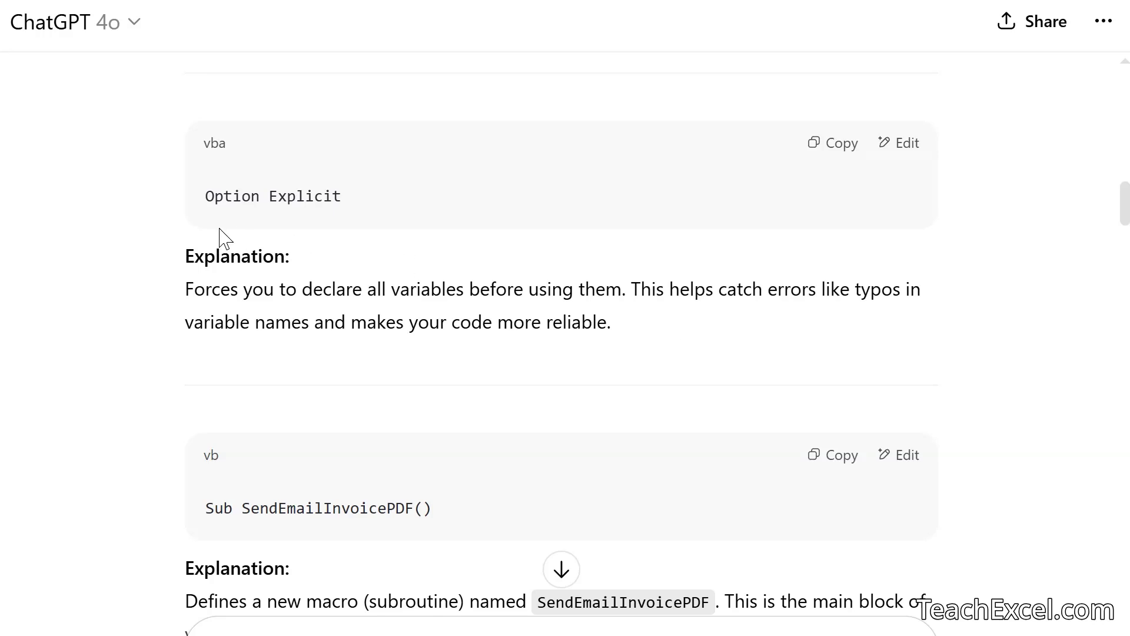
mouse_move(621, 221)
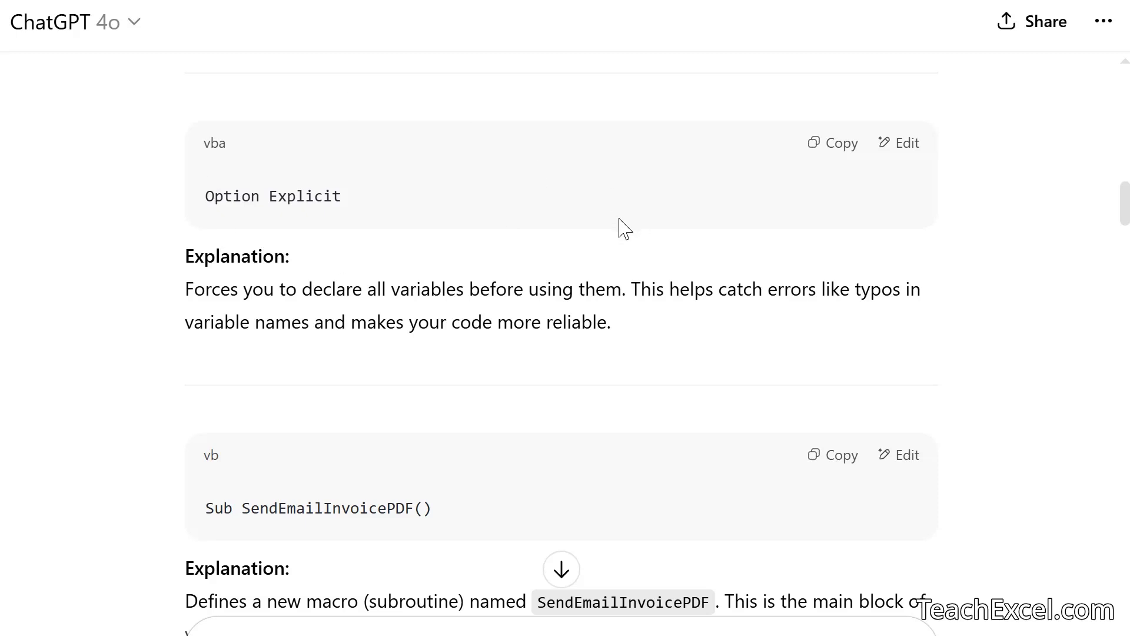
mouse_move(322, 228)
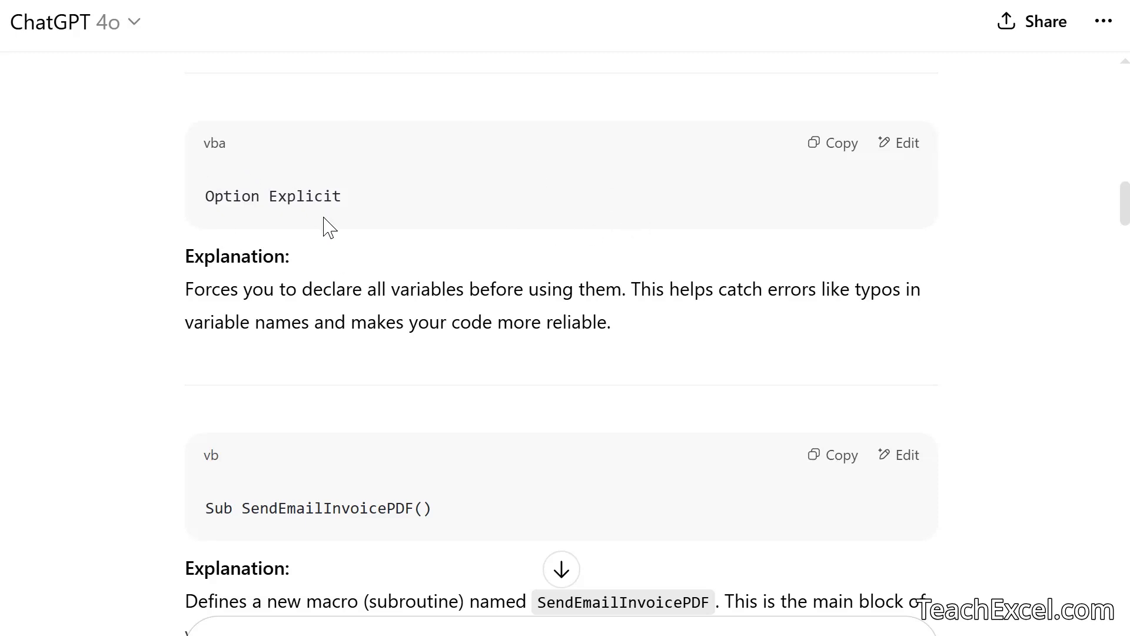
scroll(down, 3)
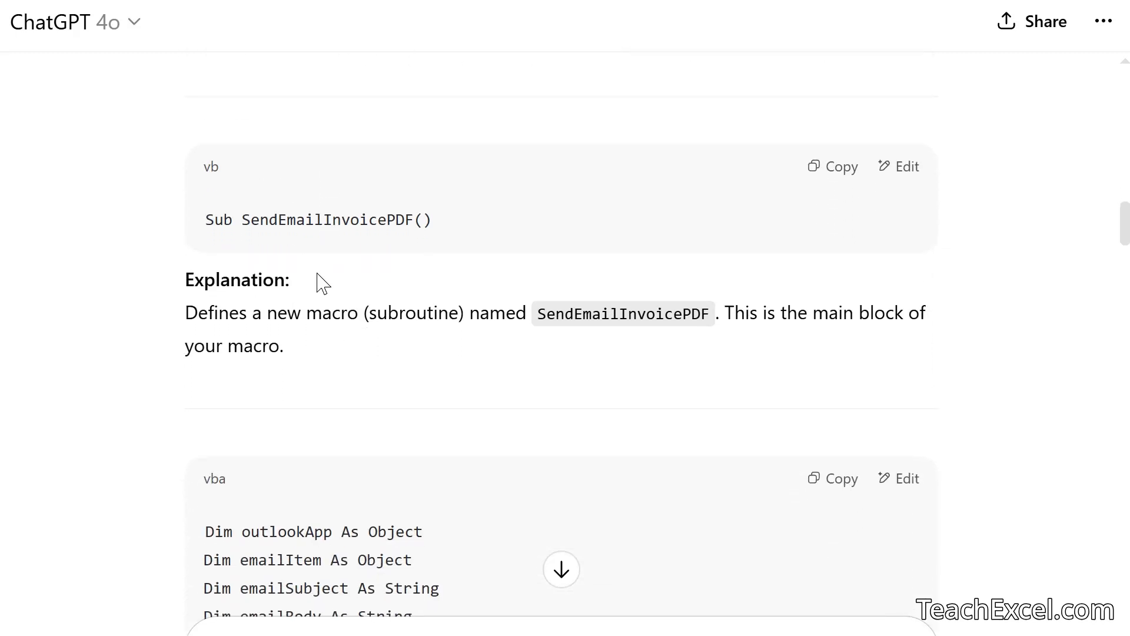
mouse_move(353, 317)
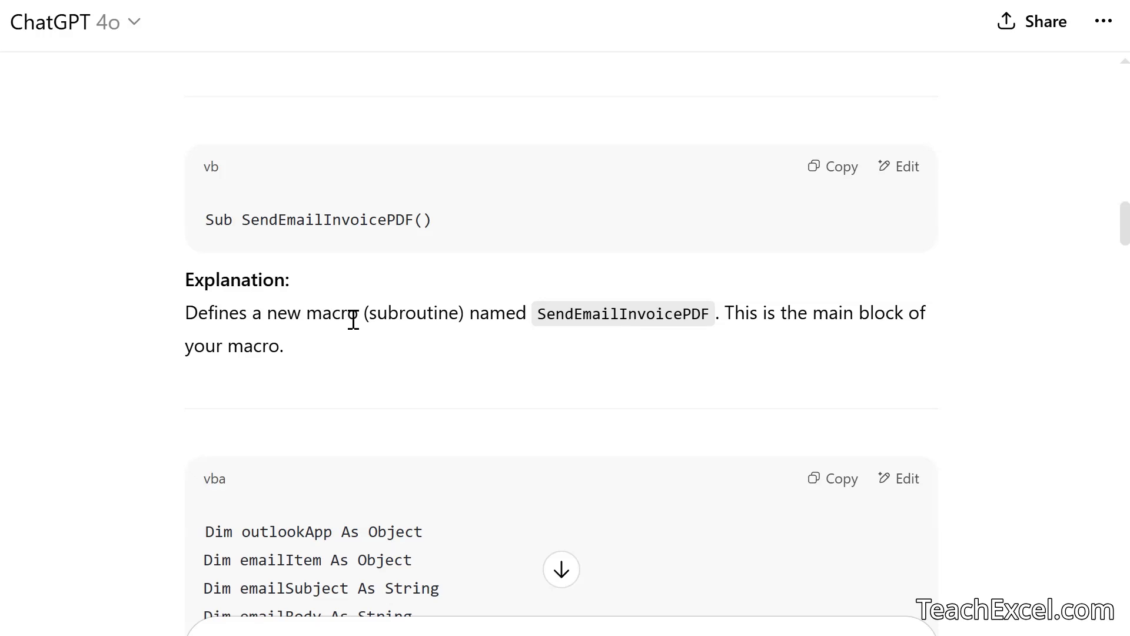
mouse_move(465, 341)
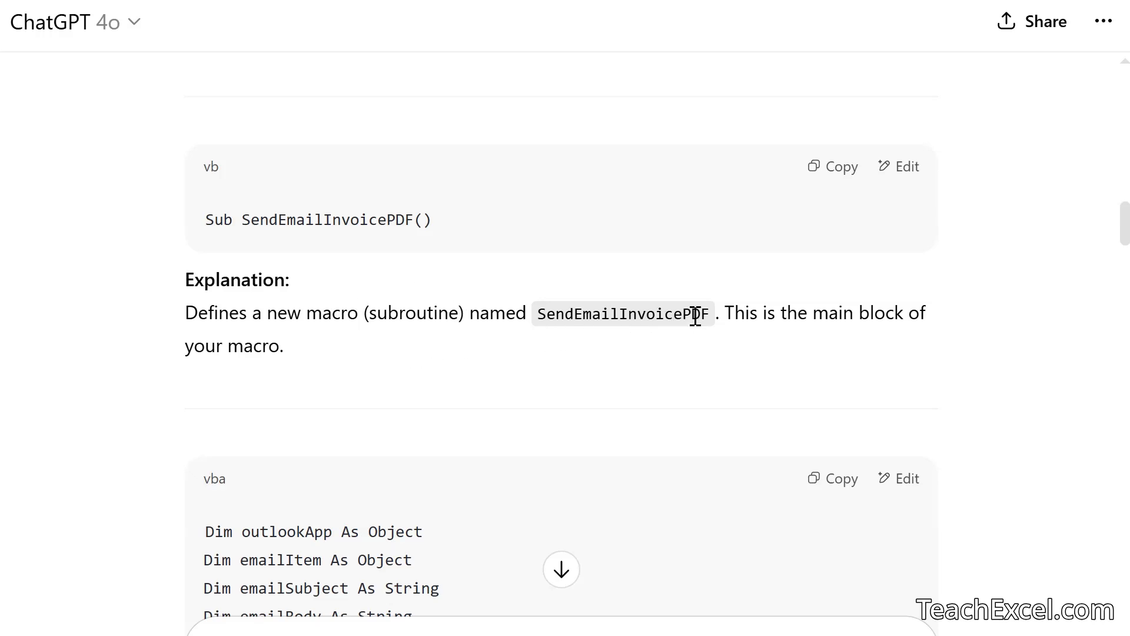
mouse_move(348, 362)
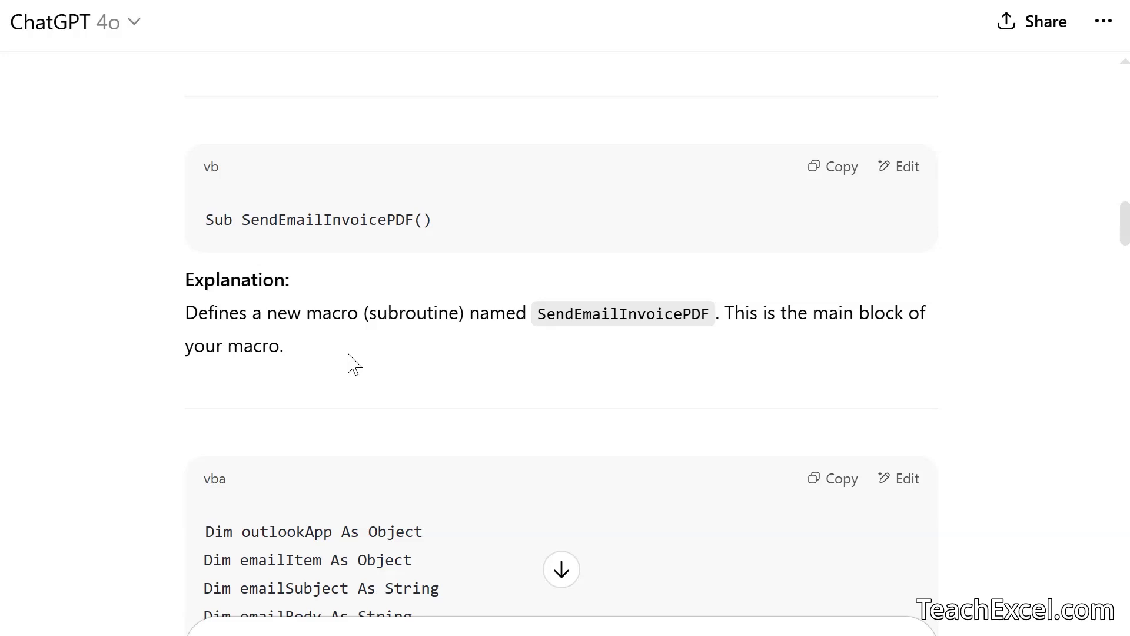
mouse_move(459, 233)
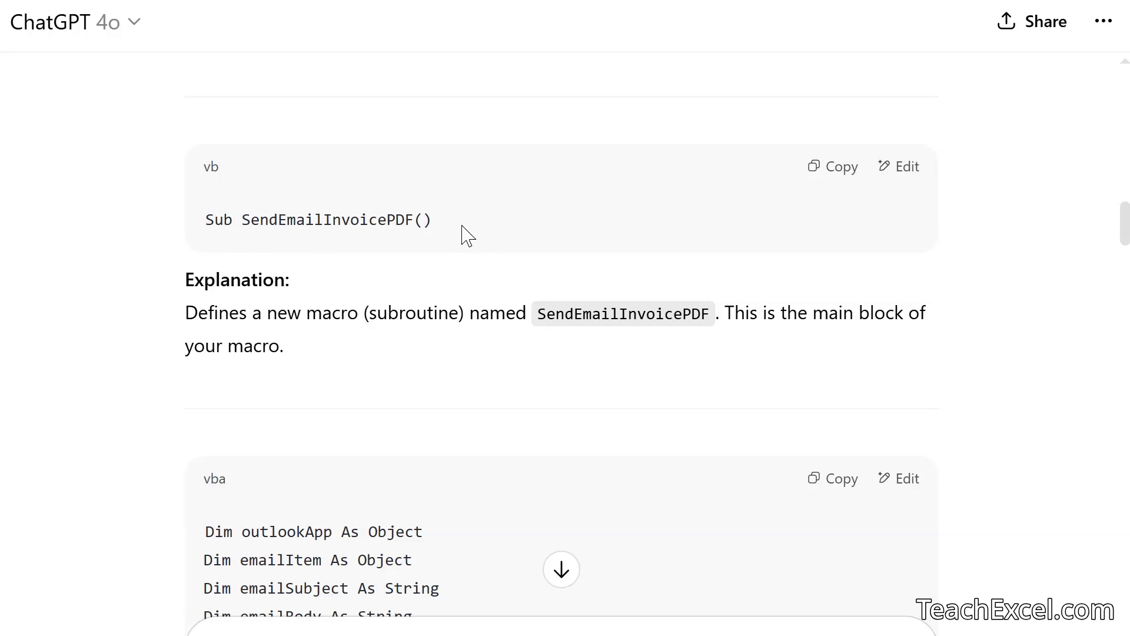
click(831, 167)
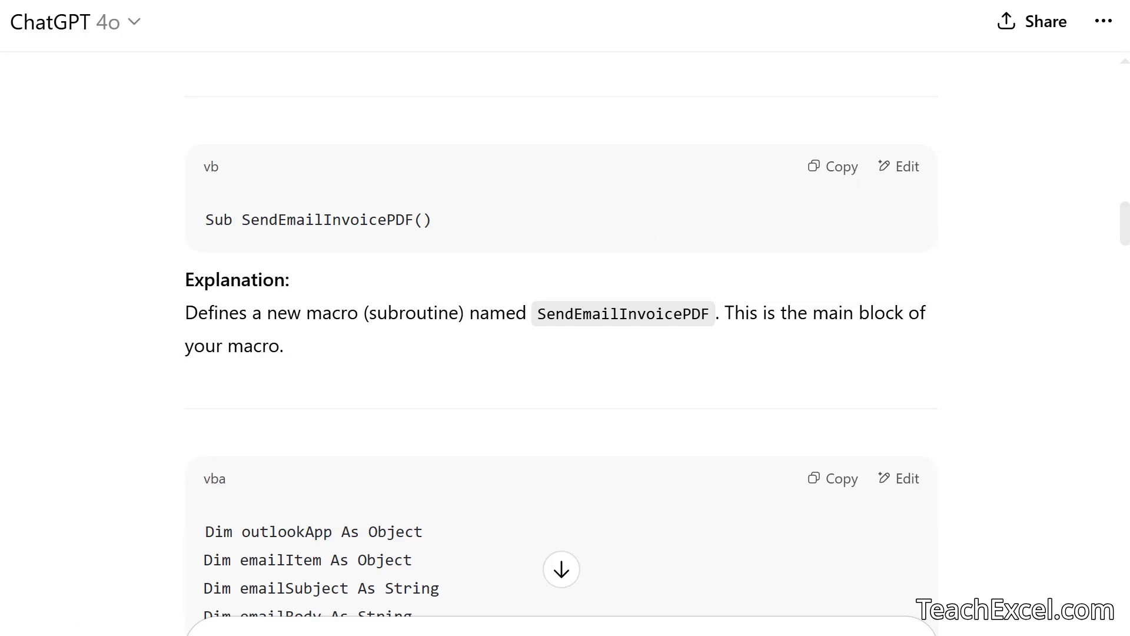
mouse_move(187, 341)
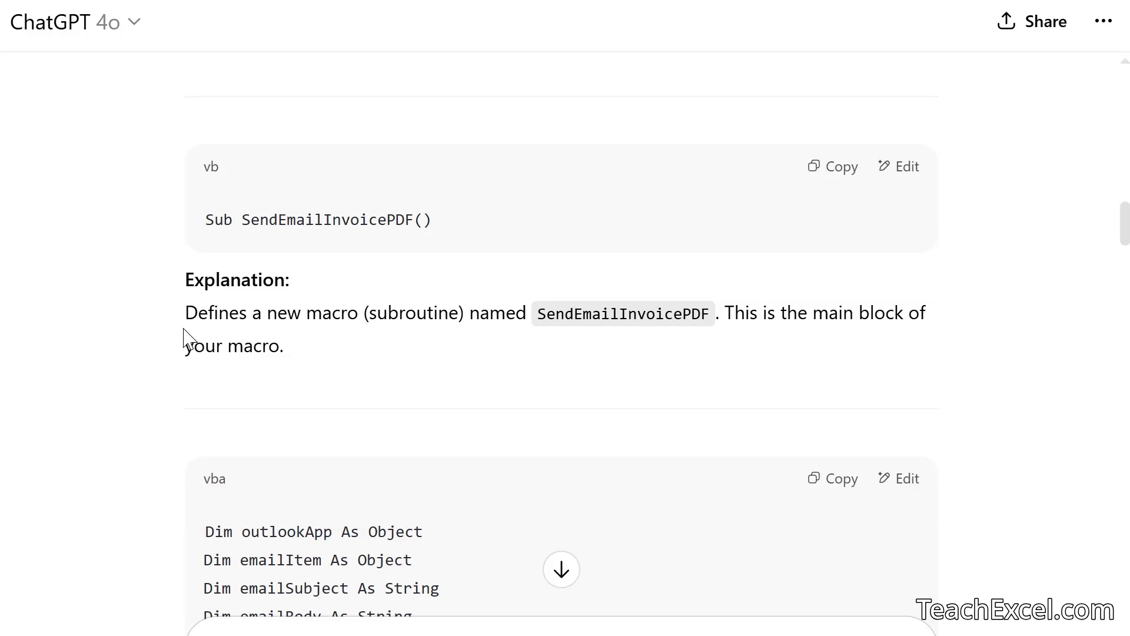
scroll(down, 3)
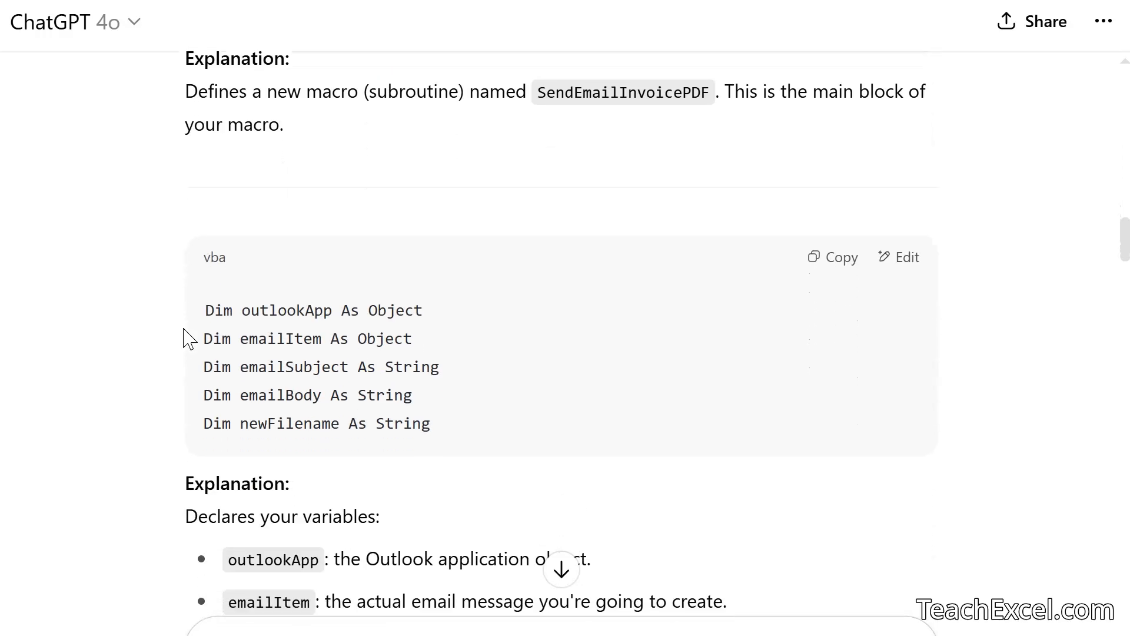
scroll(down, 3)
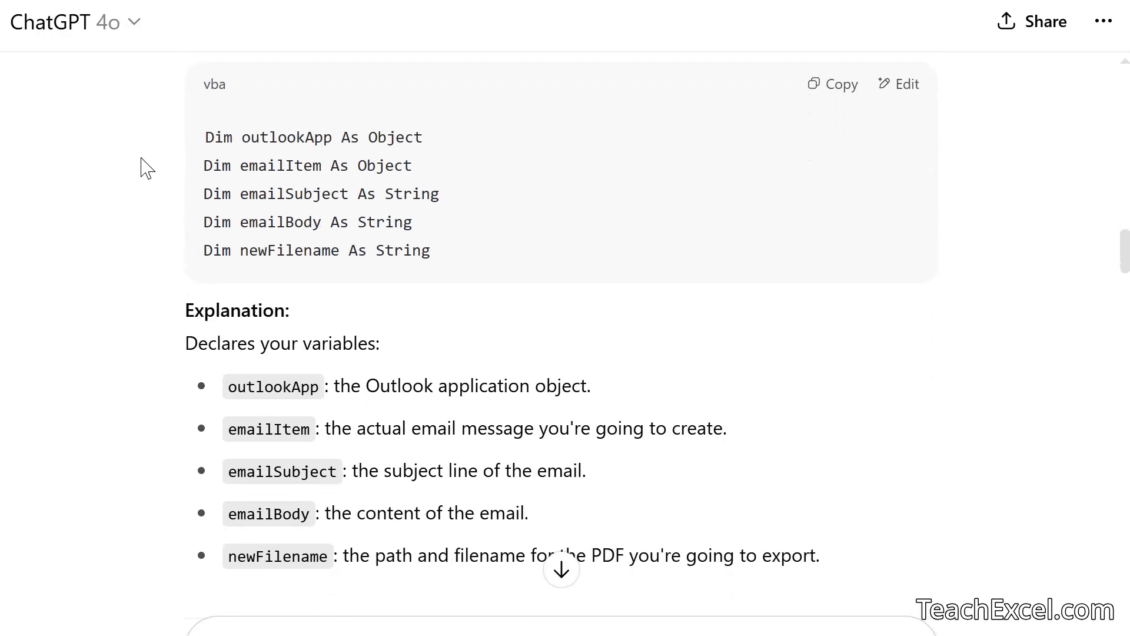
scroll(down, 3)
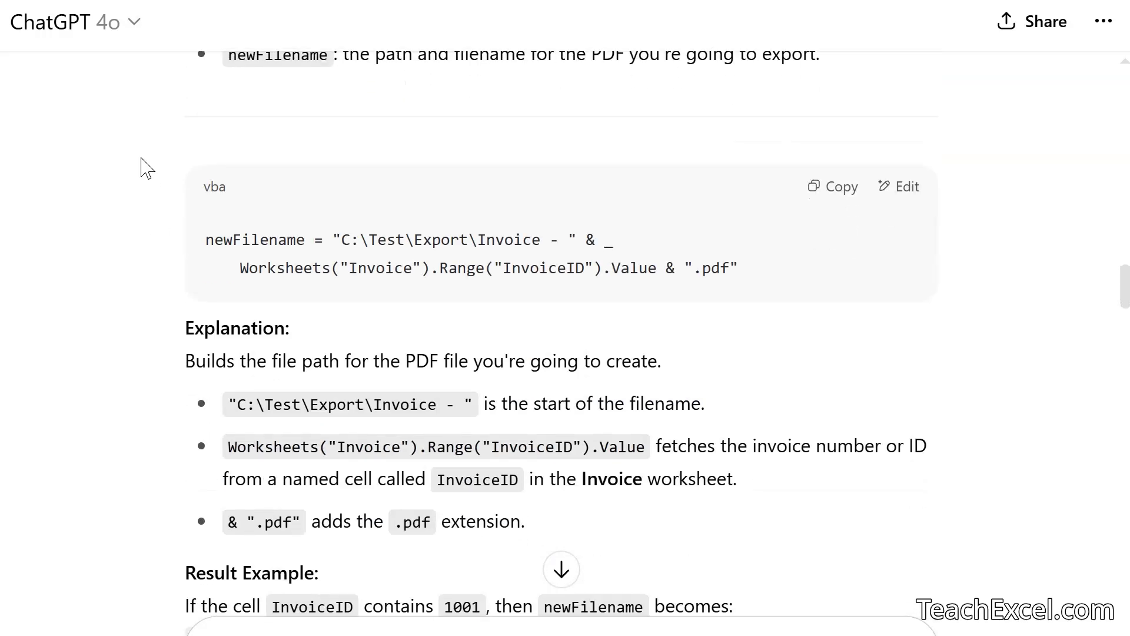
scroll(down, 3)
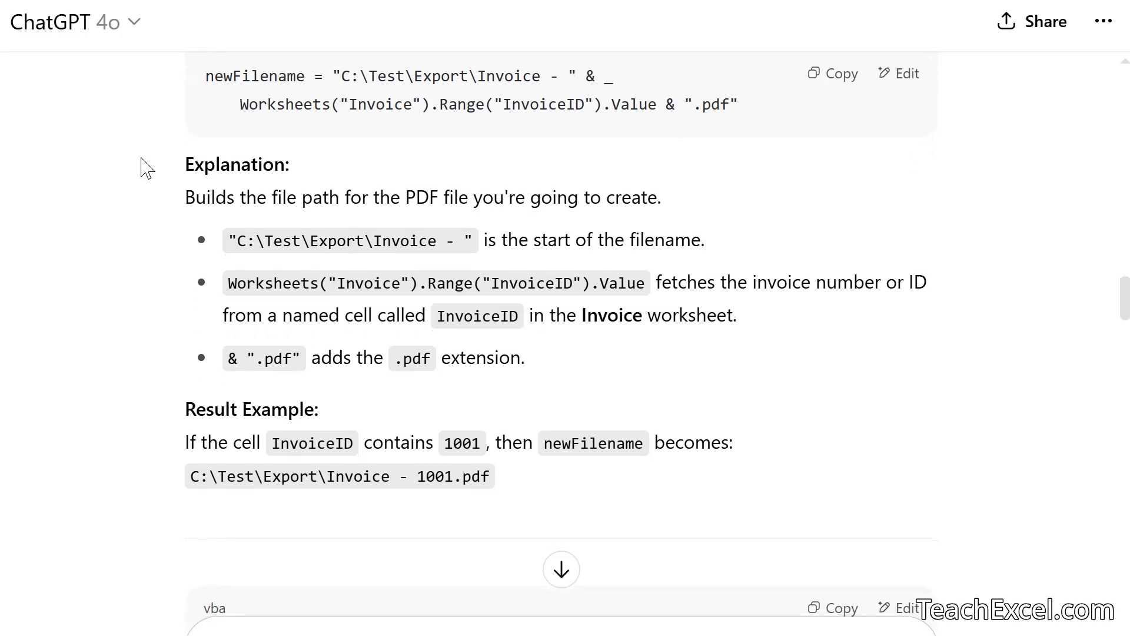
mouse_move(500, 177)
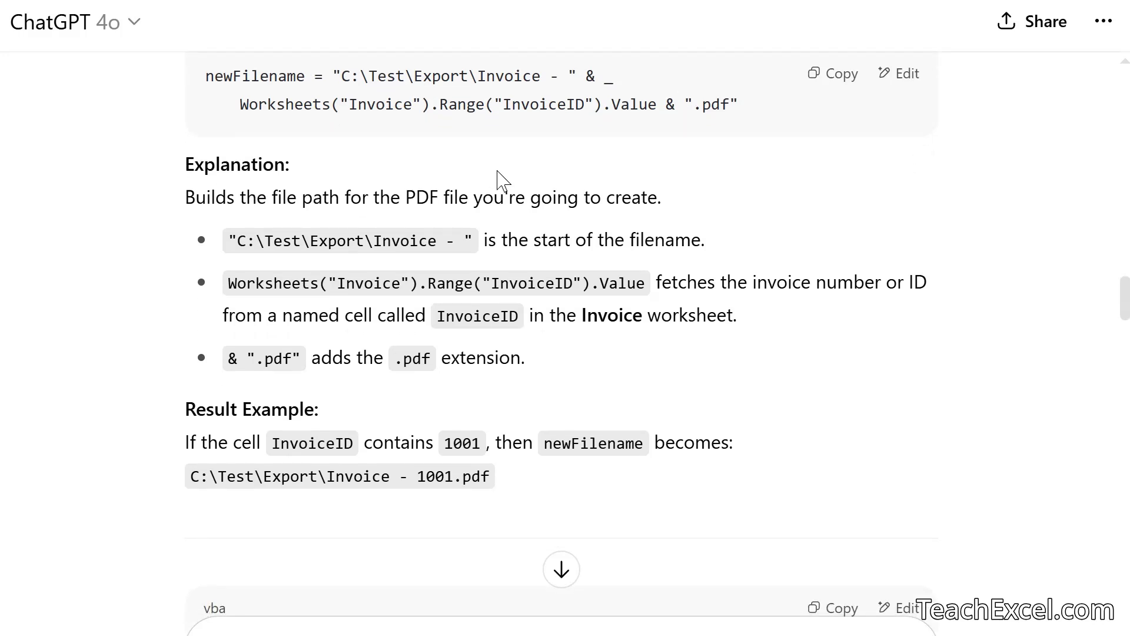
mouse_move(300, 265)
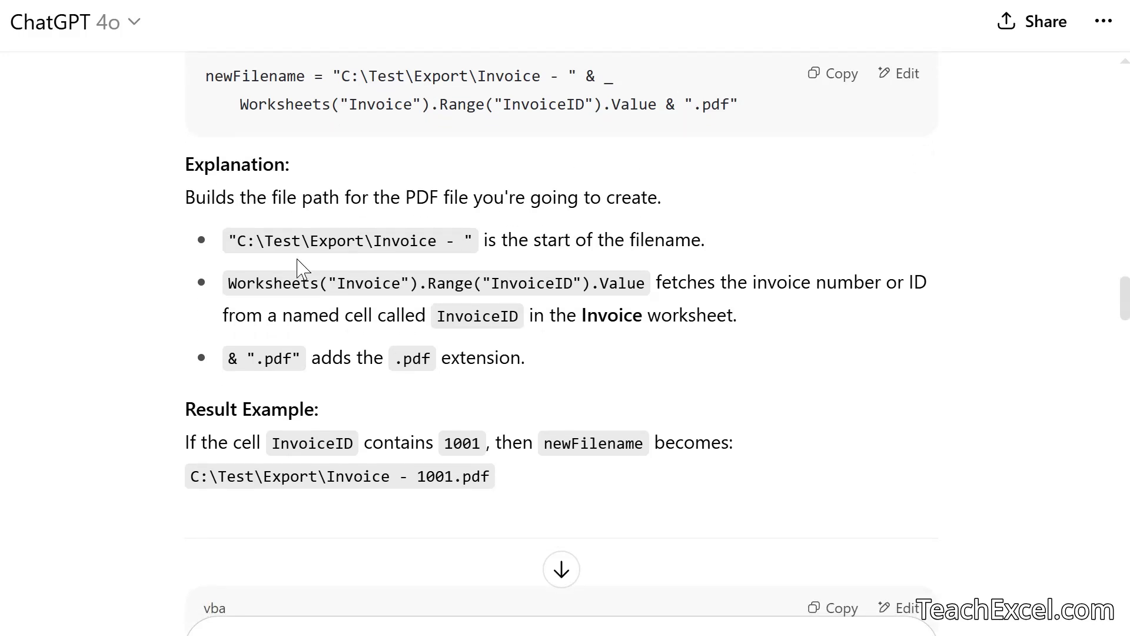
scroll(down, 3)
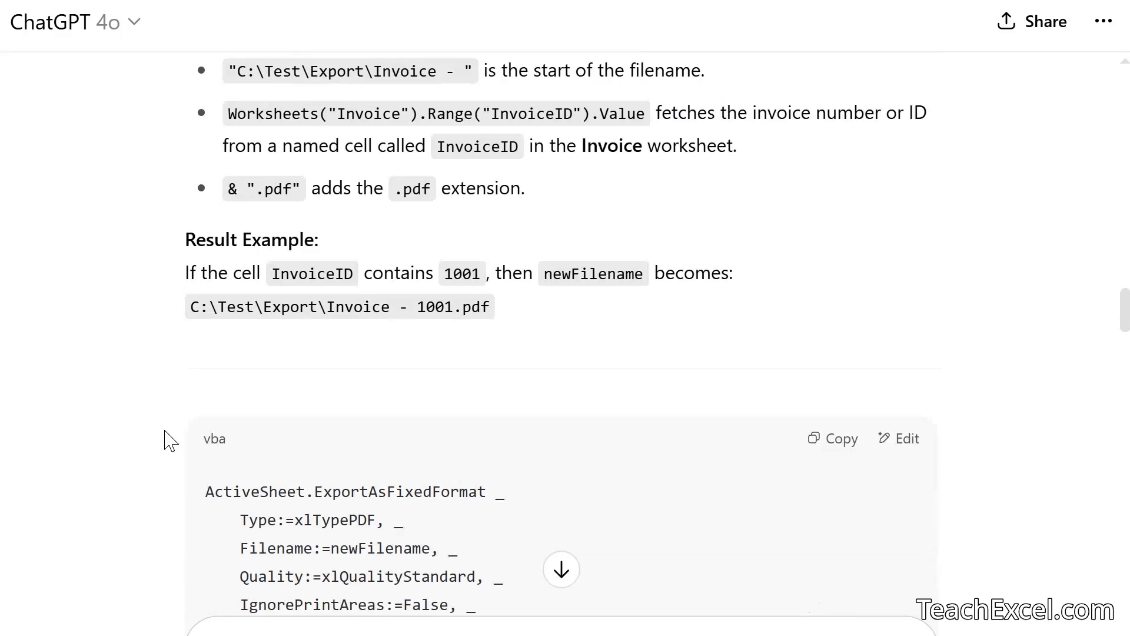
scroll(down, 3)
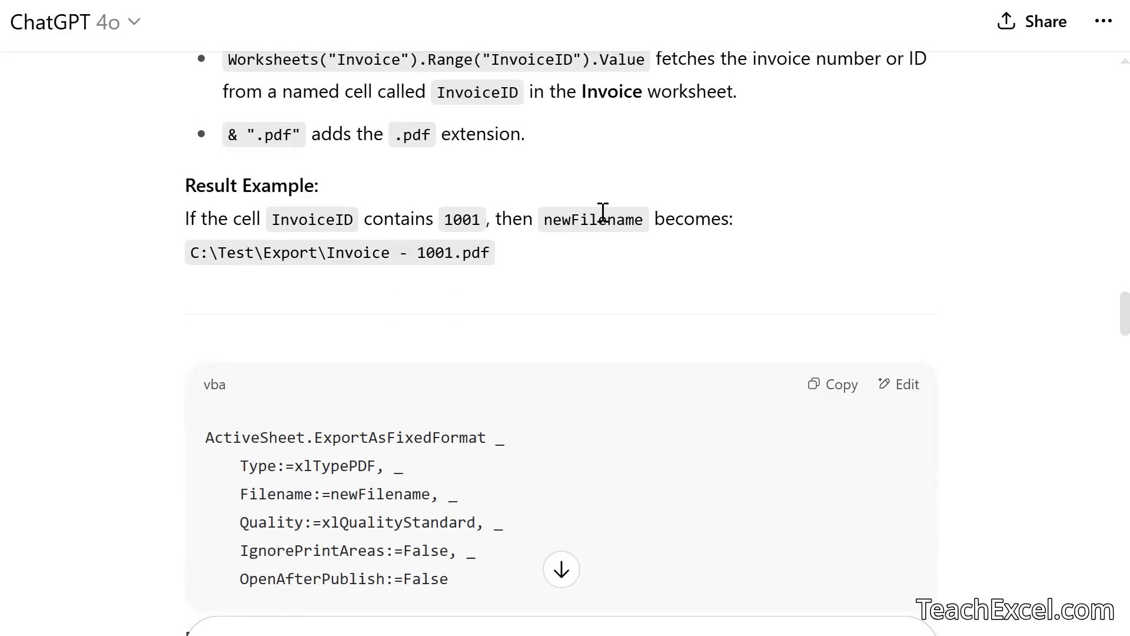
scroll(down, 3)
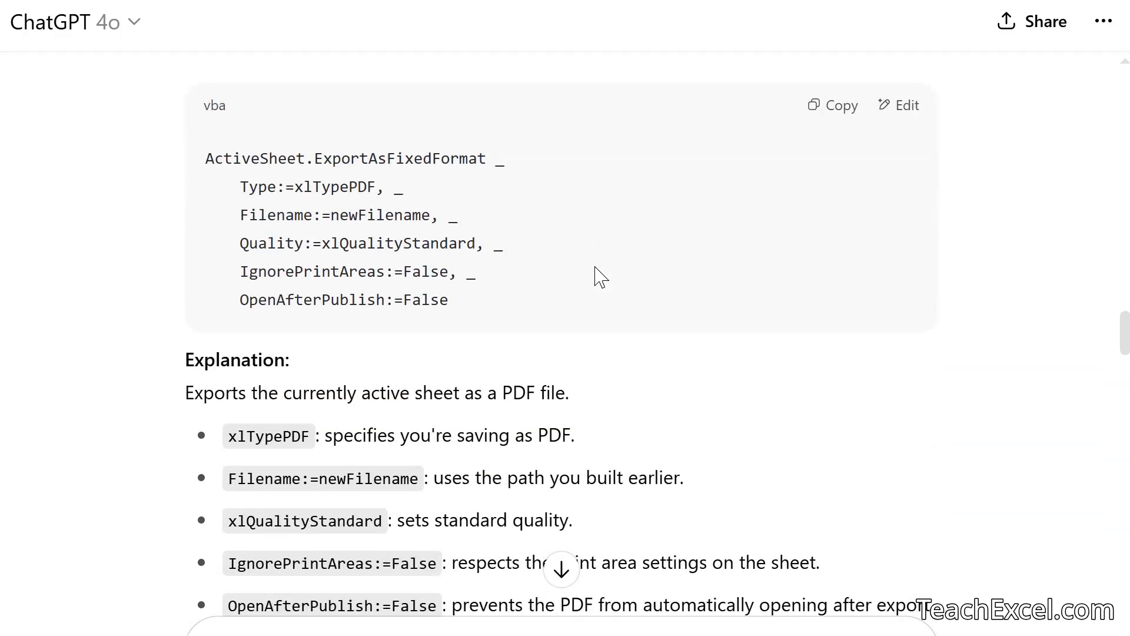
scroll(down, 3)
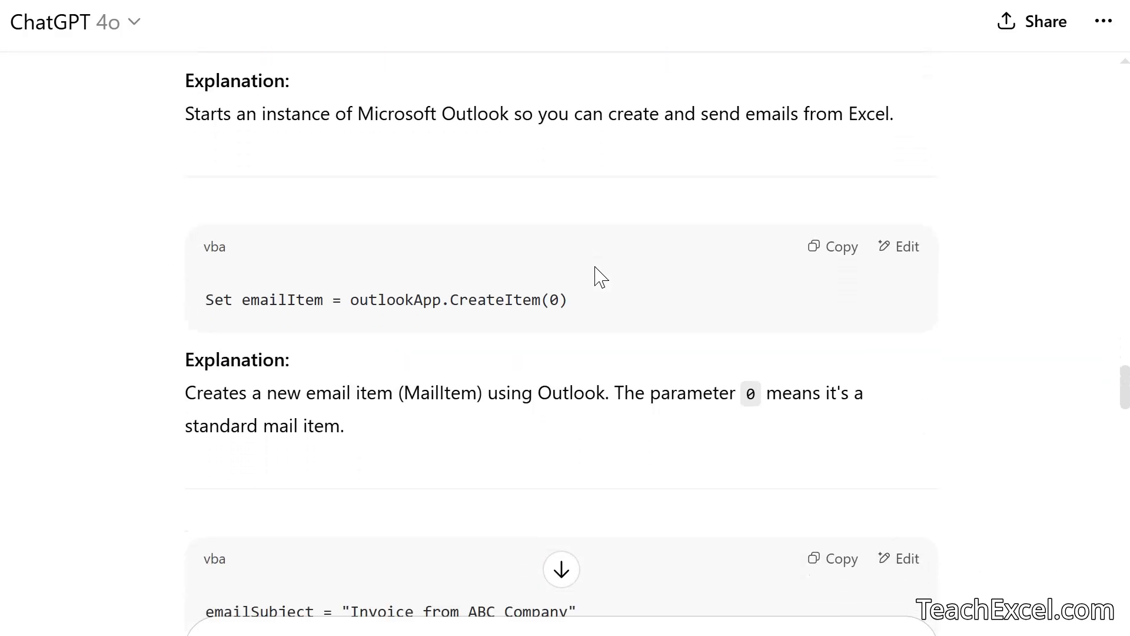
scroll(down, 3)
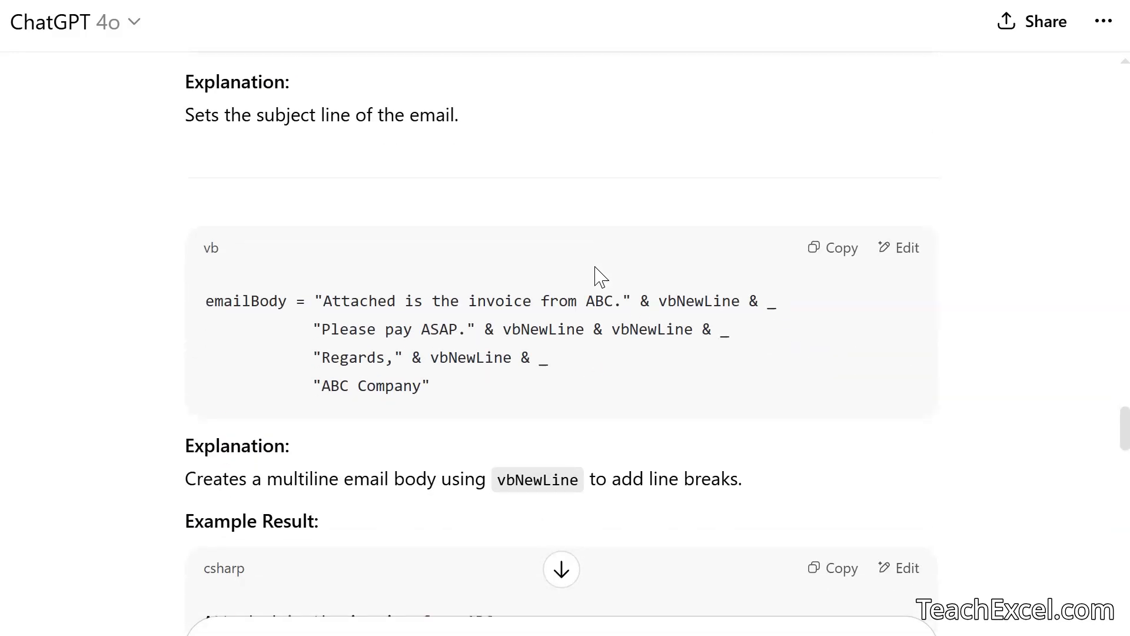
scroll(down, 3)
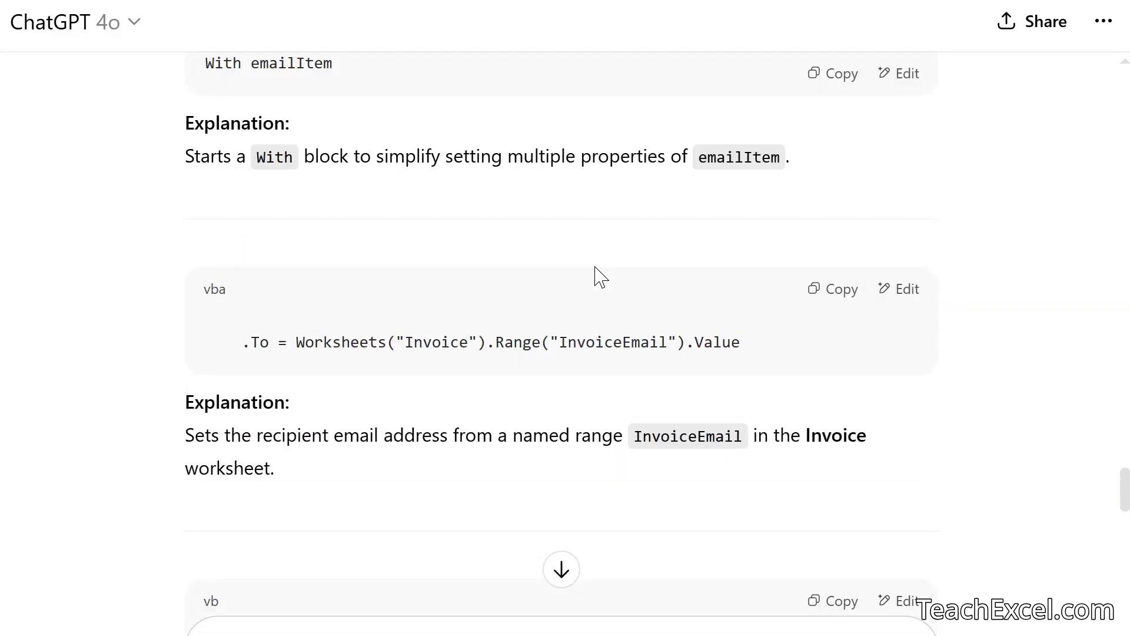
scroll(down, 3)
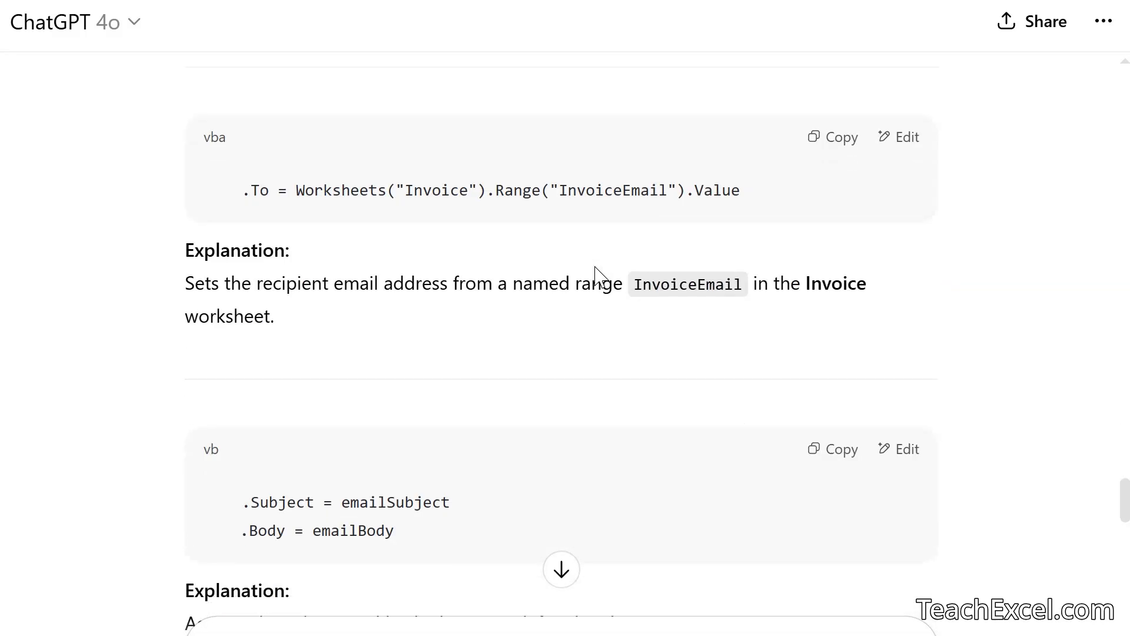
scroll(down, 3)
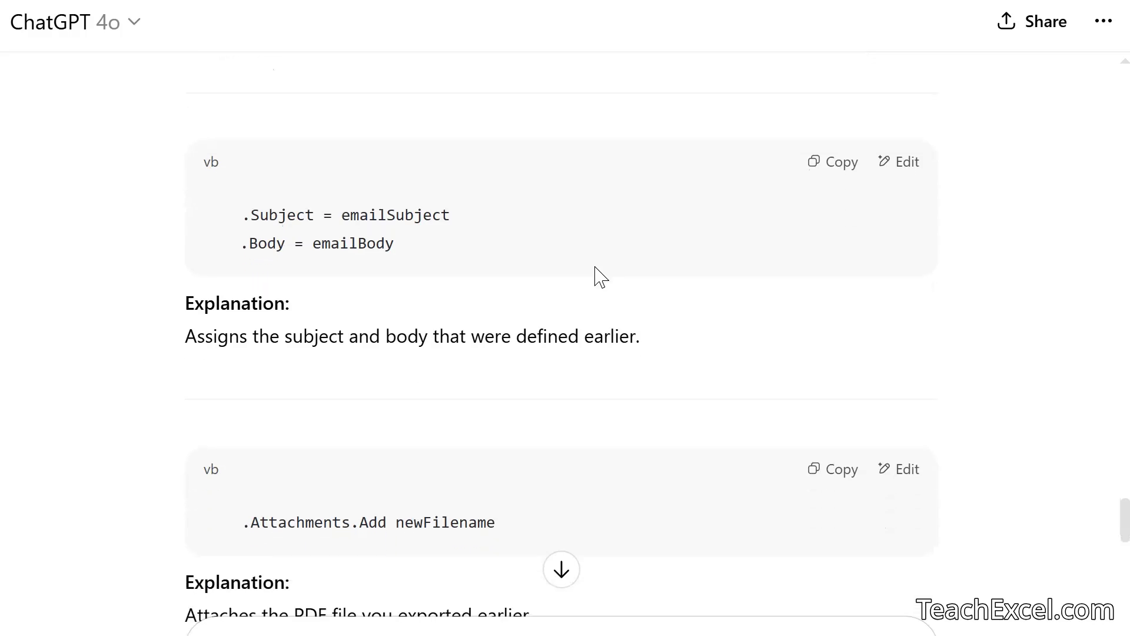
scroll(down, 3)
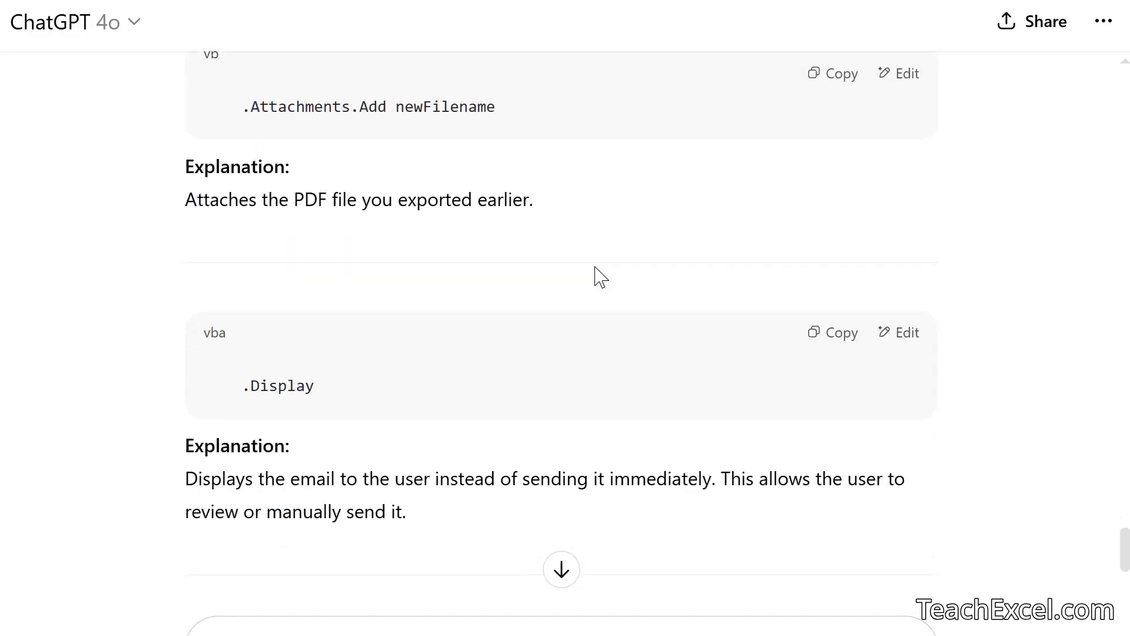
scroll(down, 3)
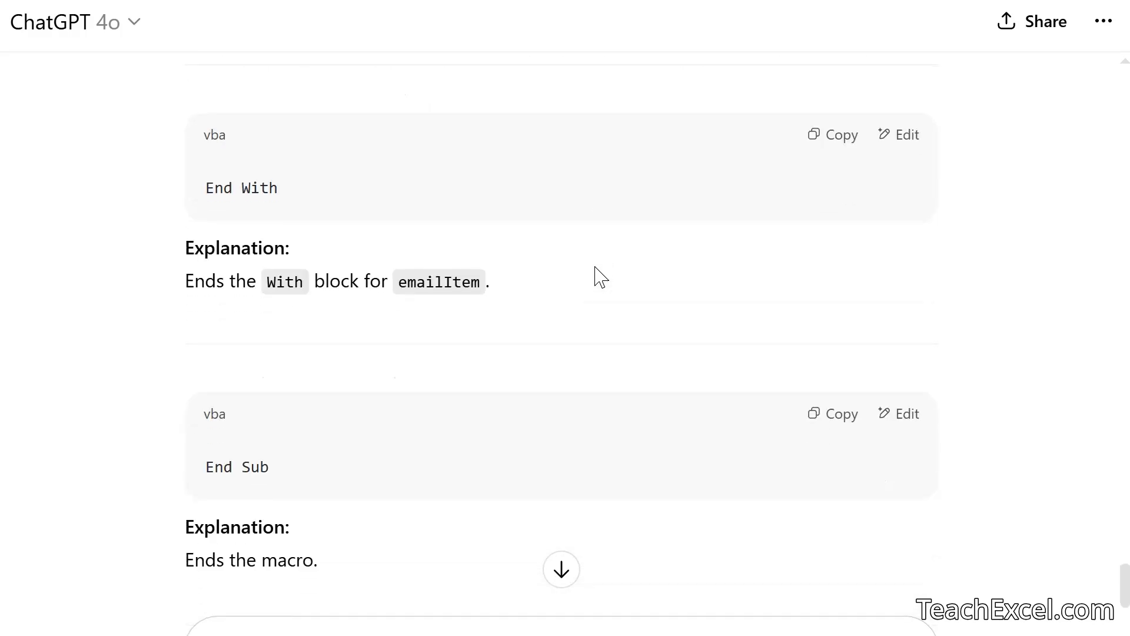
scroll(down, 3)
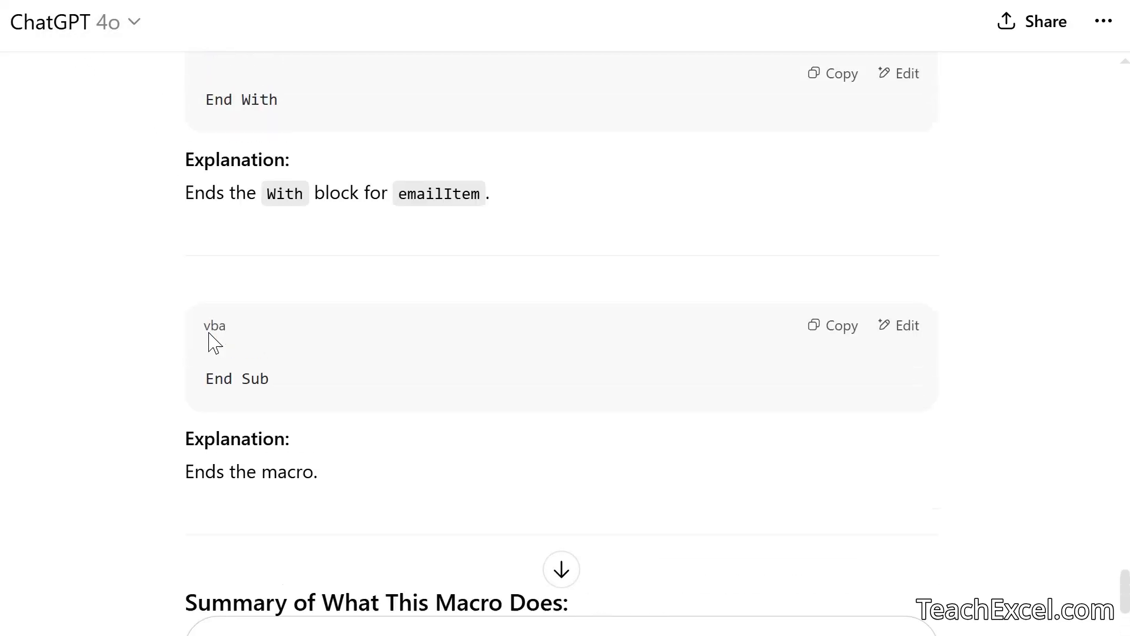
scroll(up, 3)
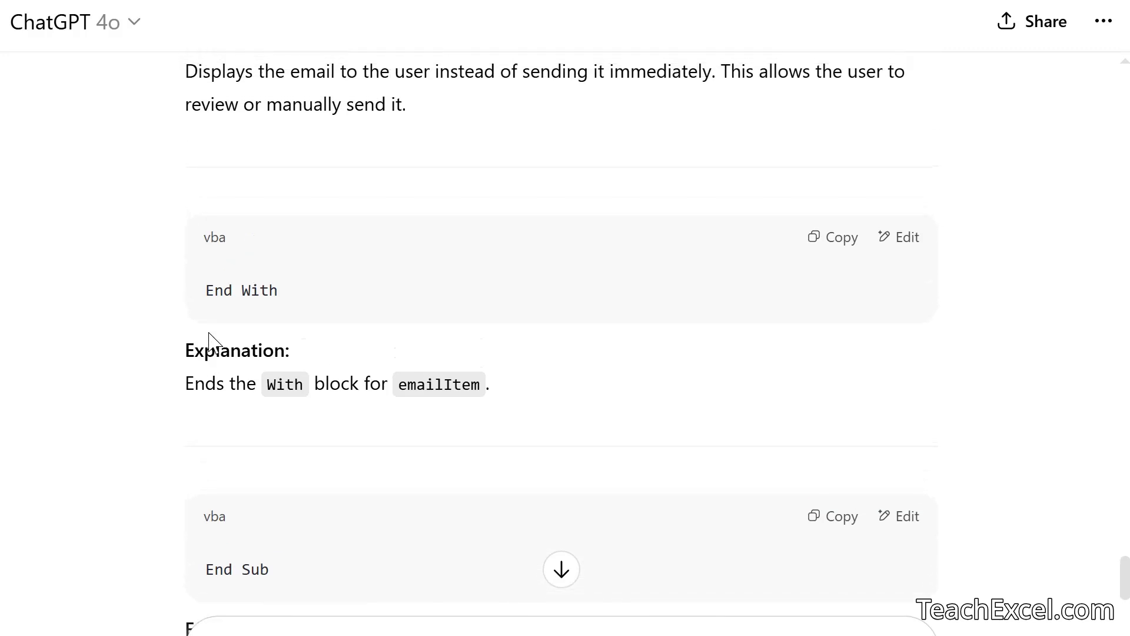
mouse_move(152, 76)
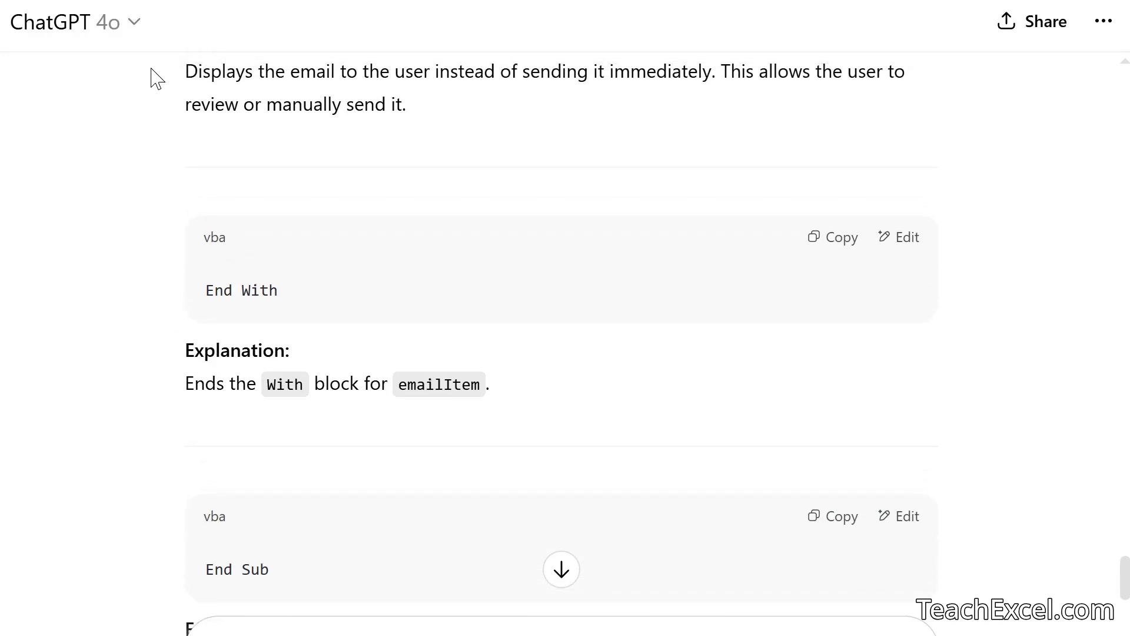
mouse_move(230, 416)
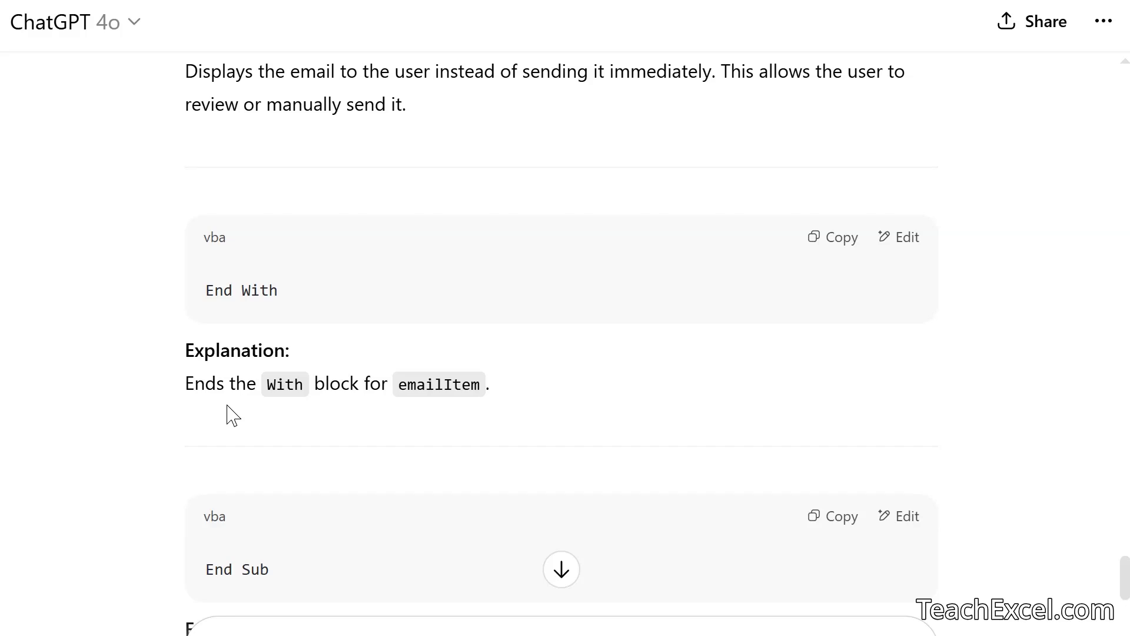
scroll(down, 3)
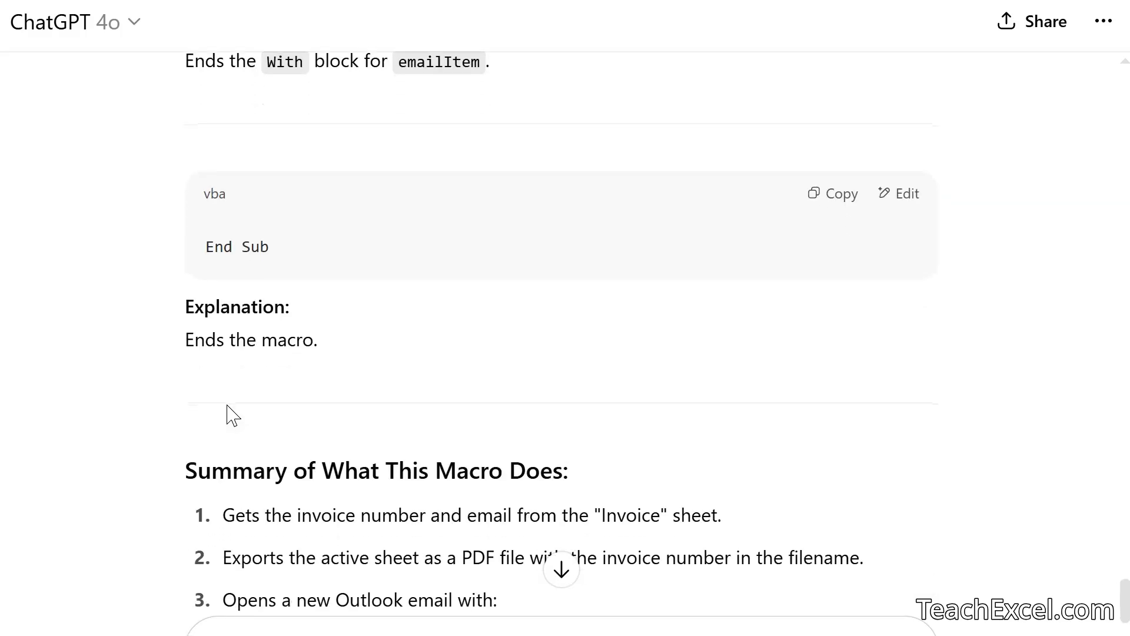
scroll(down, 3)
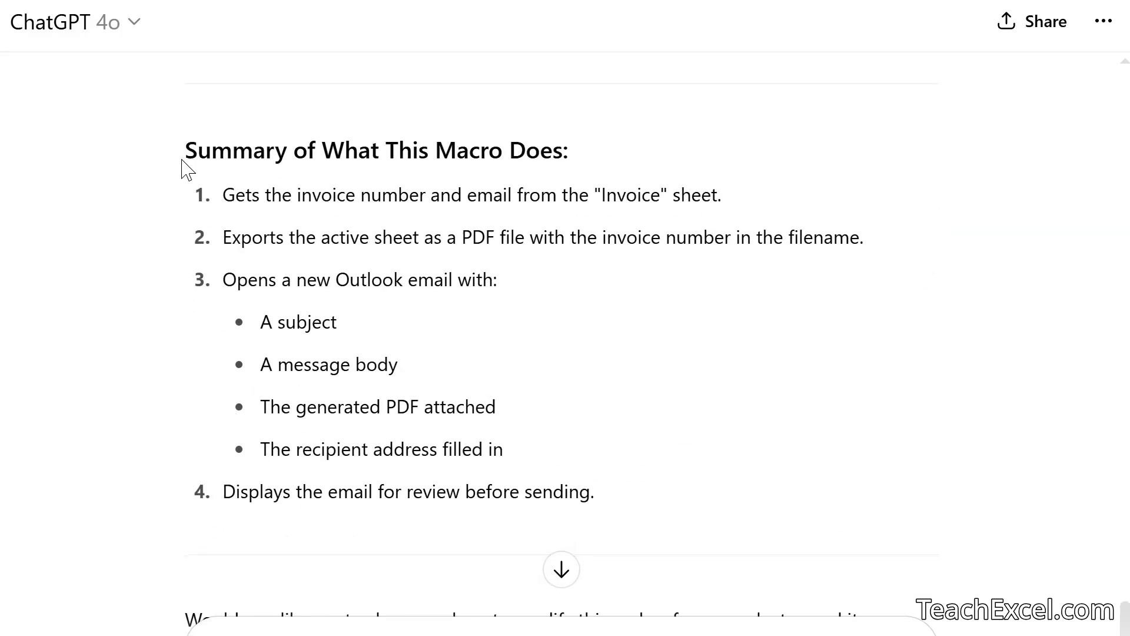
mouse_move(519, 426)
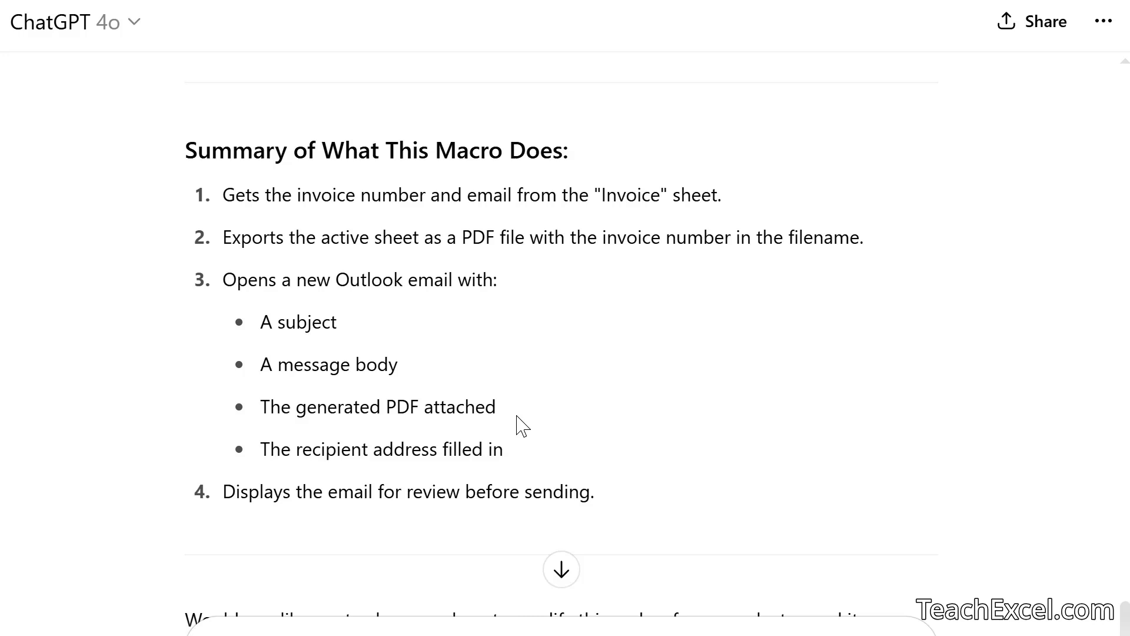
mouse_move(549, 463)
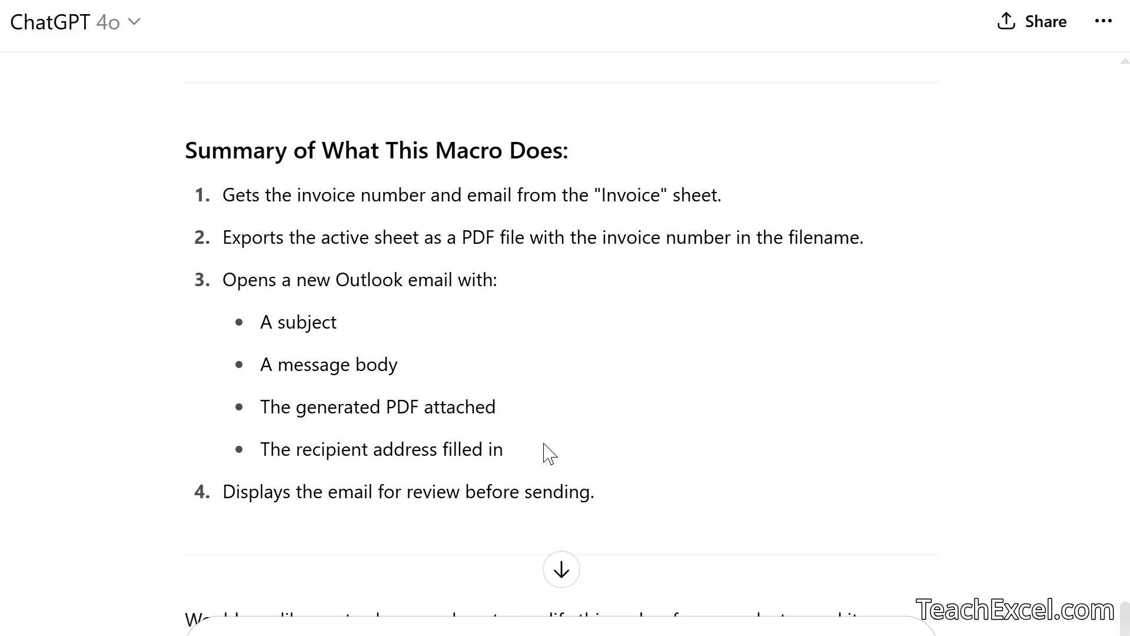
mouse_move(528, 289)
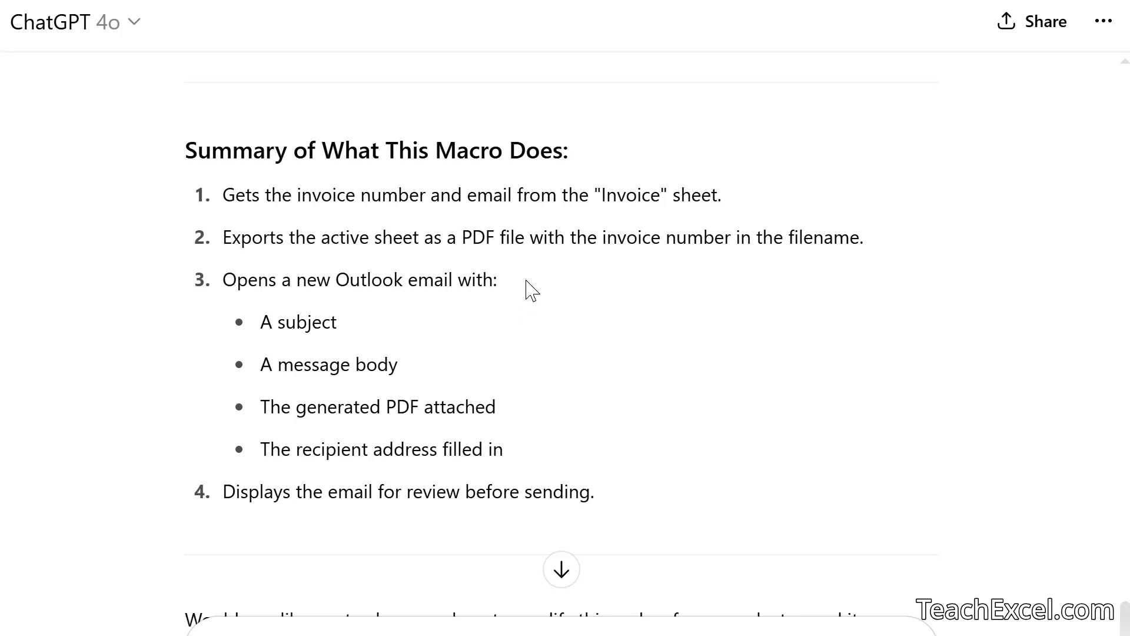
scroll(down, 3)
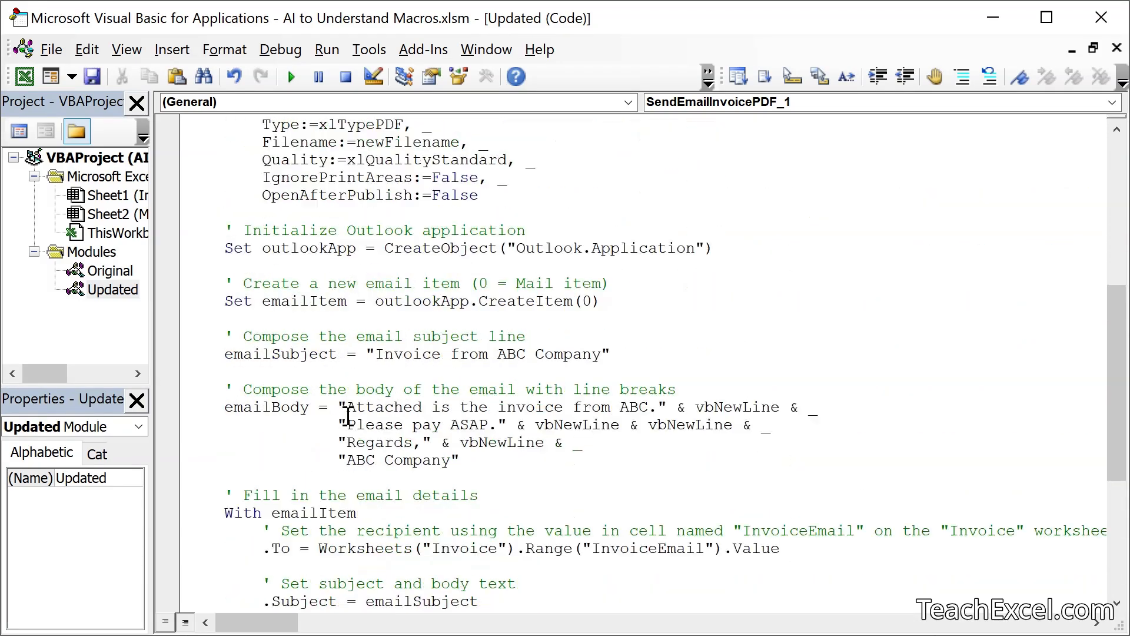
Scroll the Updated module down to the .Display line near End Sub
scroll(down, 3)
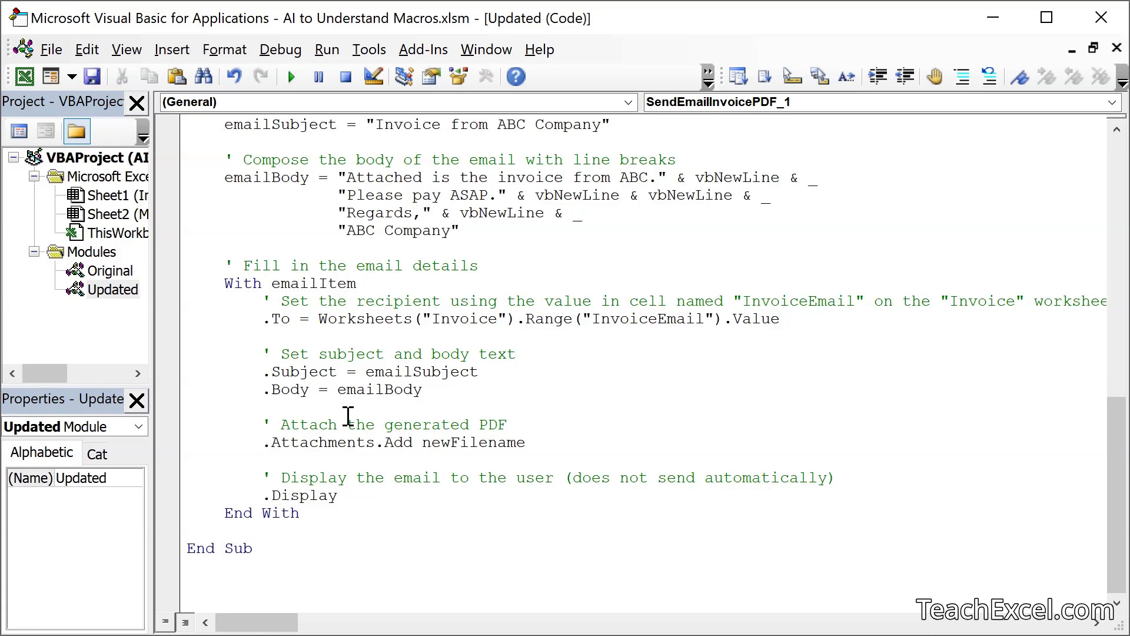
mouse_move(284, 448)
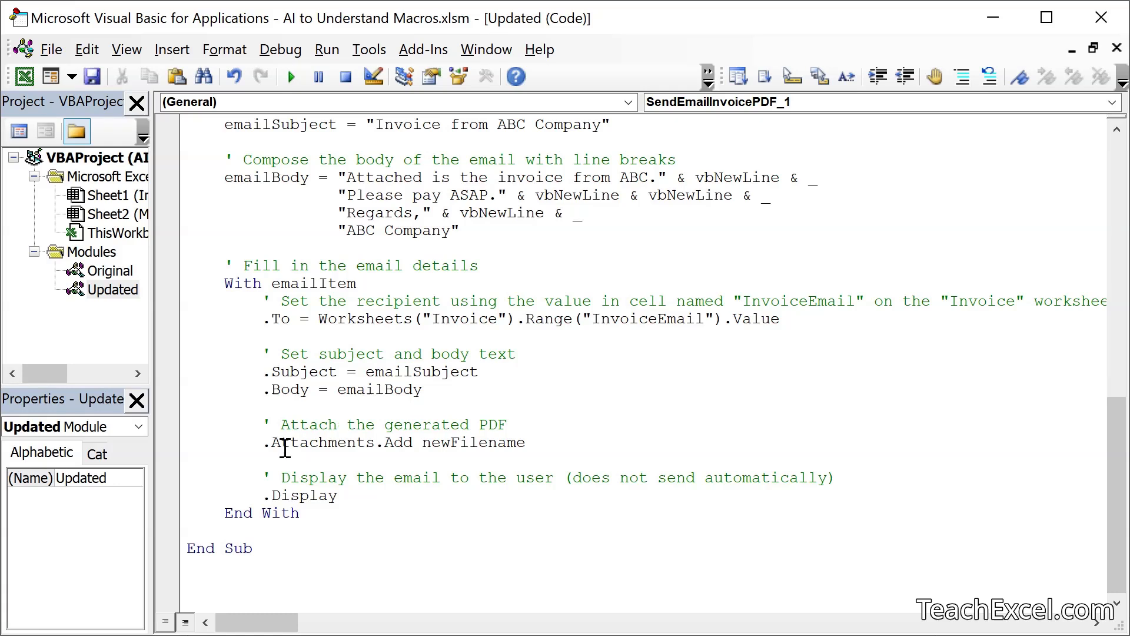
mouse_move(413, 484)
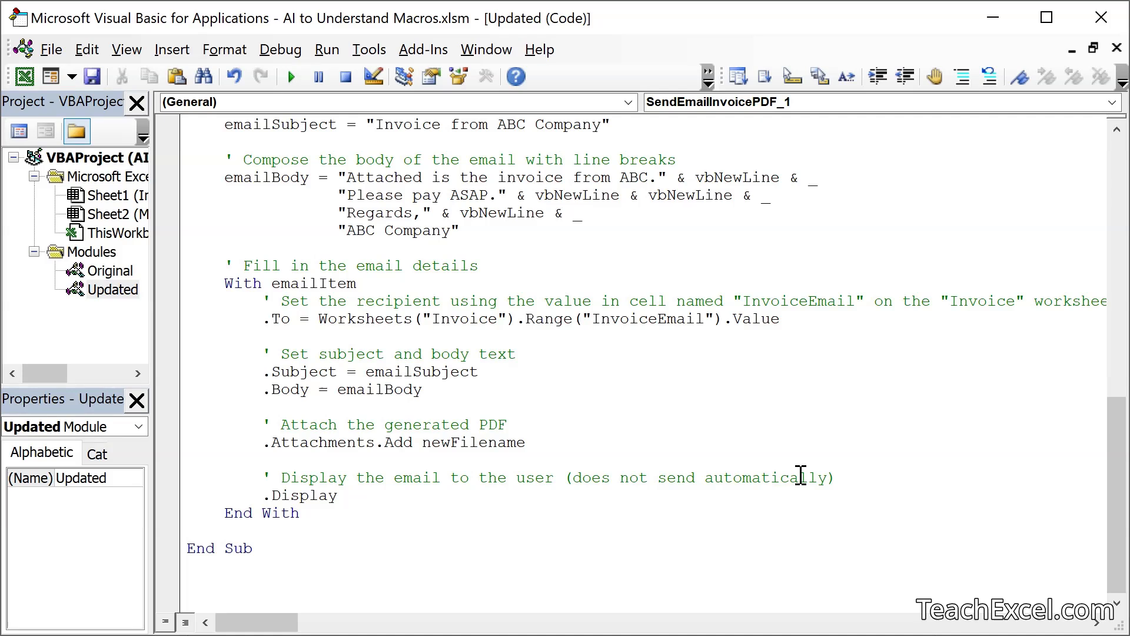
mouse_move(842, 471)
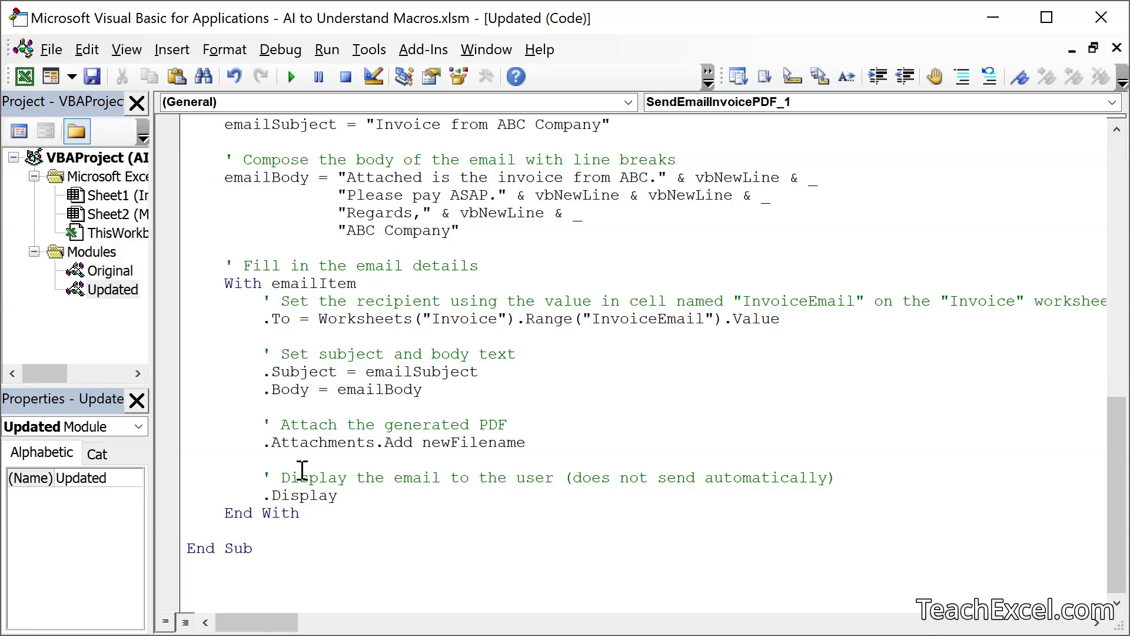
mouse_move(384, 110)
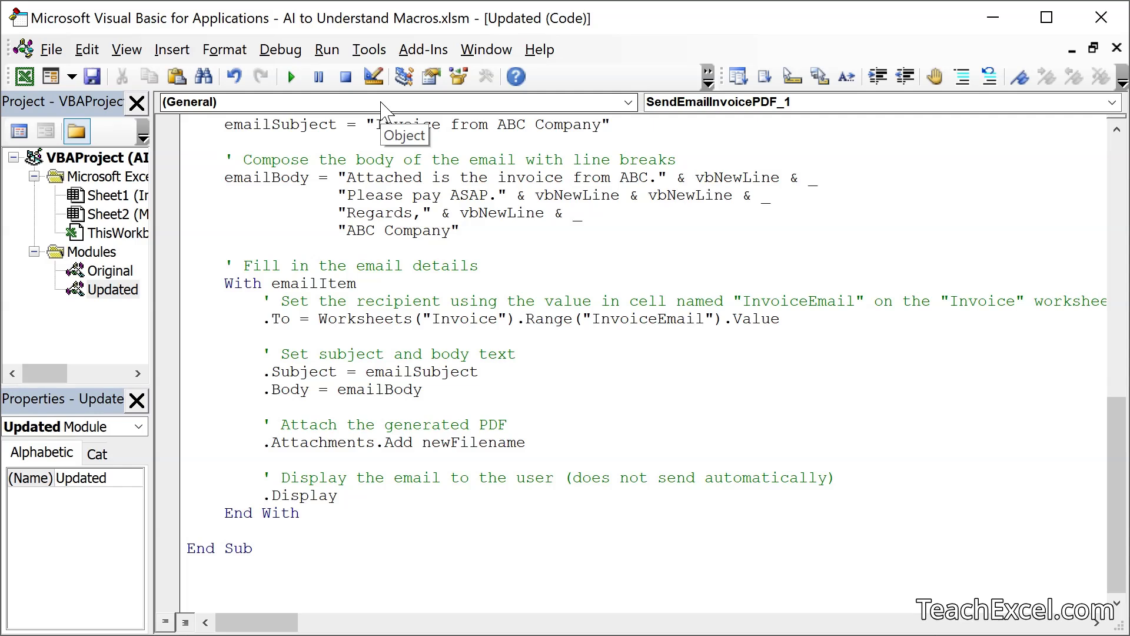
mouse_move(384, 109)
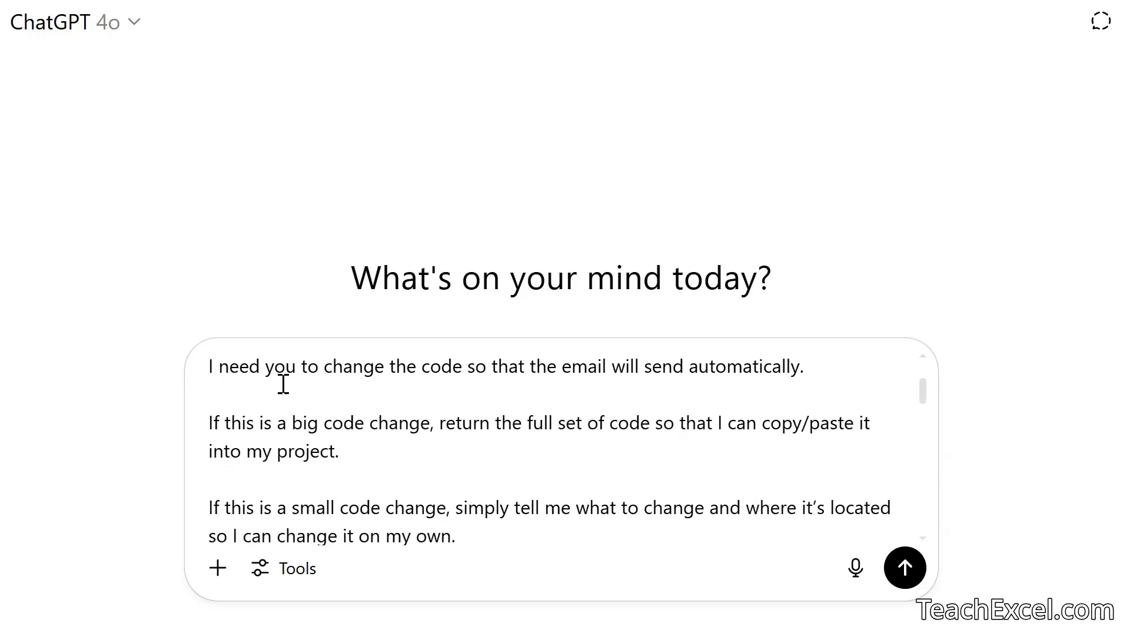
mouse_move(479, 376)
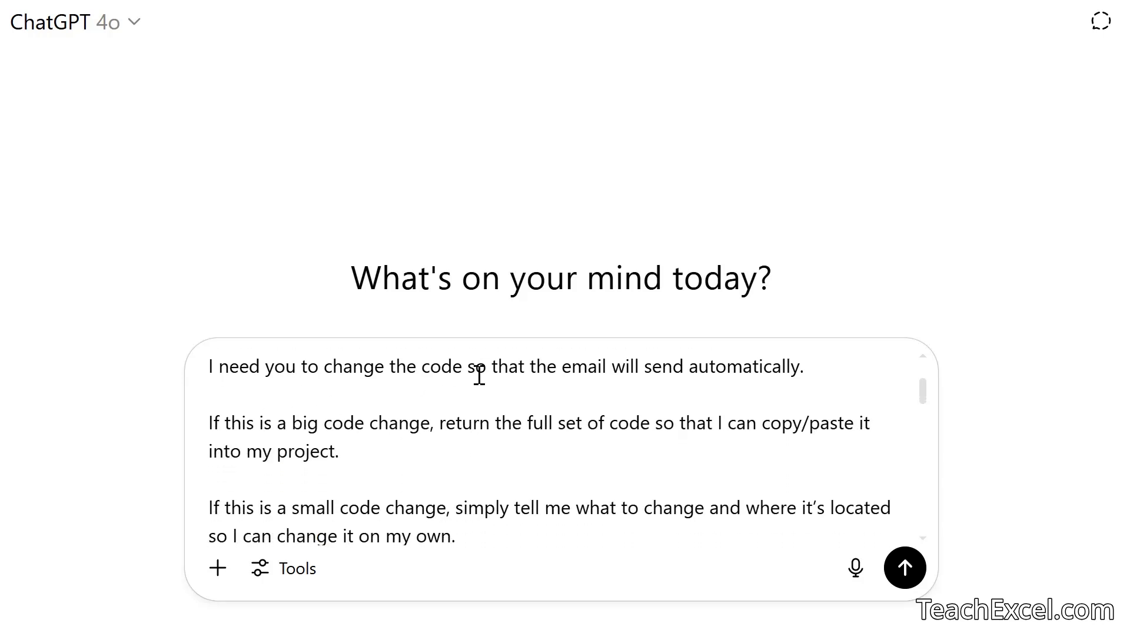
mouse_move(830, 378)
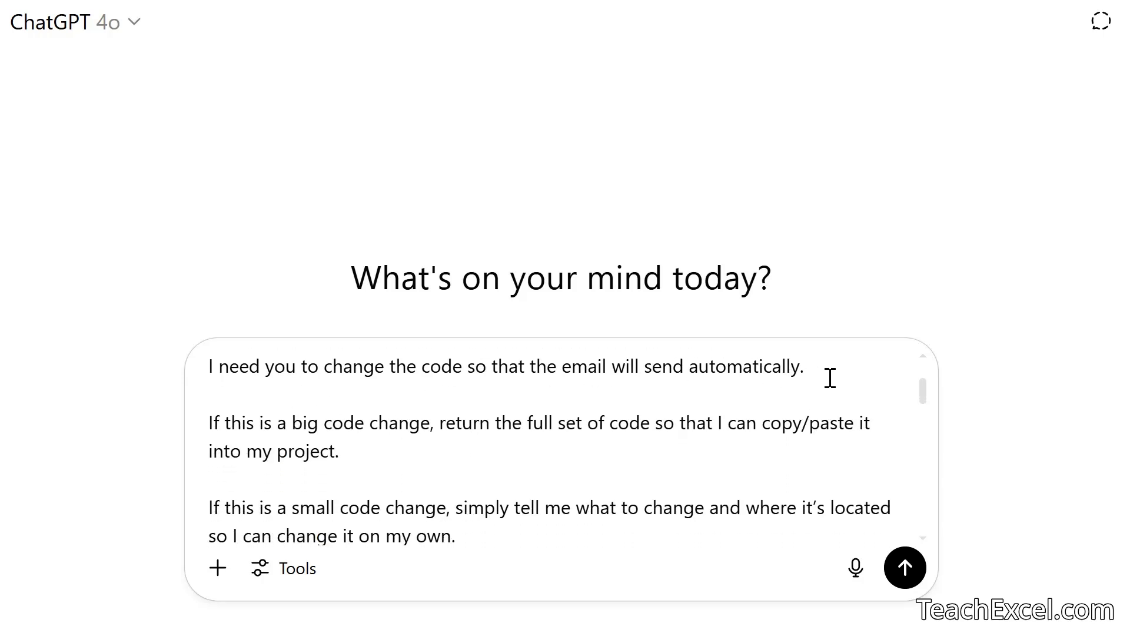
Review the pasted macro code and submit the request to send the email automatically
scroll(down, 3)
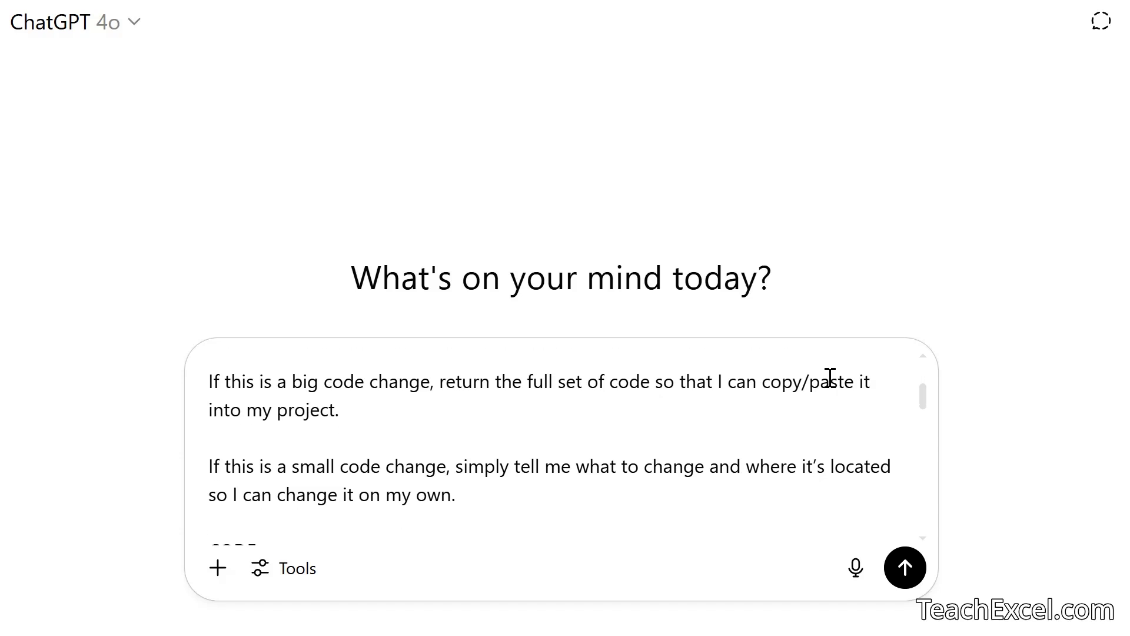
mouse_move(131, 393)
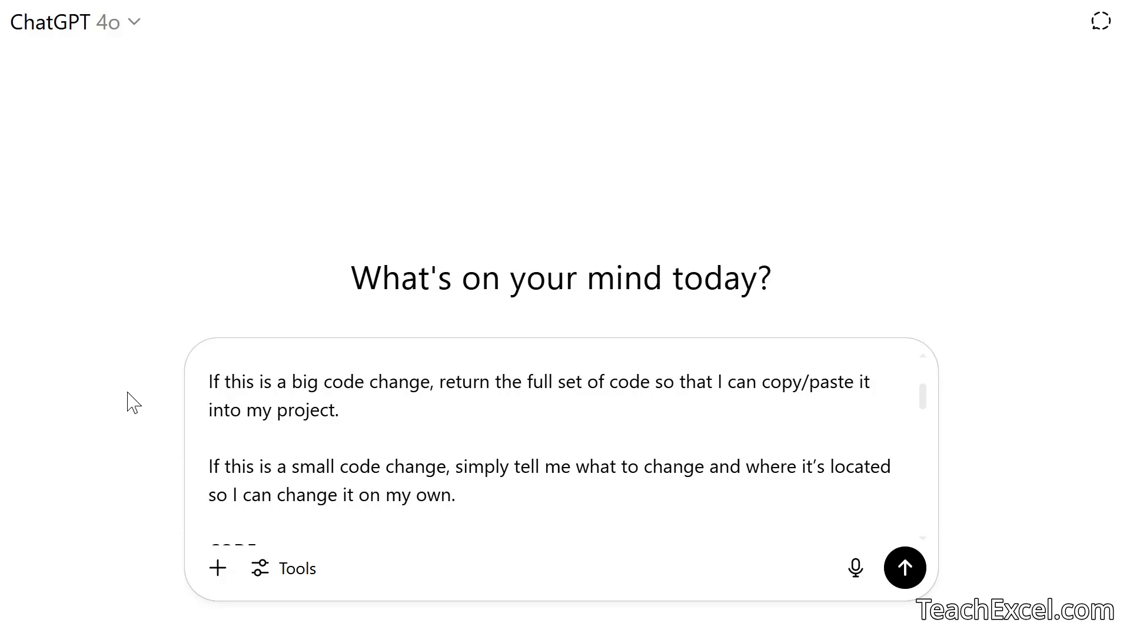
scroll(down, 3)
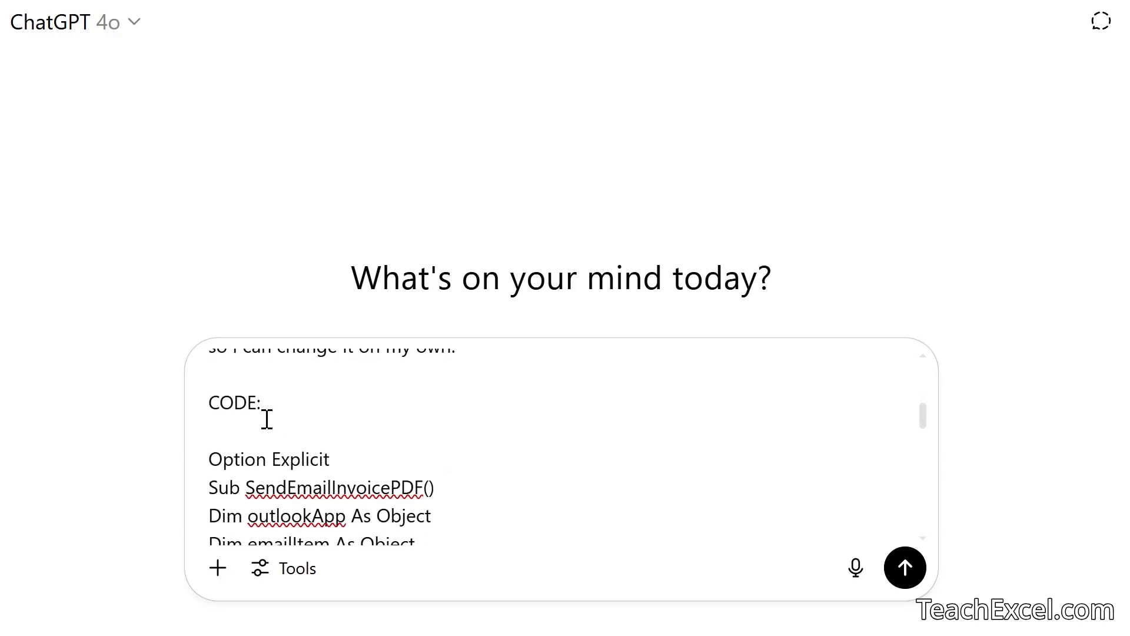
scroll(down, 3)
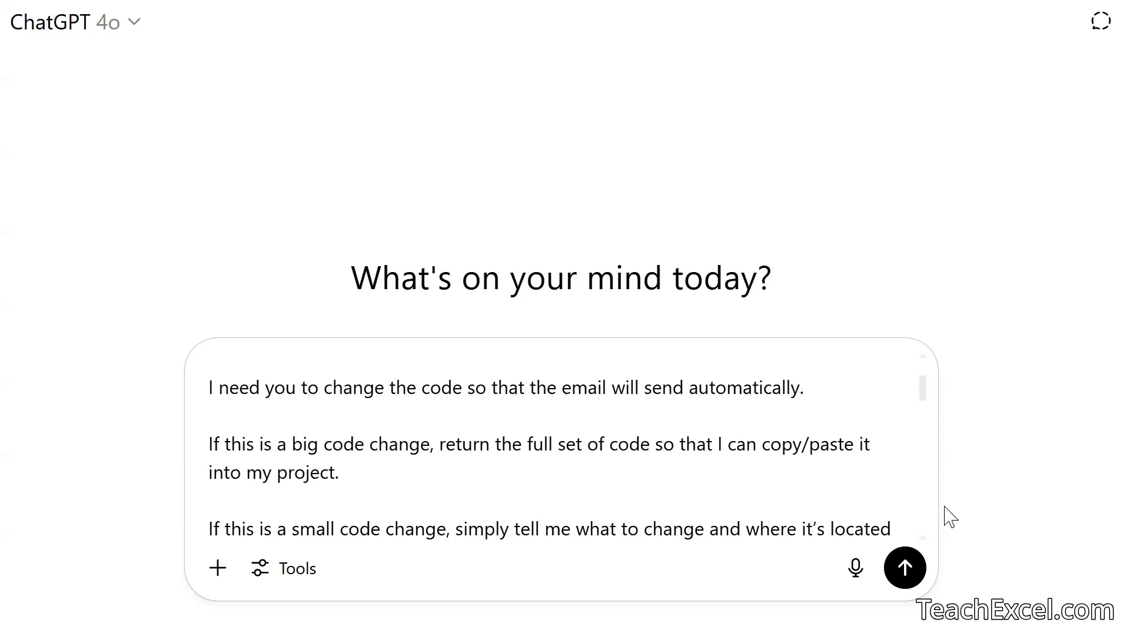
click(904, 567)
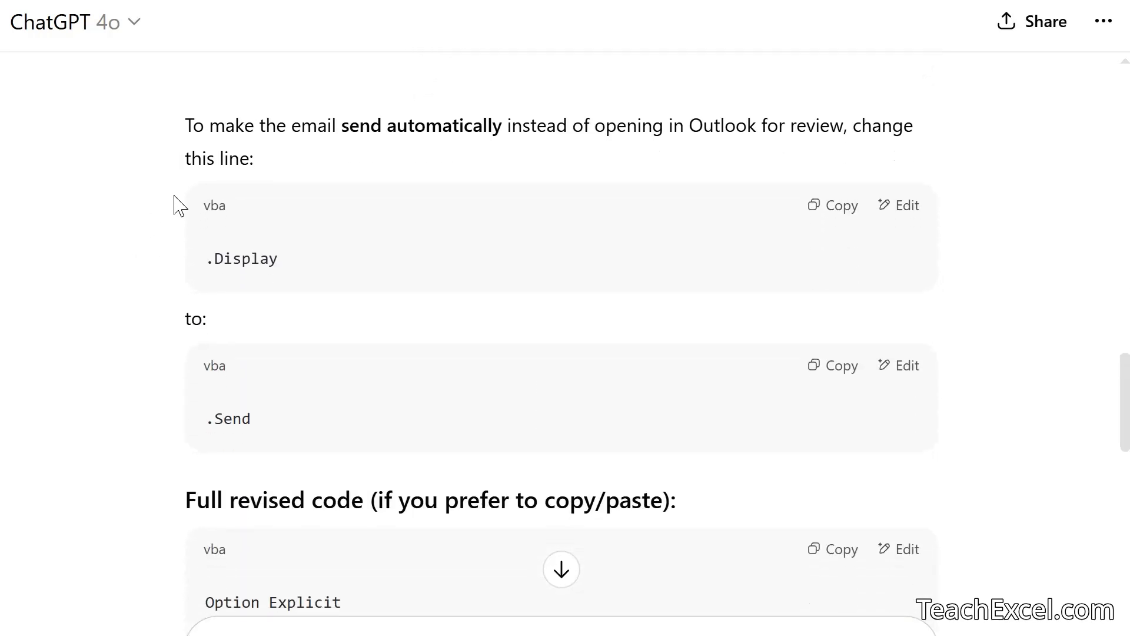
mouse_move(796, 144)
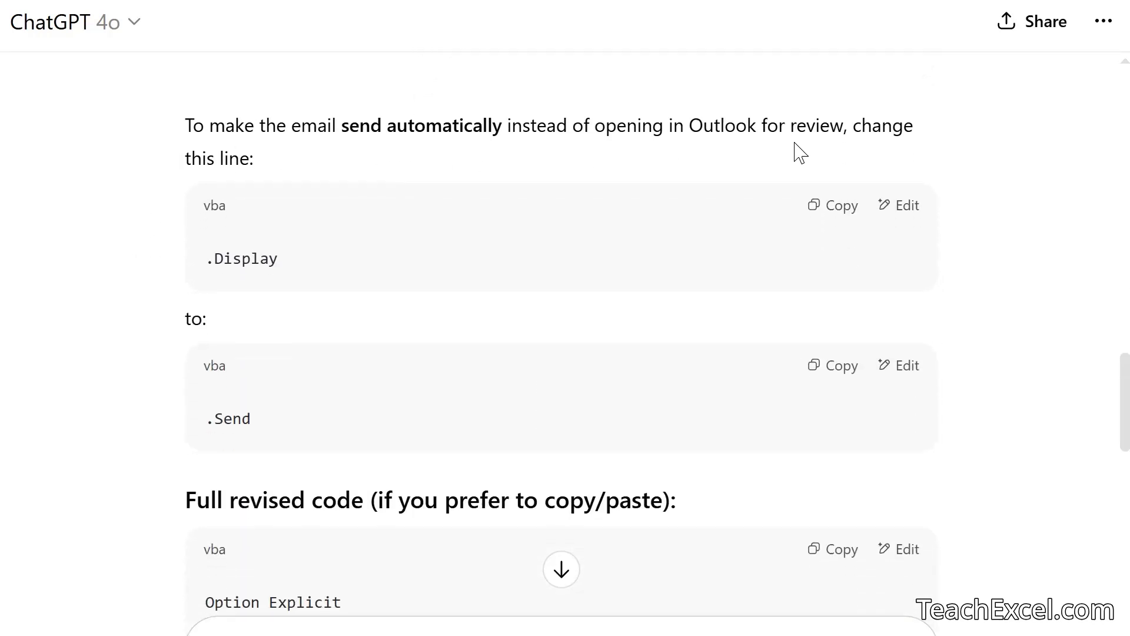
mouse_move(256, 102)
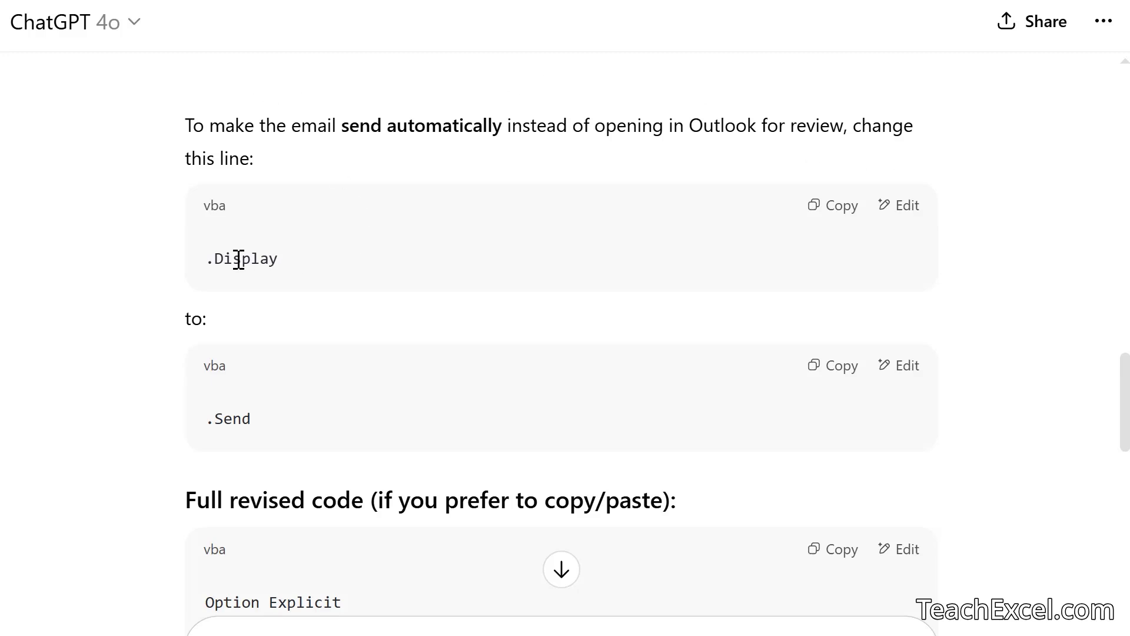
mouse_move(266, 428)
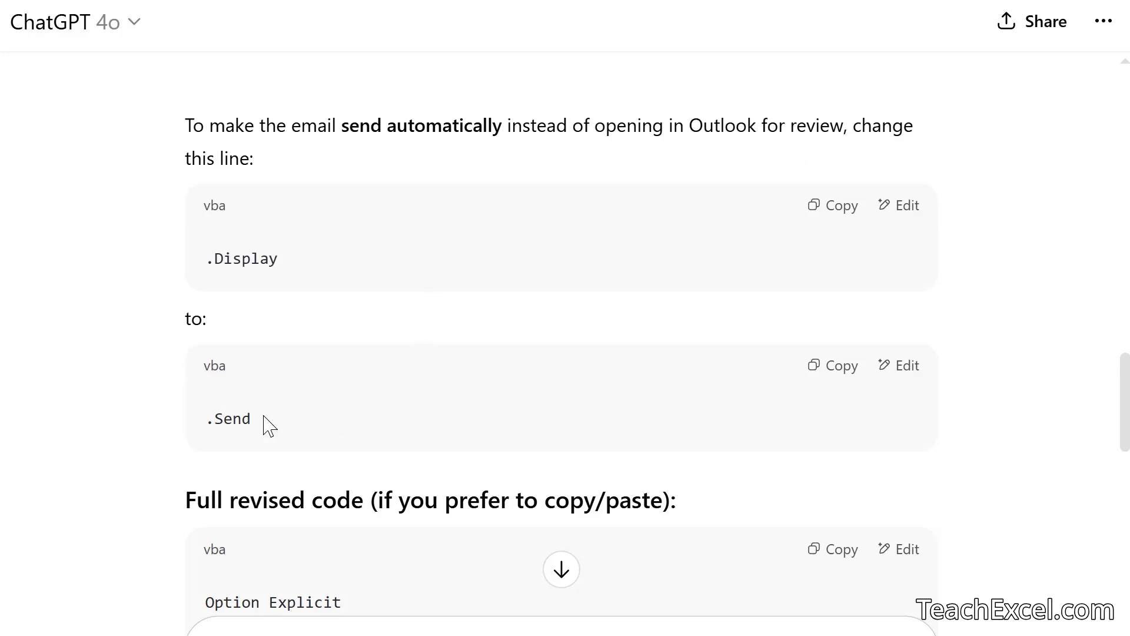
mouse_move(319, 443)
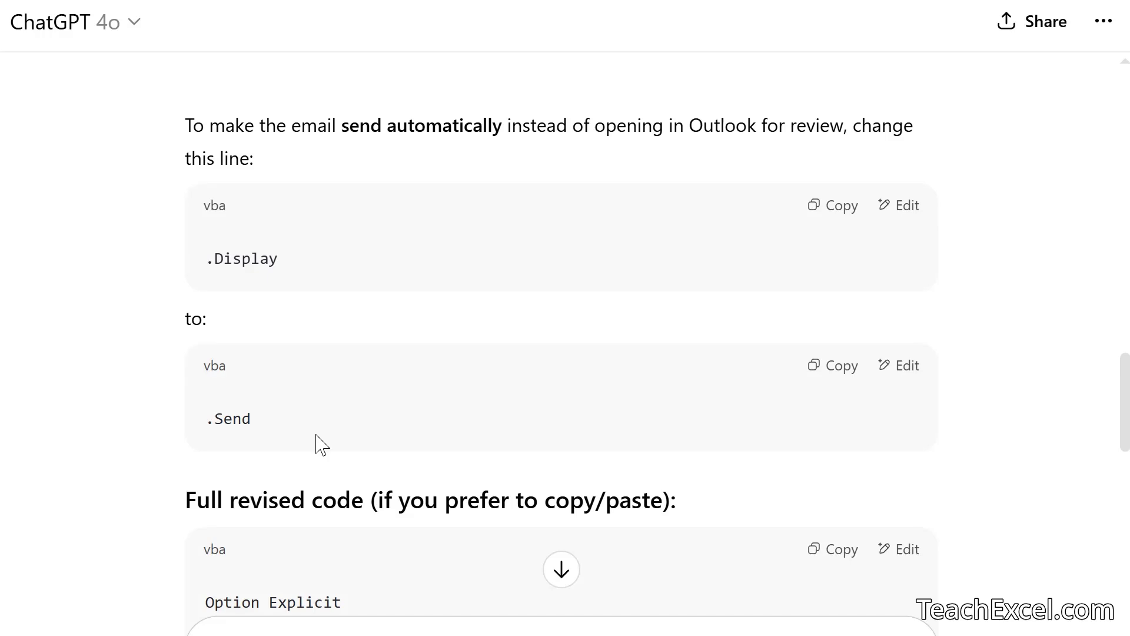
scroll(down, 3)
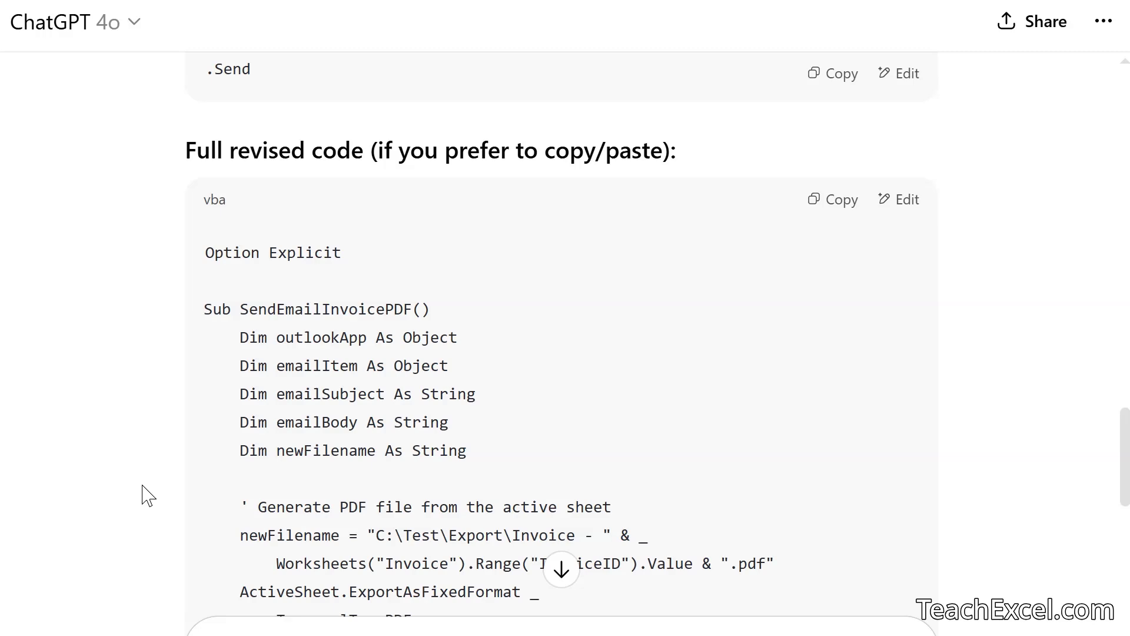
scroll(down, 3)
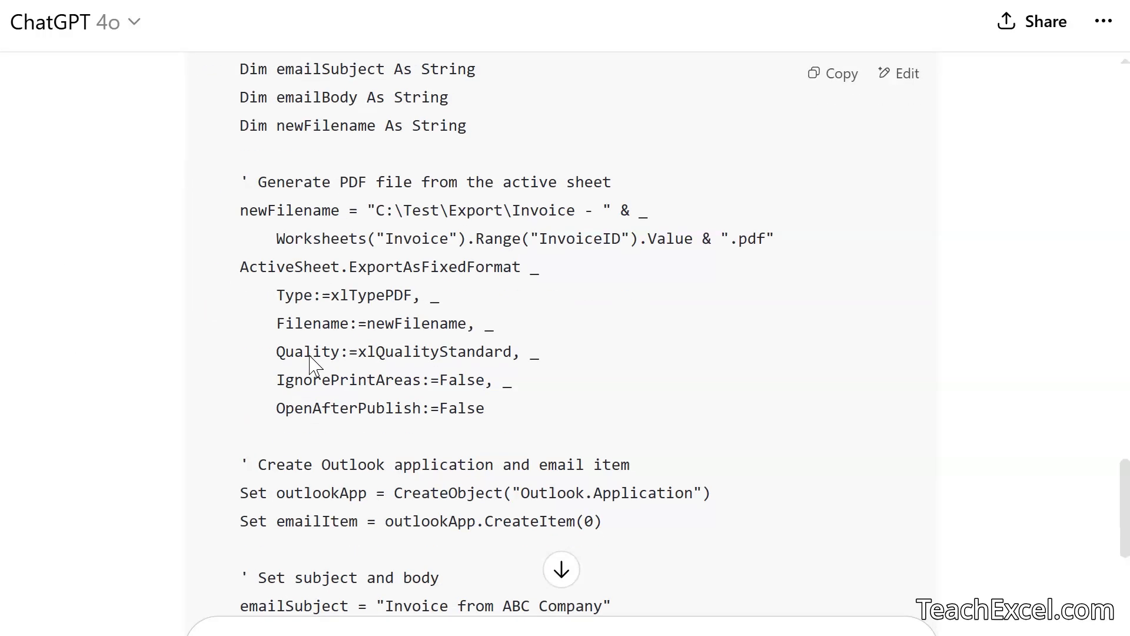
scroll(down, 3)
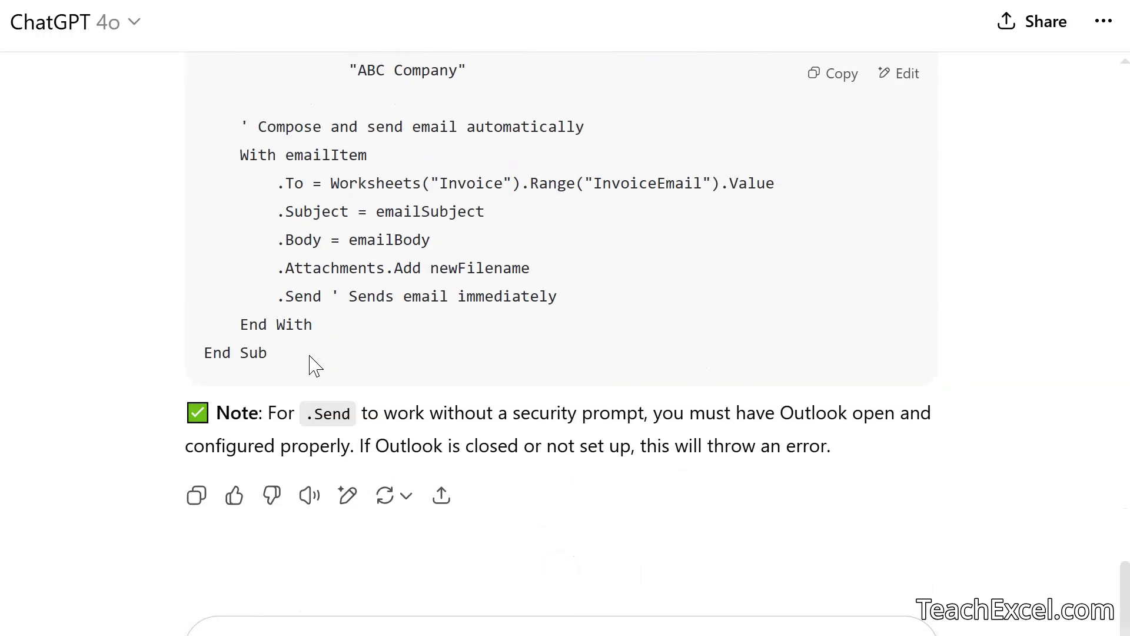
scroll(up, 3)
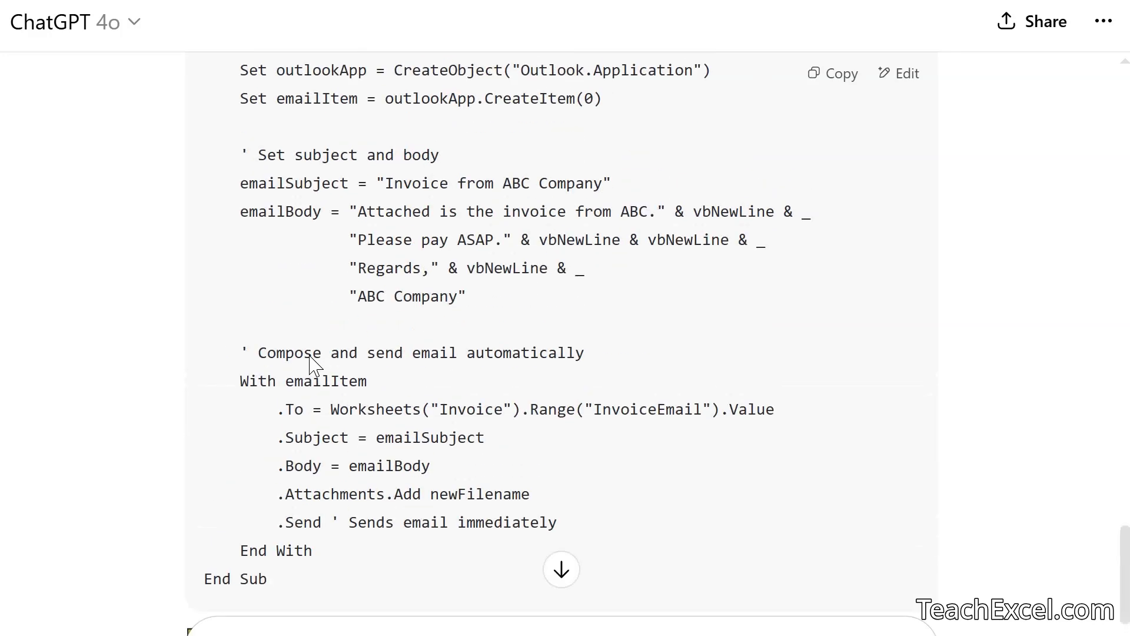
scroll(down, 3)
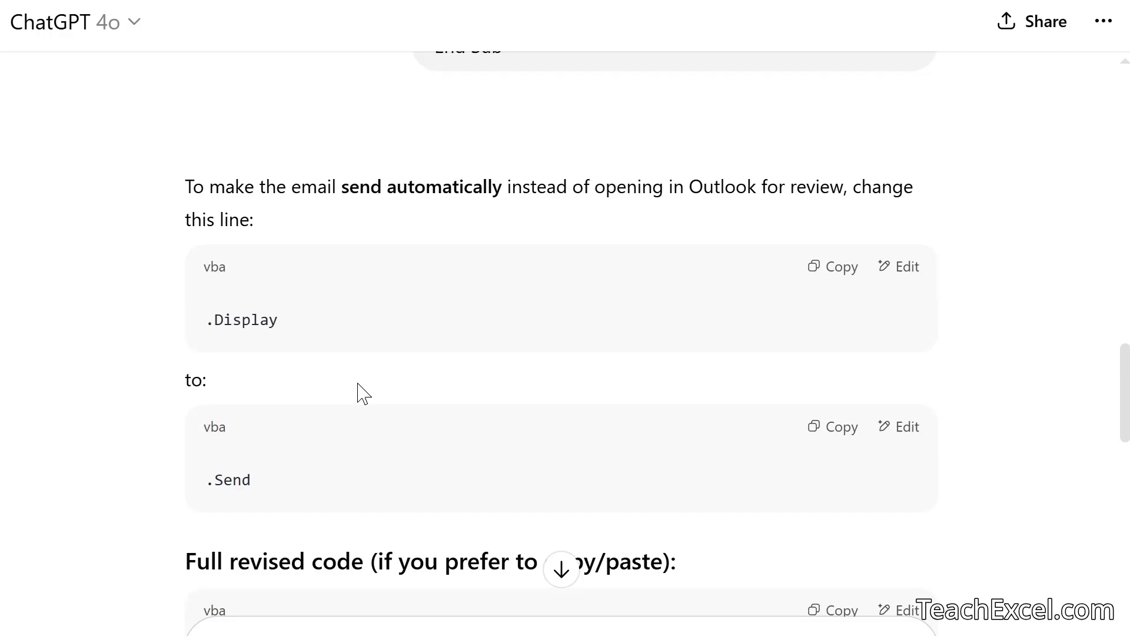
mouse_move(842, 269)
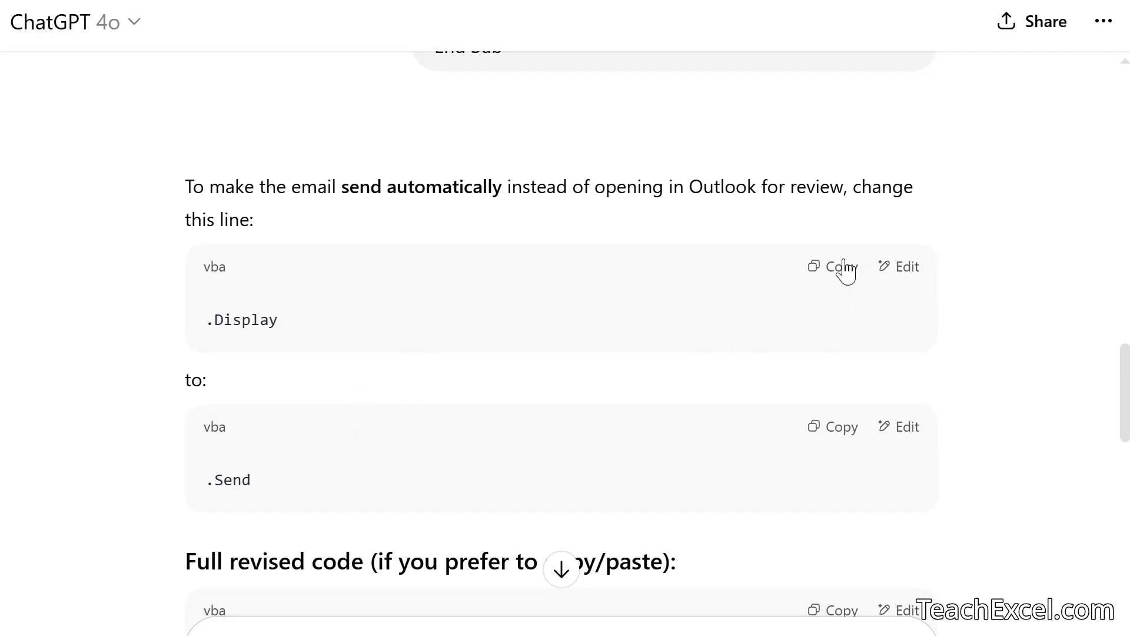
Search the module for '.Display', confirming it occurs only once
click(835, 266)
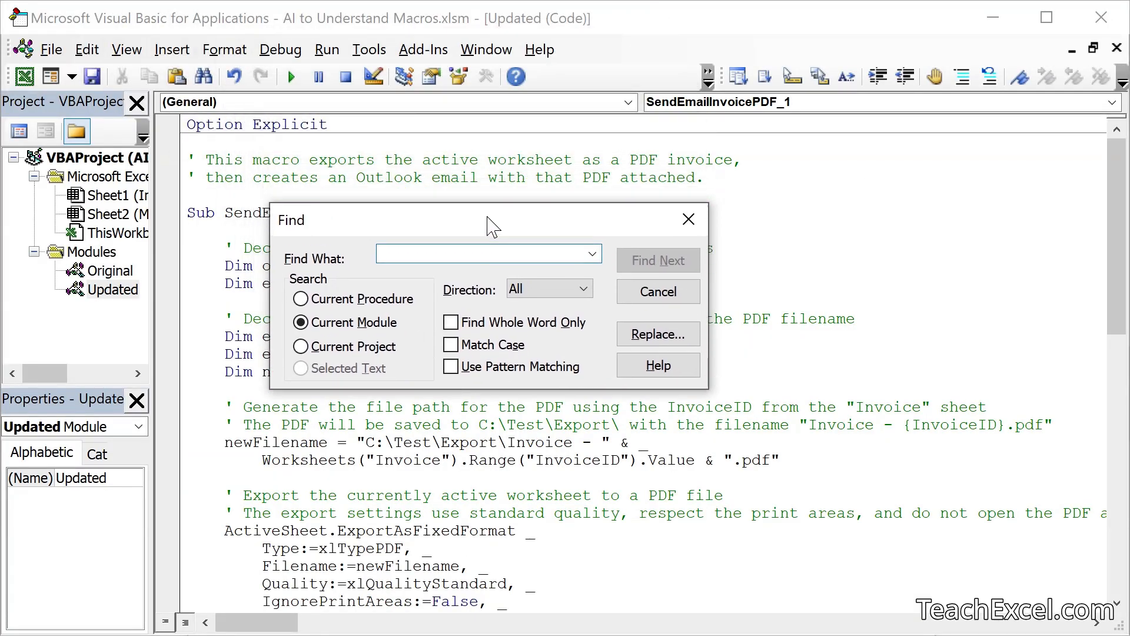
text(.Display)
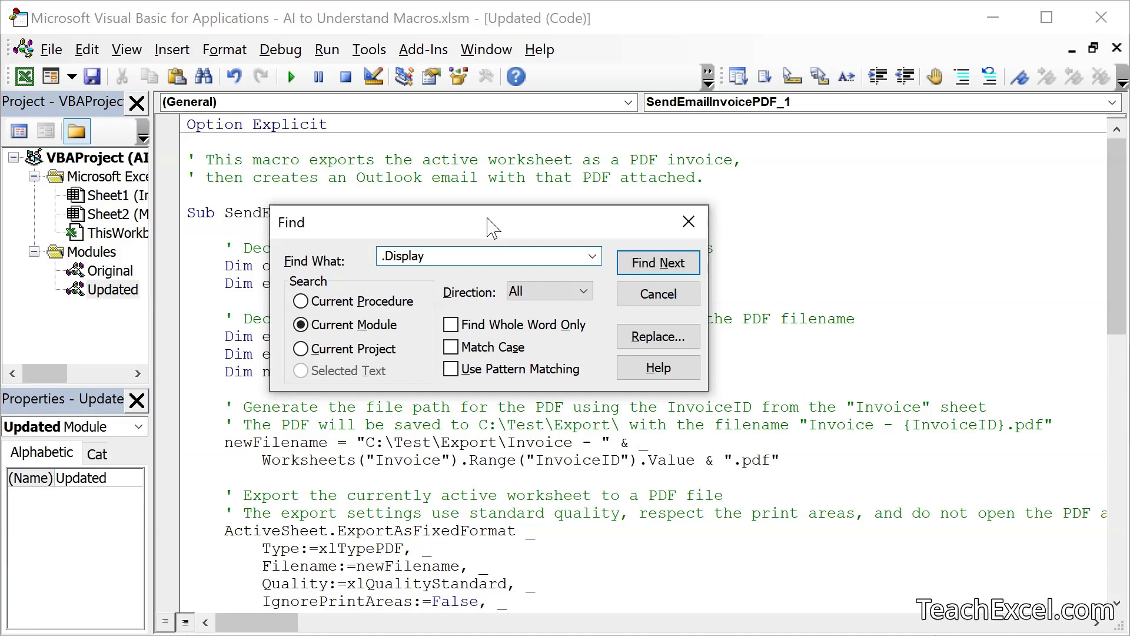
click(658, 262)
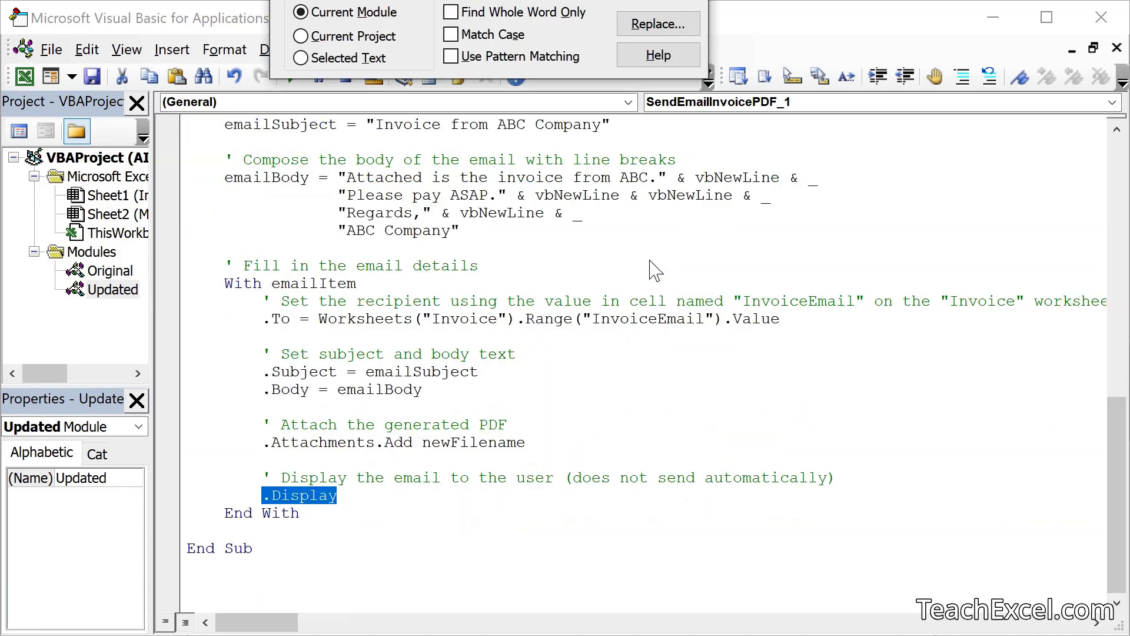
mouse_move(324, 439)
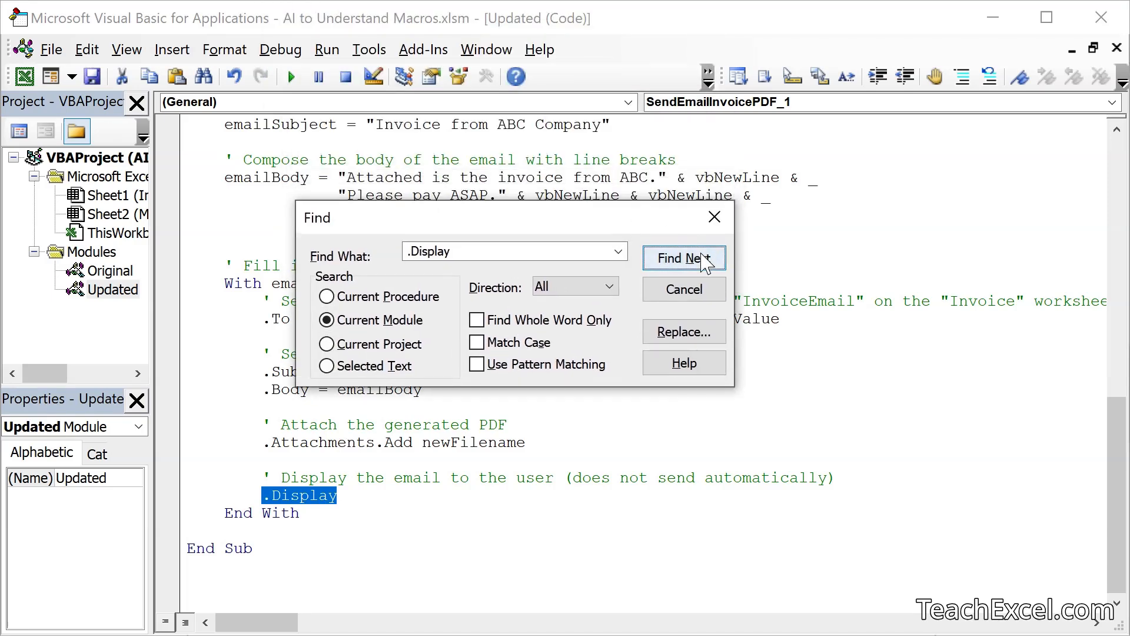
click(684, 258)
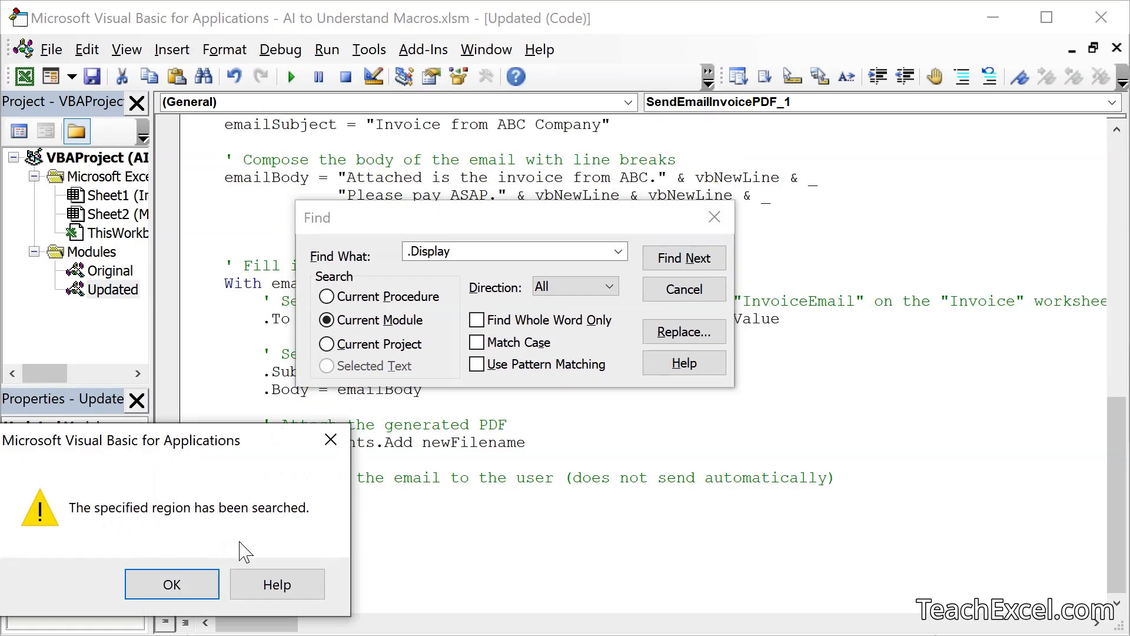
click(172, 583)
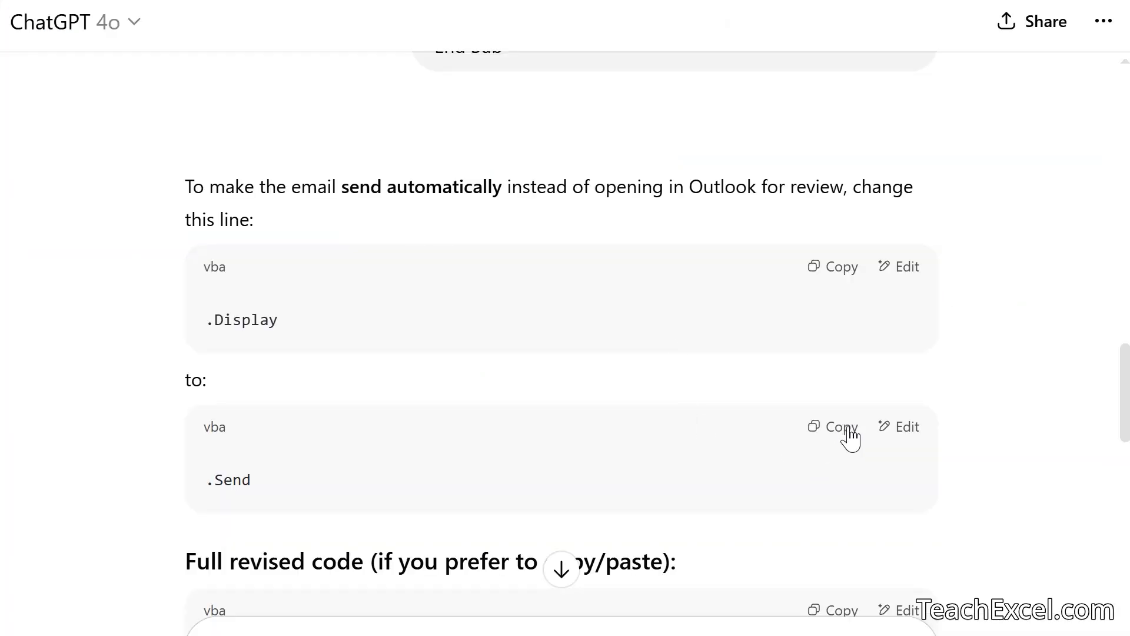
Replace the '.Display' line with ChatGPT's '.Send'
click(833, 427)
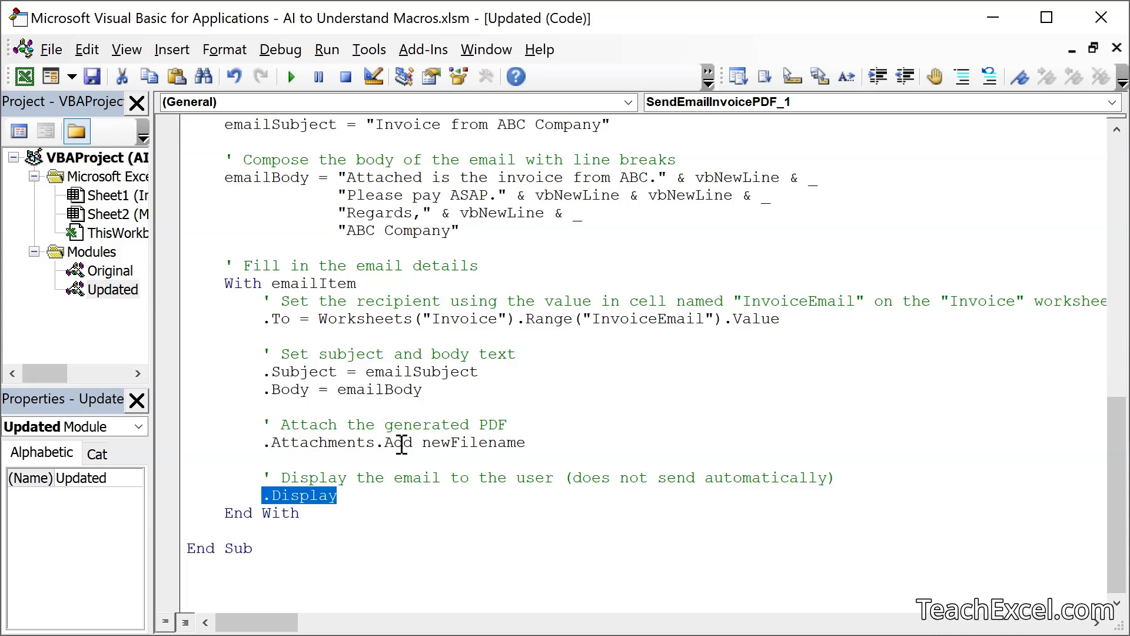
text(.Send)
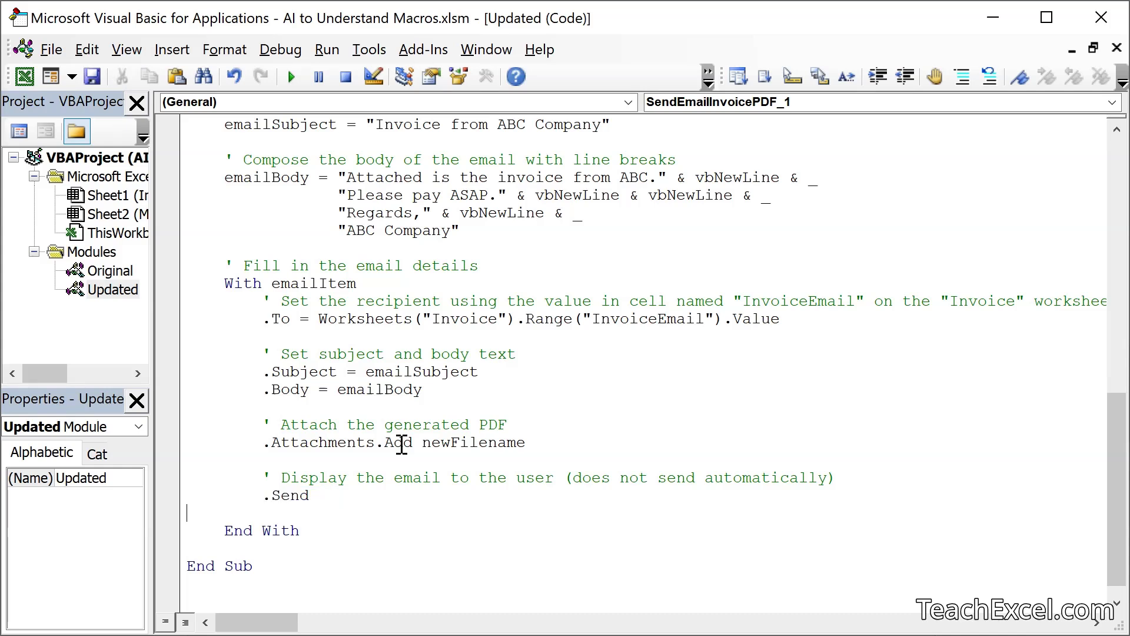
mouse_move(315, 466)
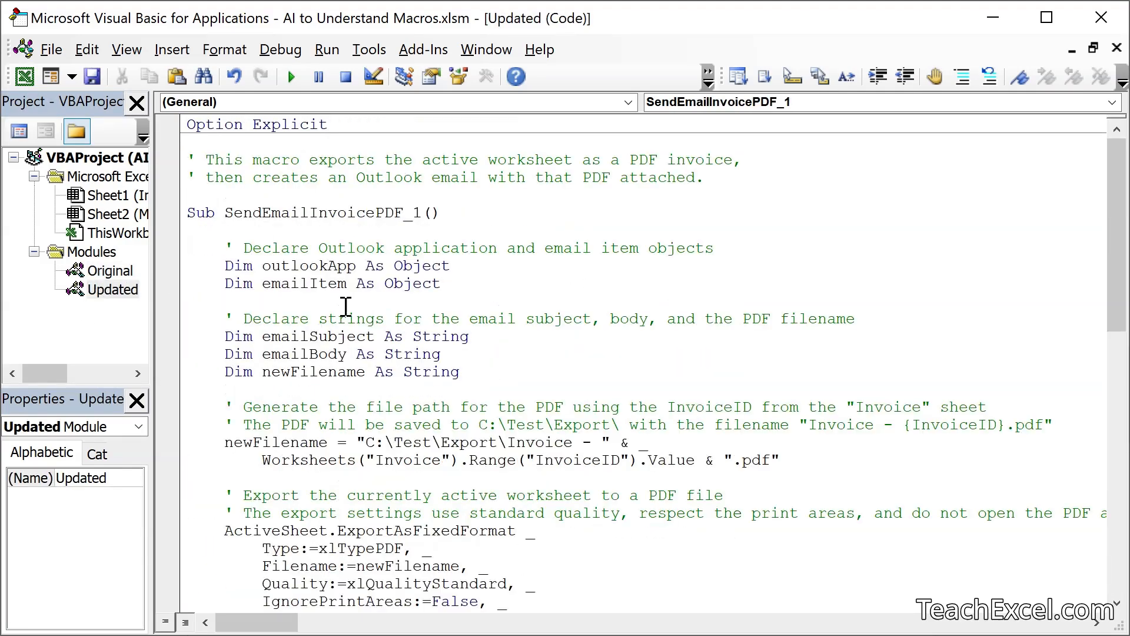
scroll(down, 3)
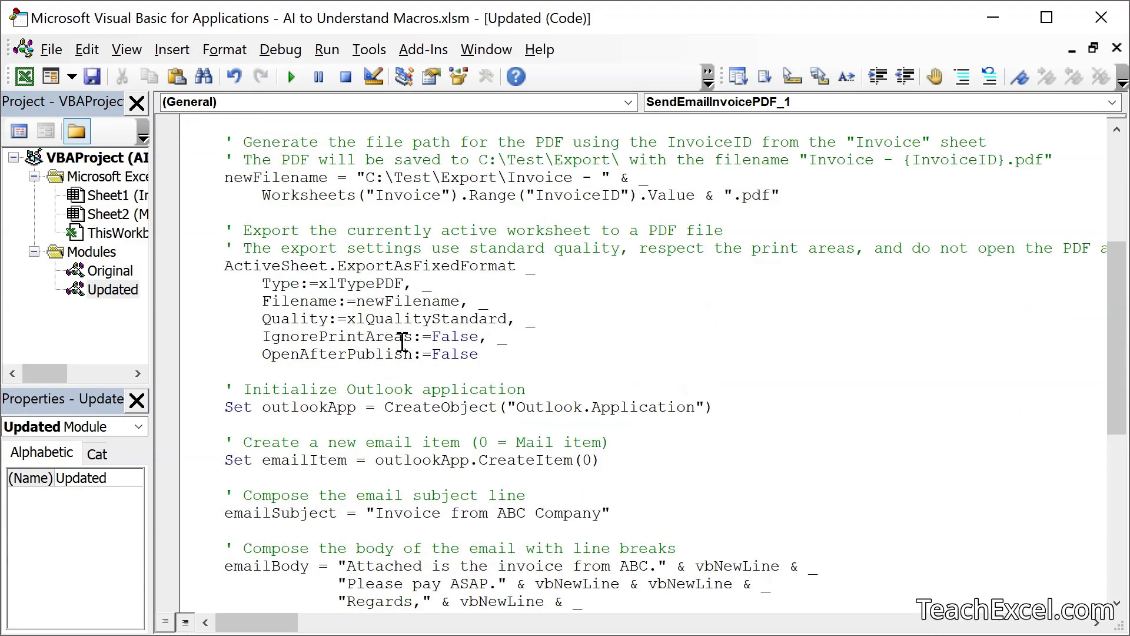
scroll(down, 3)
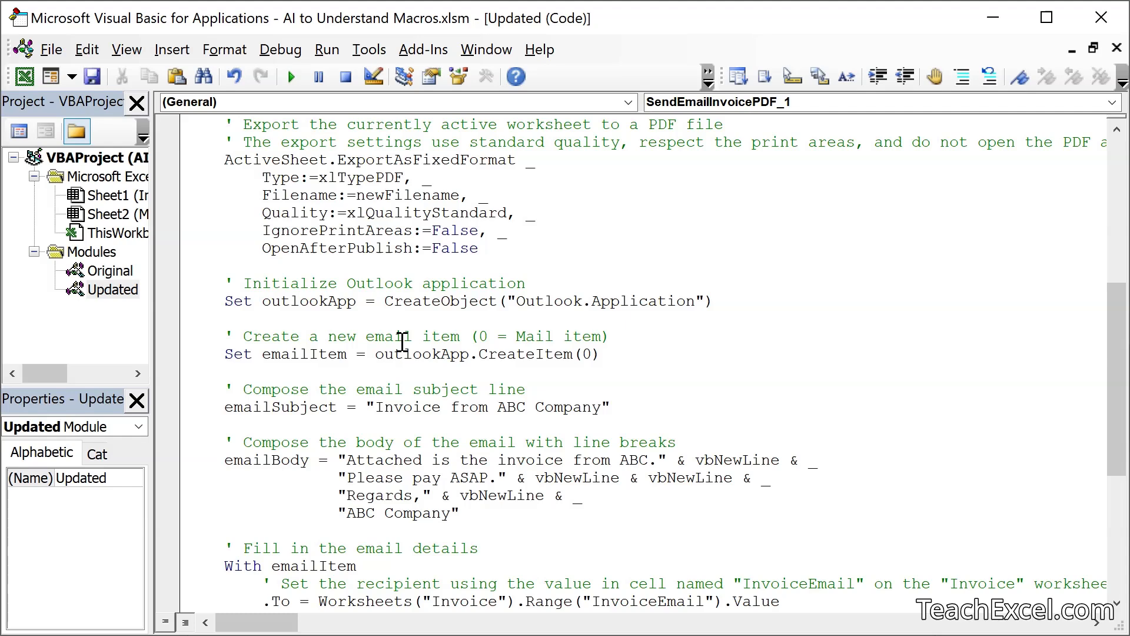
scroll(down, 3)
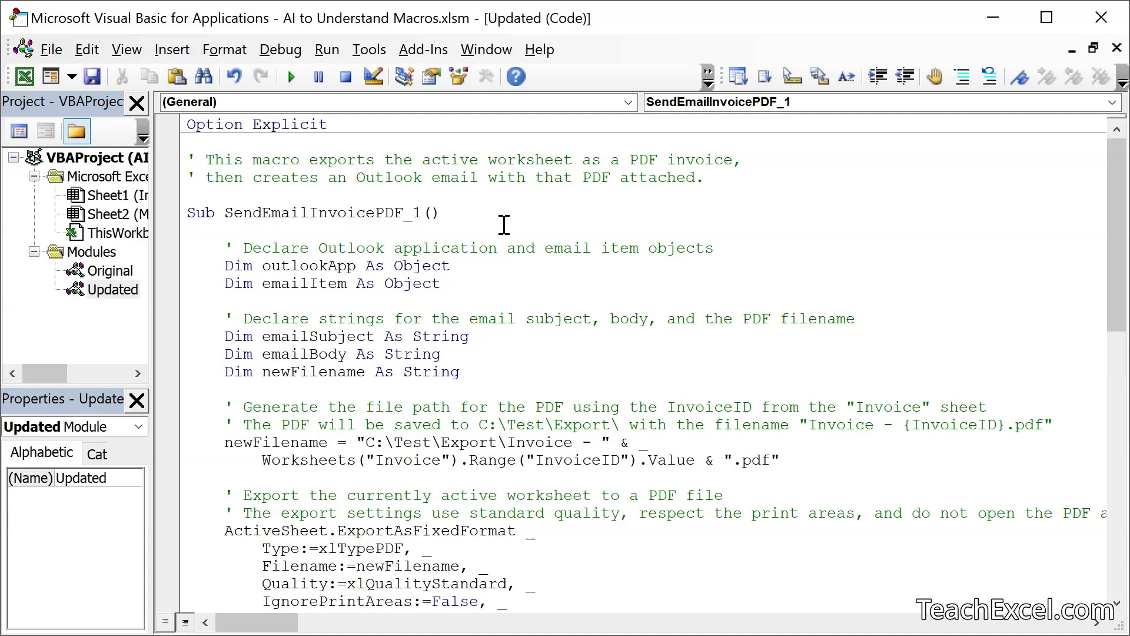
scroll(down, 3)
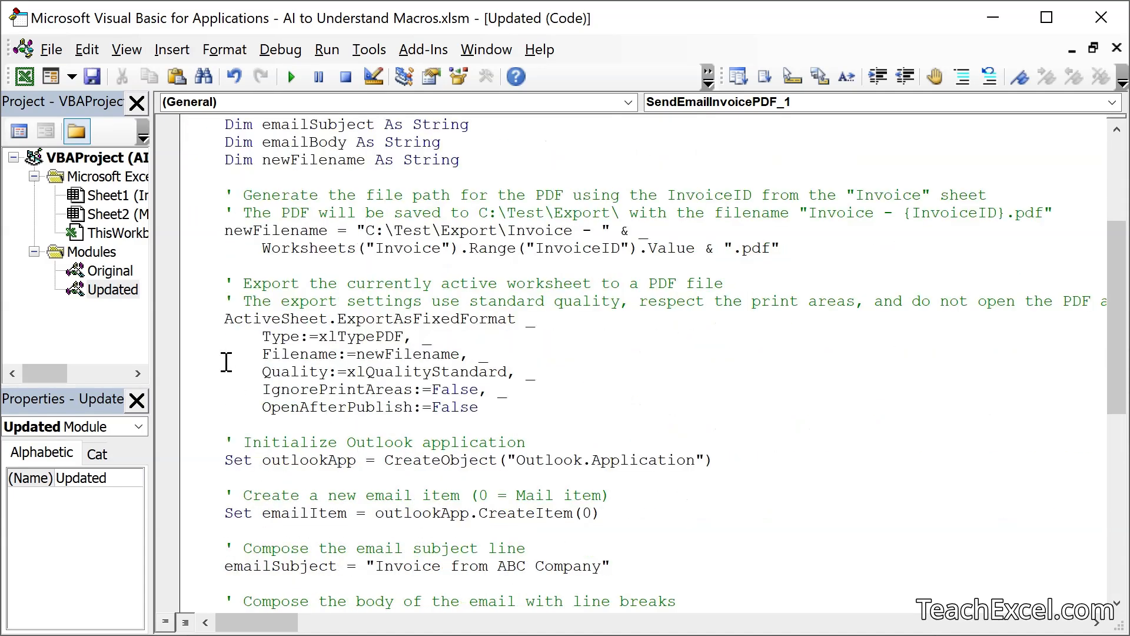
double_click(298, 354)
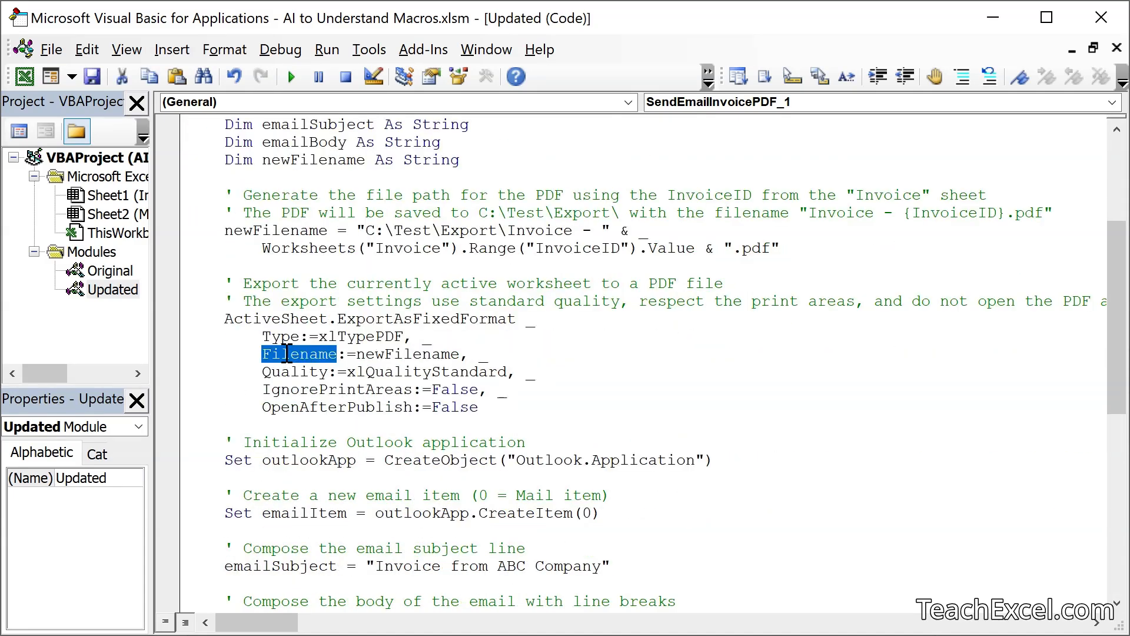
click(280, 318)
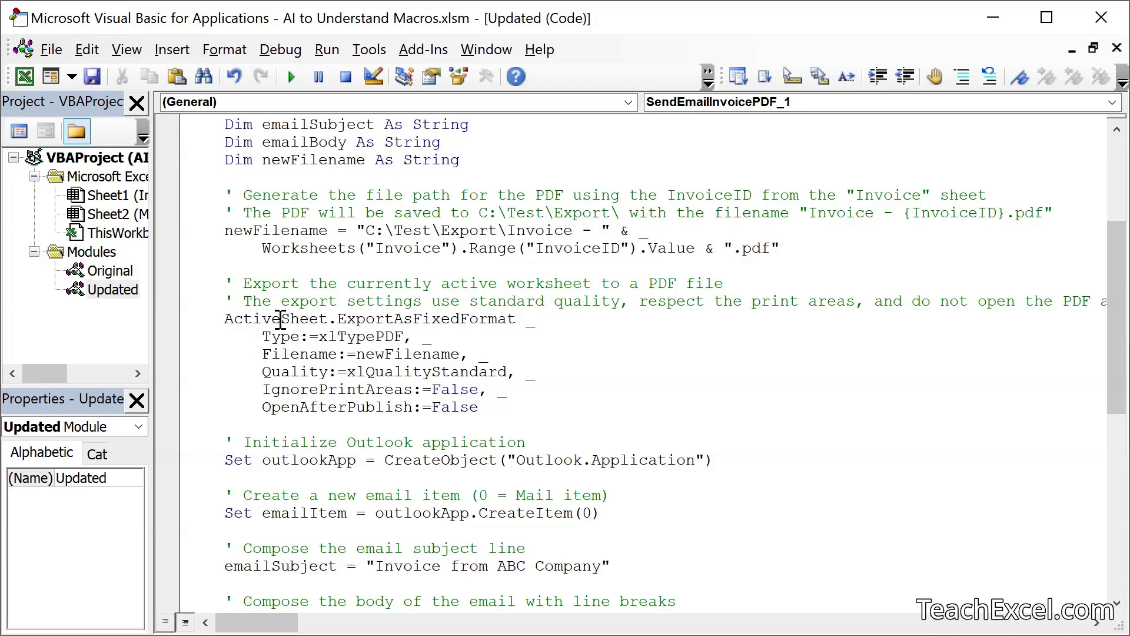